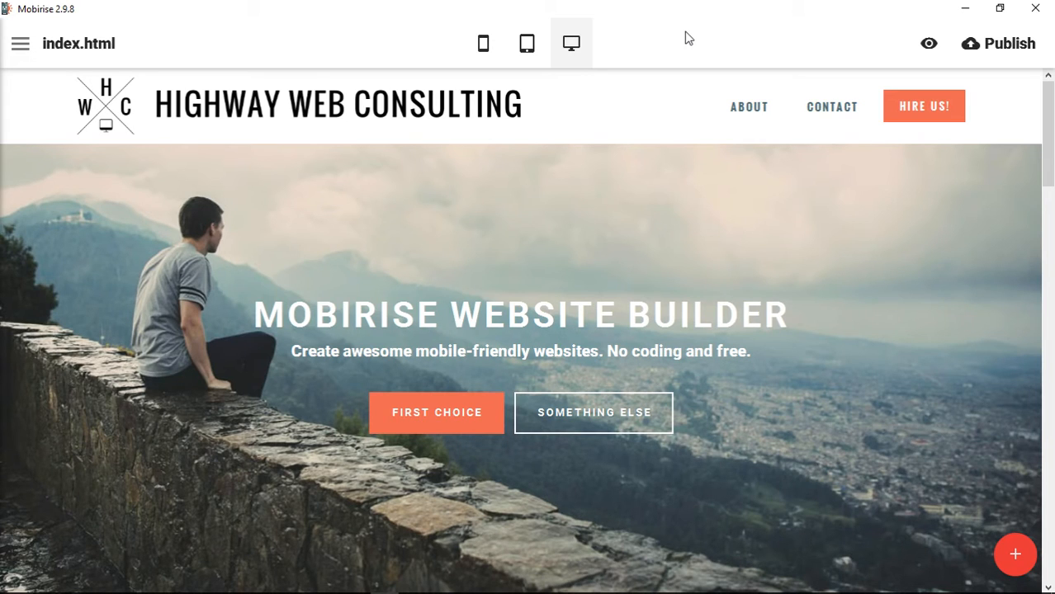
mouse_move(713, 43)
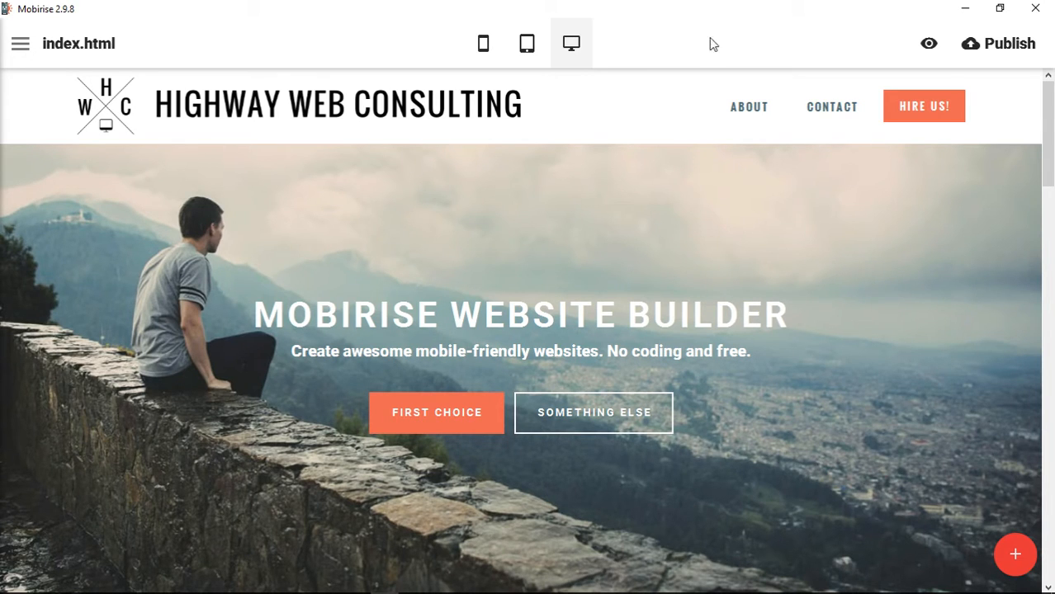
mouse_move(1016, 555)
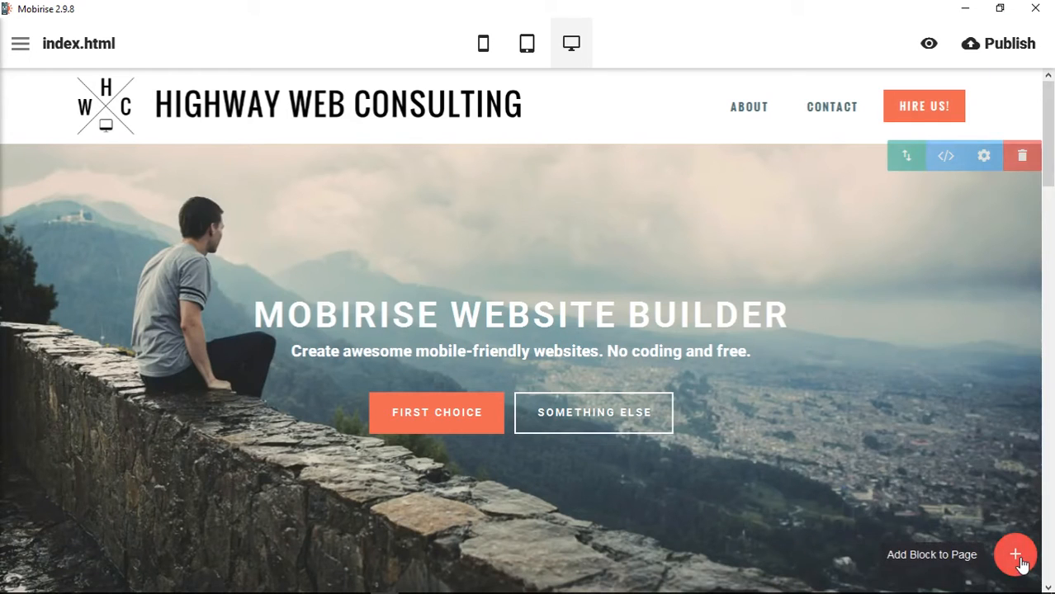
Open the block library to add a new block below the hero section
left_click(1015, 555)
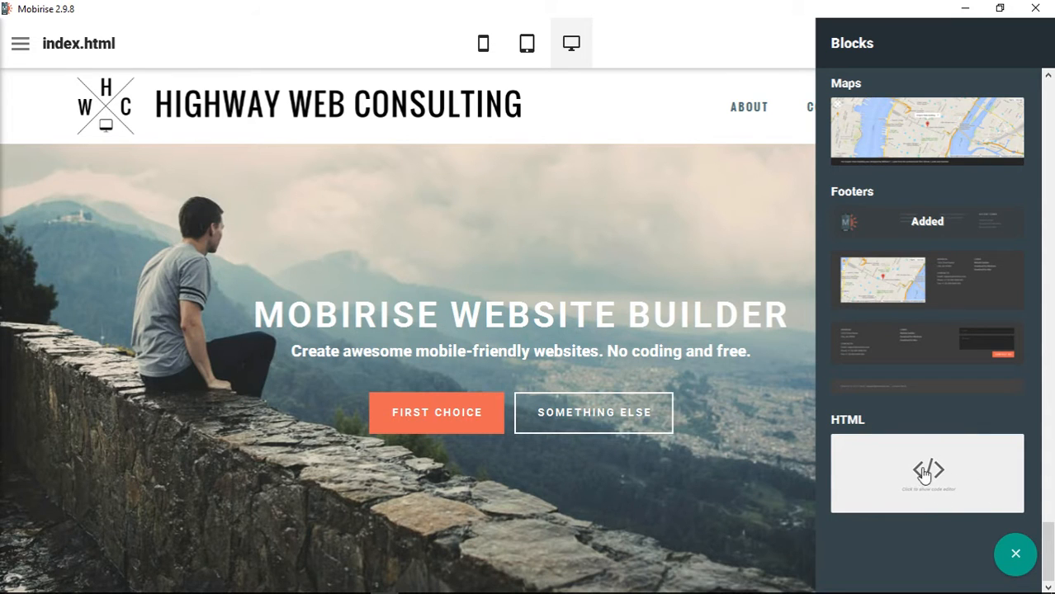
mouse_move(941, 481)
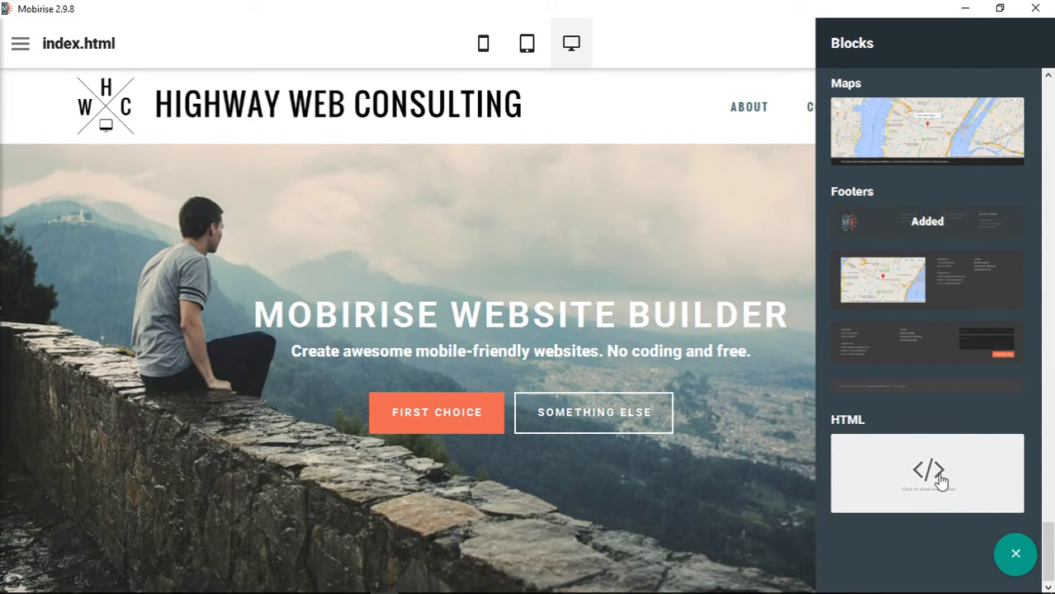
mouse_move(956, 481)
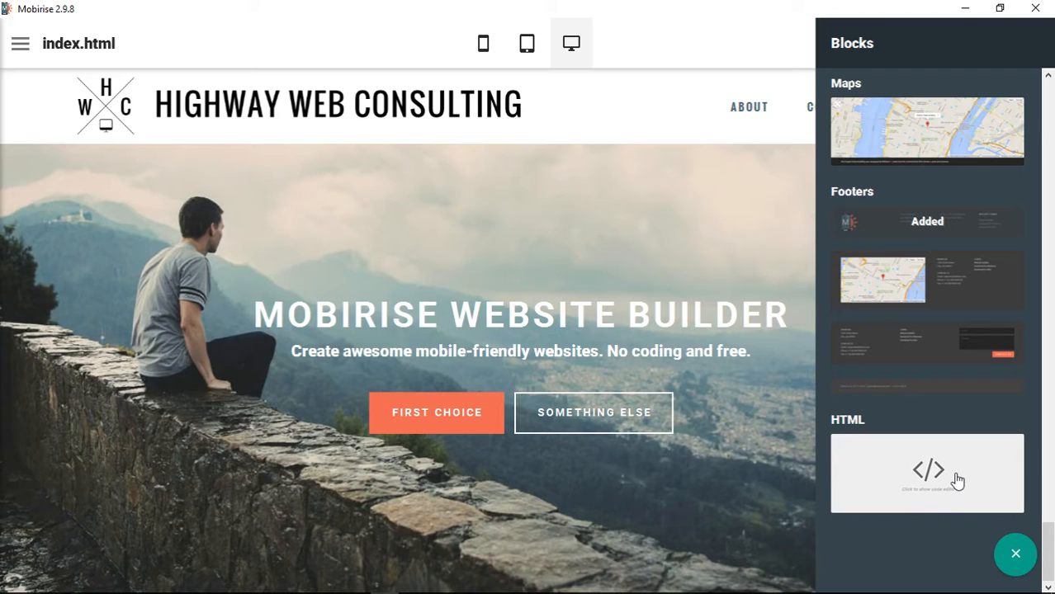
mouse_move(943, 480)
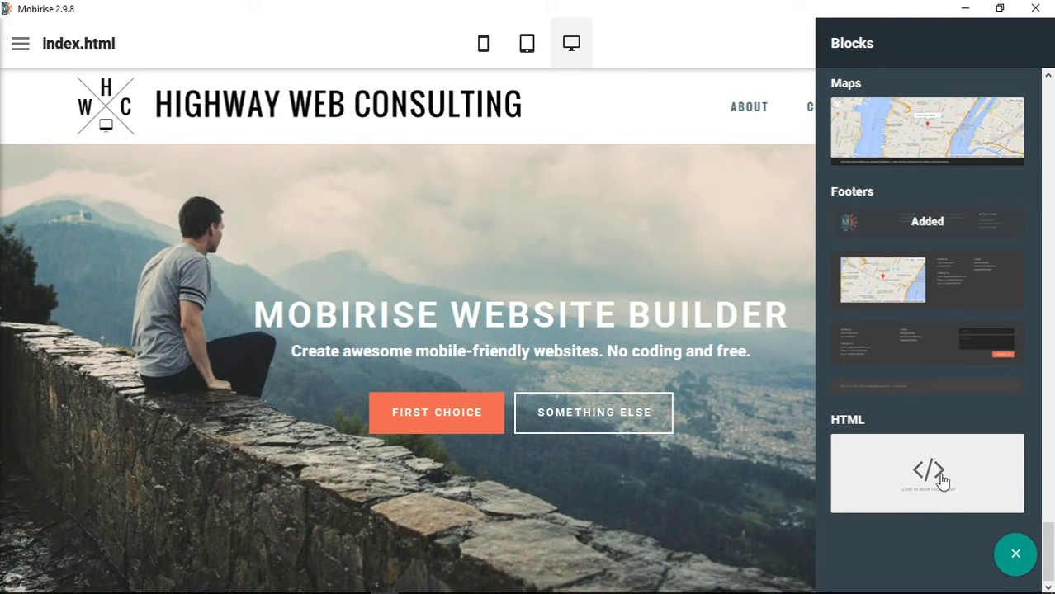
mouse_move(935, 488)
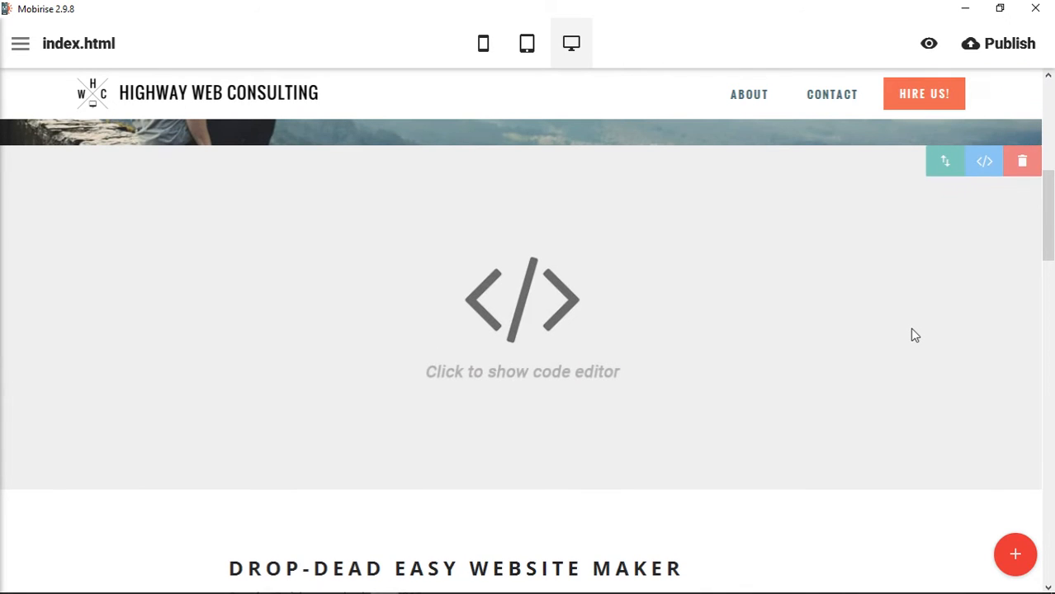
mouse_move(944, 161)
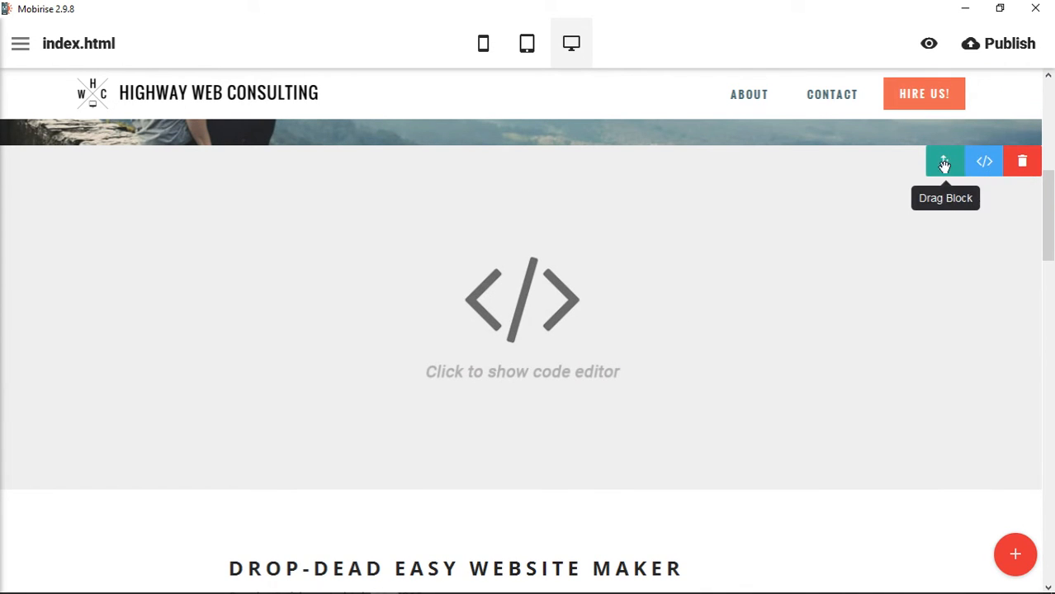
mouse_move(984, 162)
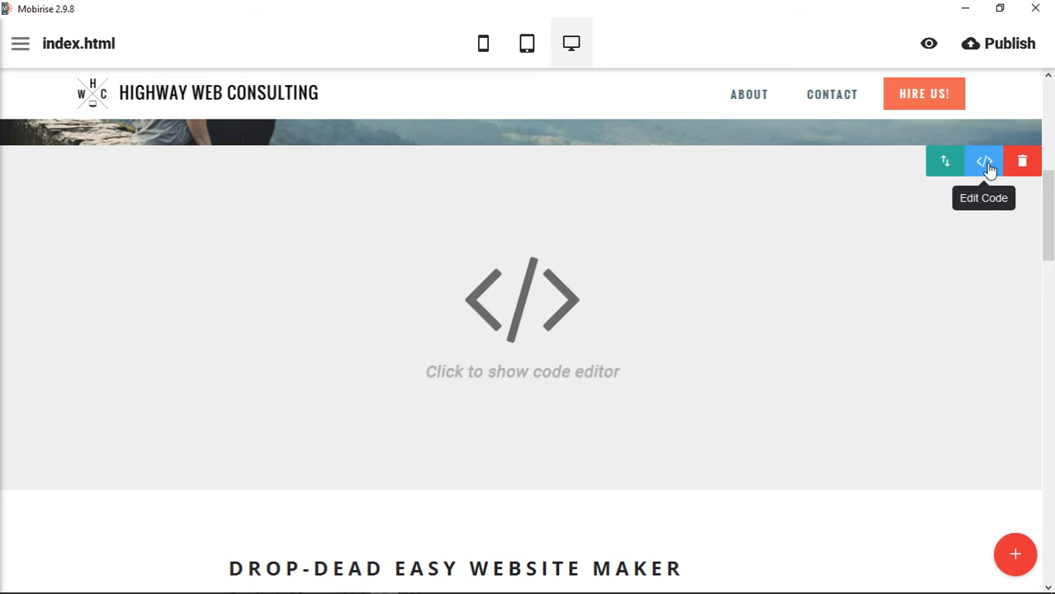
mouse_move(598, 368)
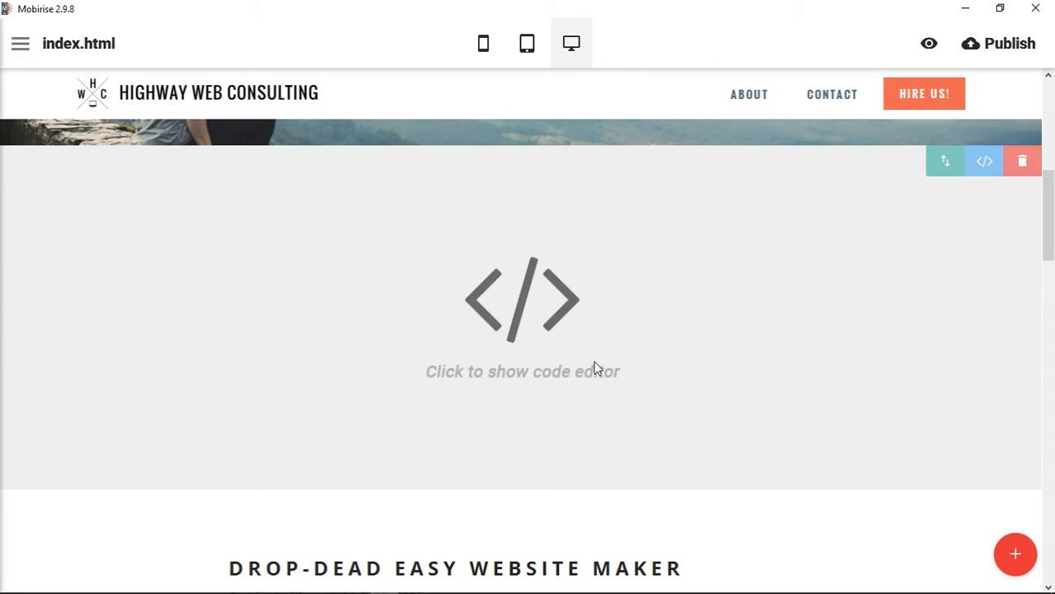
mouse_move(549, 333)
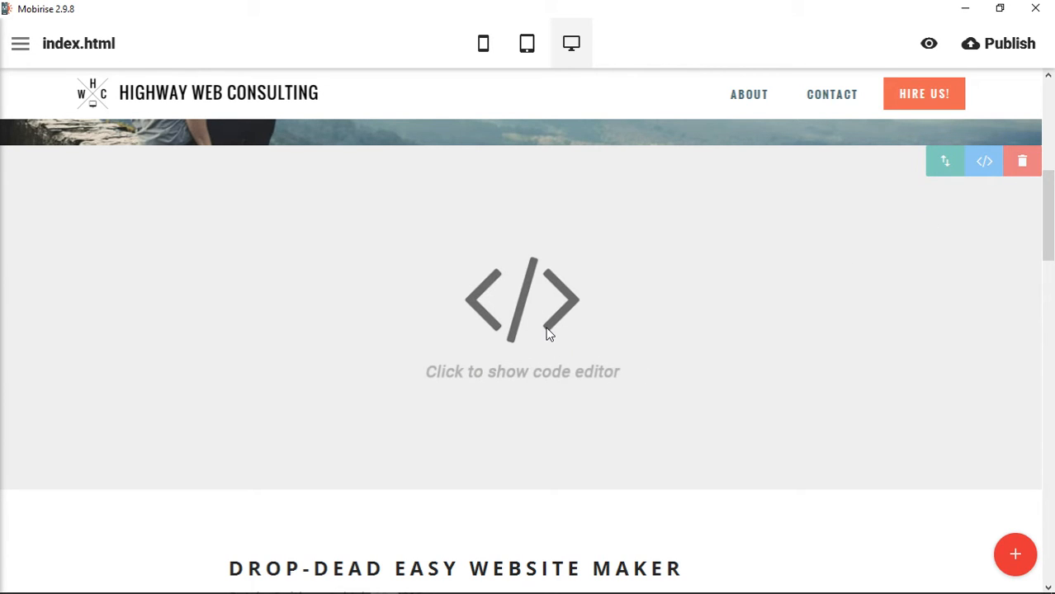
Open the code editor for the new HTML block
left_click(522, 301)
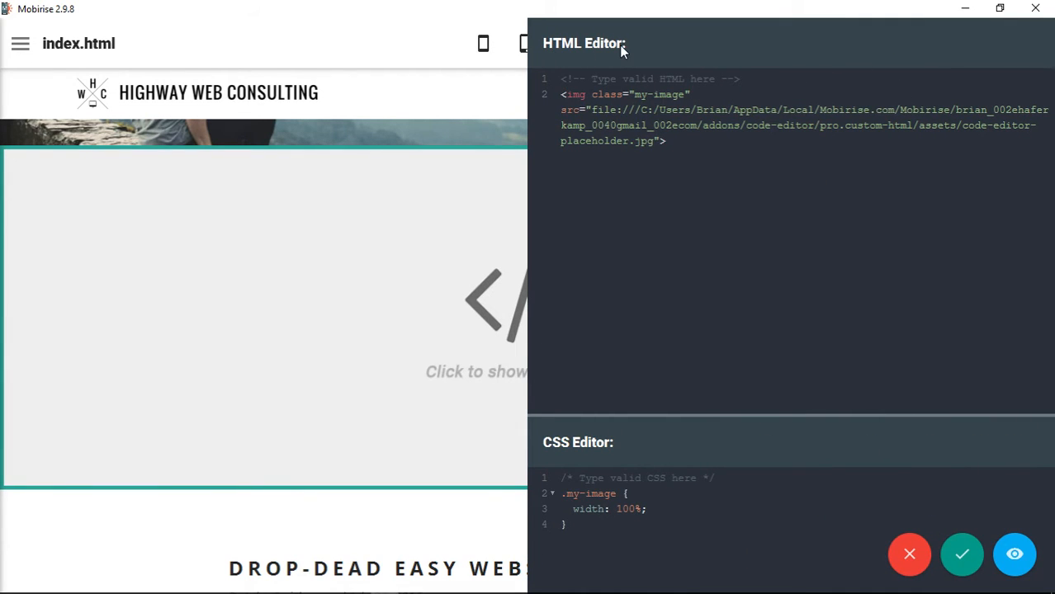
mouse_move(554, 465)
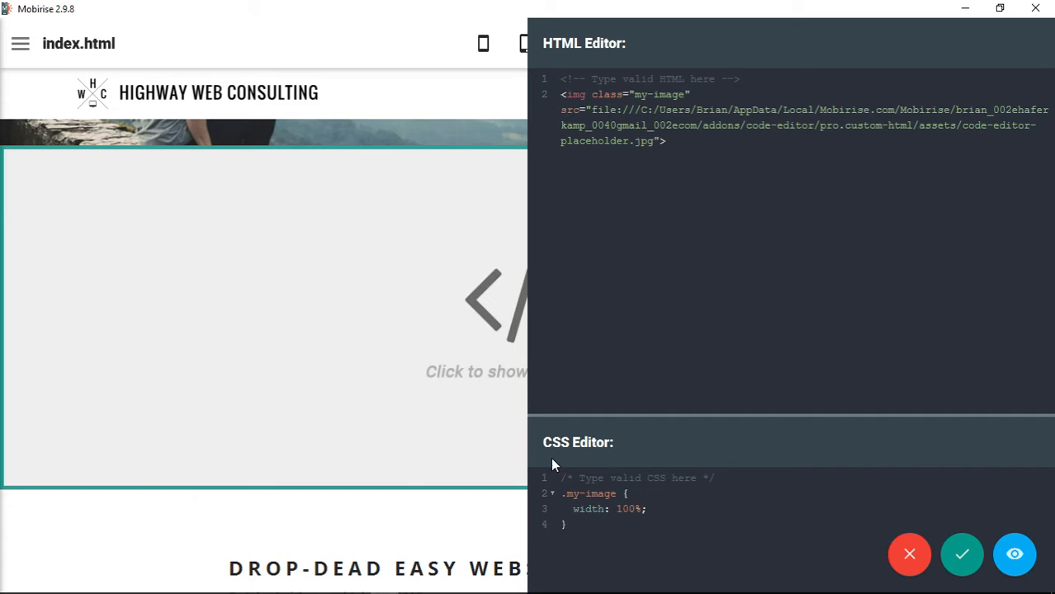
mouse_move(716, 426)
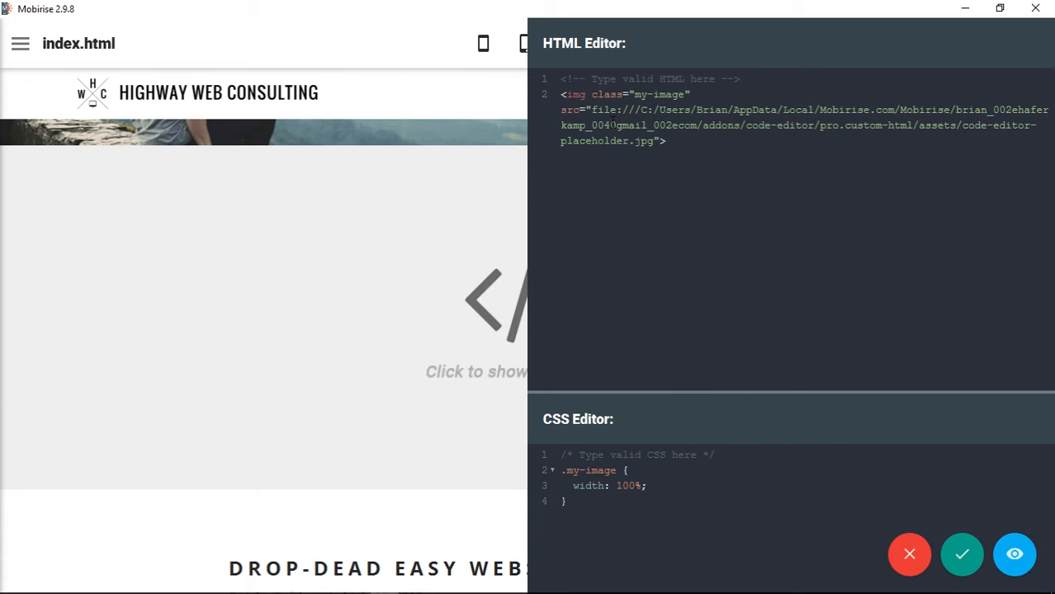
mouse_move(800, 43)
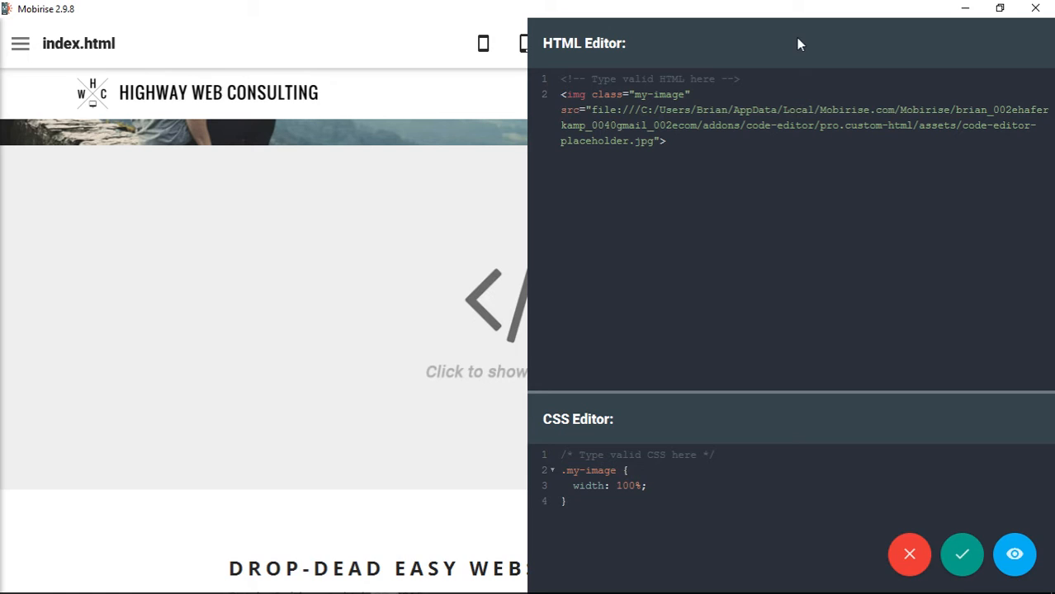
mouse_move(908, 555)
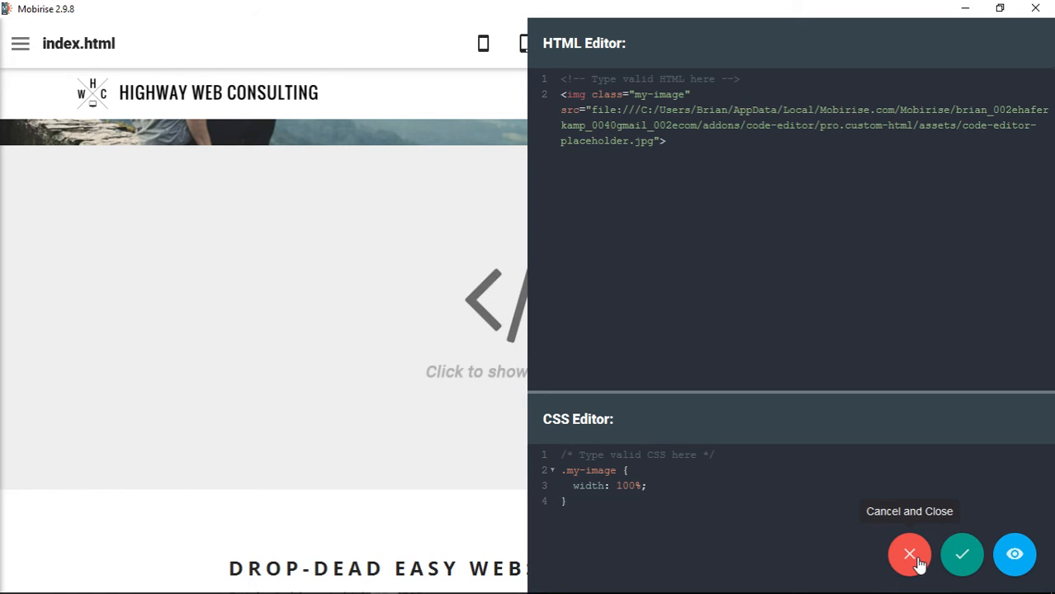
mouse_move(648, 281)
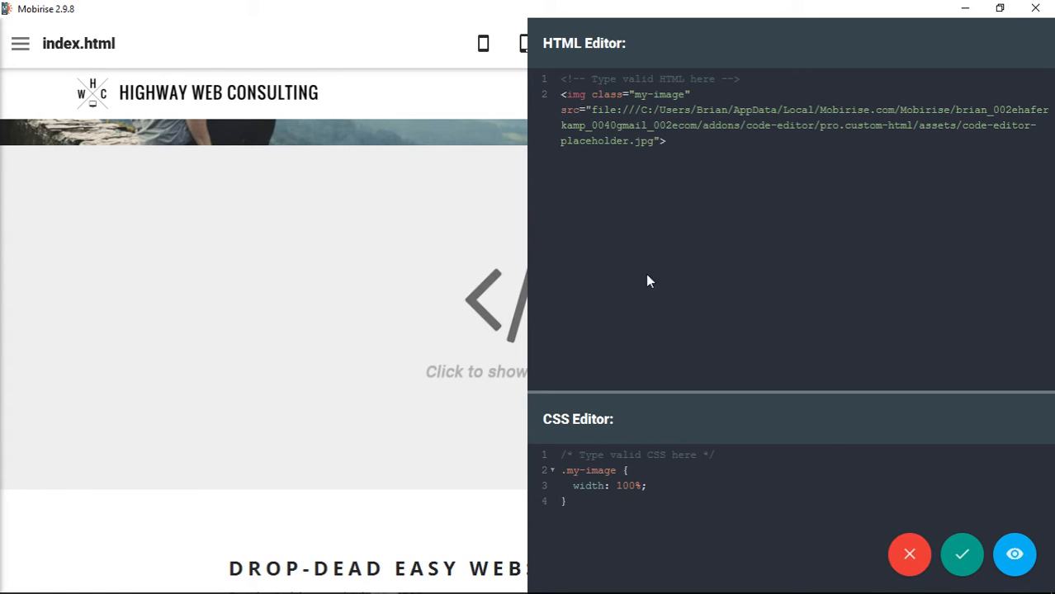
Type stray test text 'alshg', then cancel and close the editor, confirming the discard
type("alshghasg;lhalsdg")
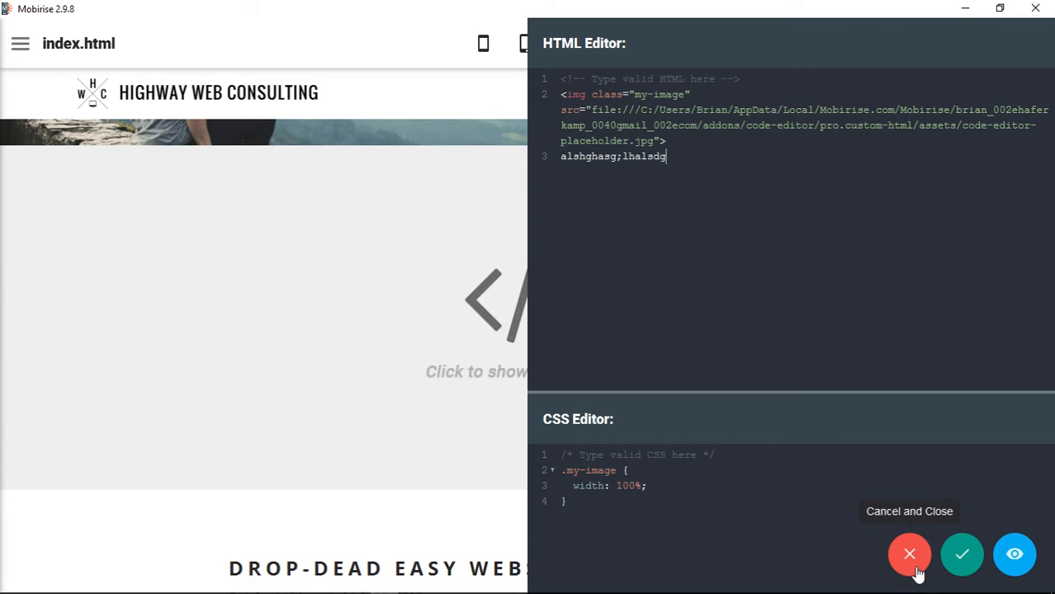
left_click(908, 555)
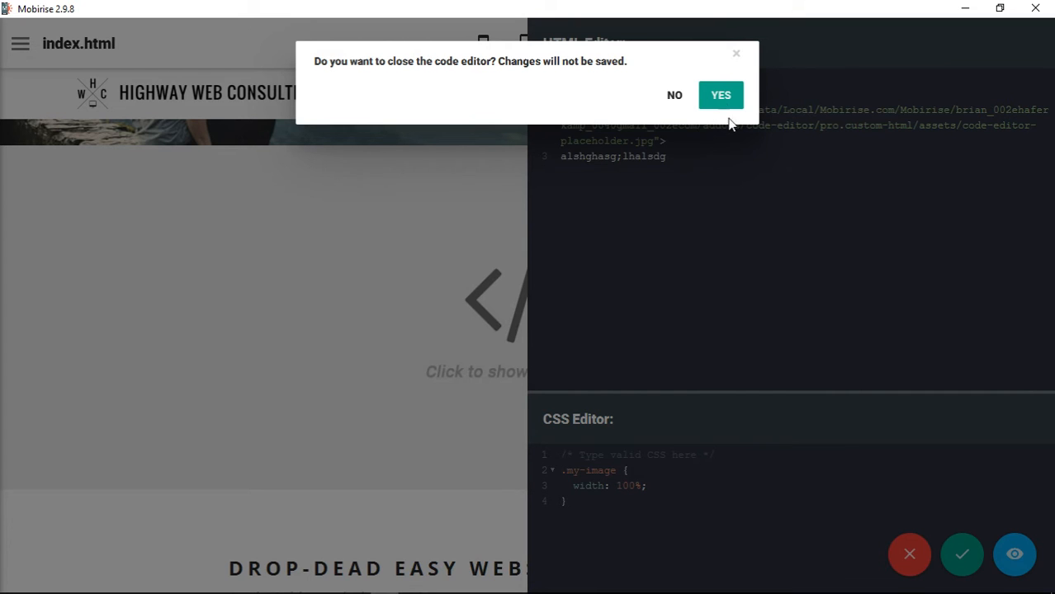
left_click(720, 94)
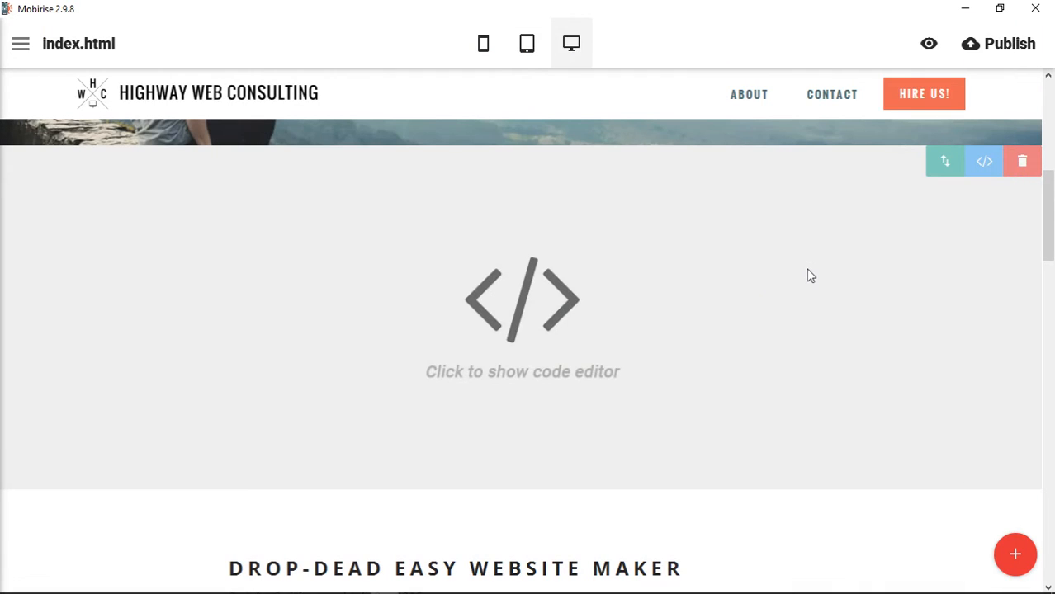
mouse_move(985, 162)
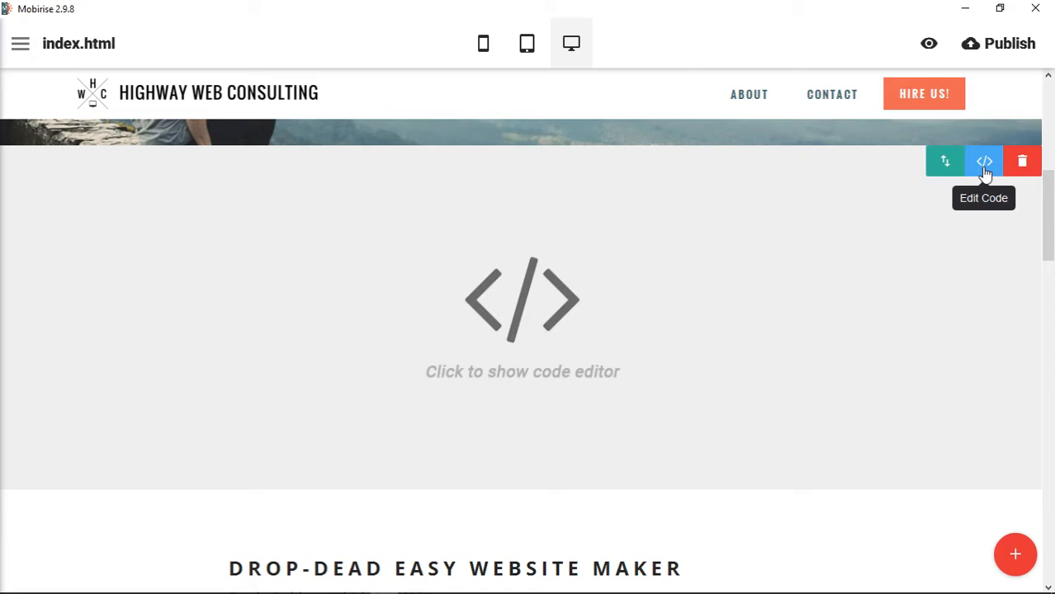
Reopen the HTML block's code editor via Edit Code
left_click(984, 162)
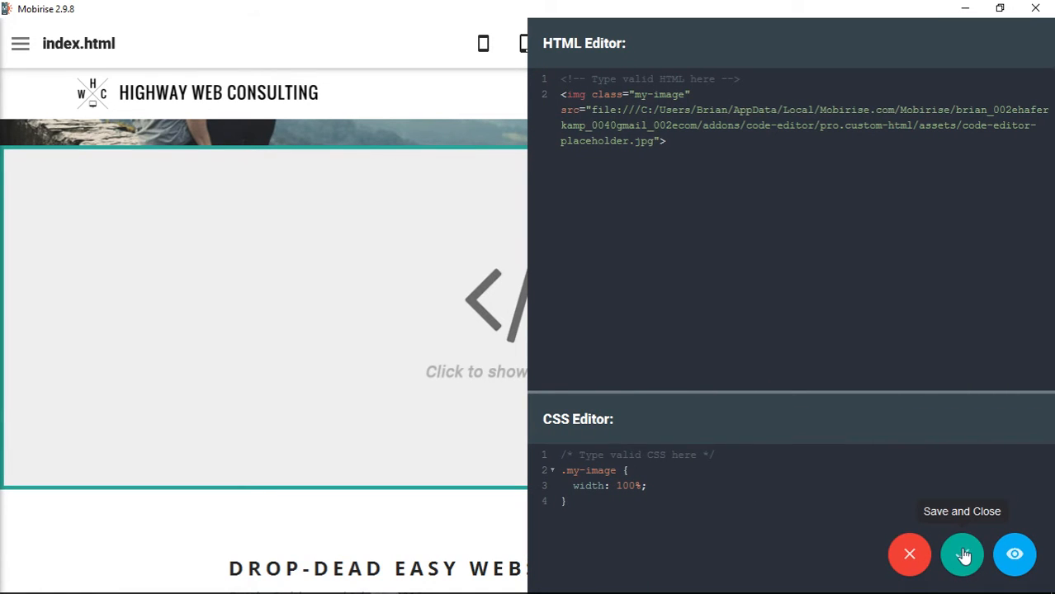
mouse_move(966, 562)
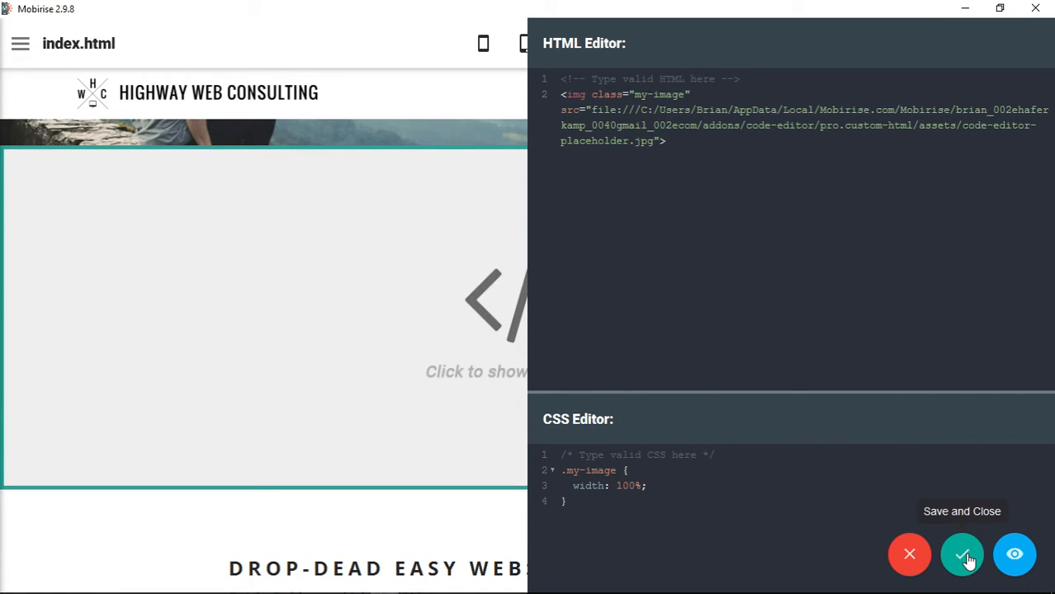
mouse_move(1014, 554)
type("<p")
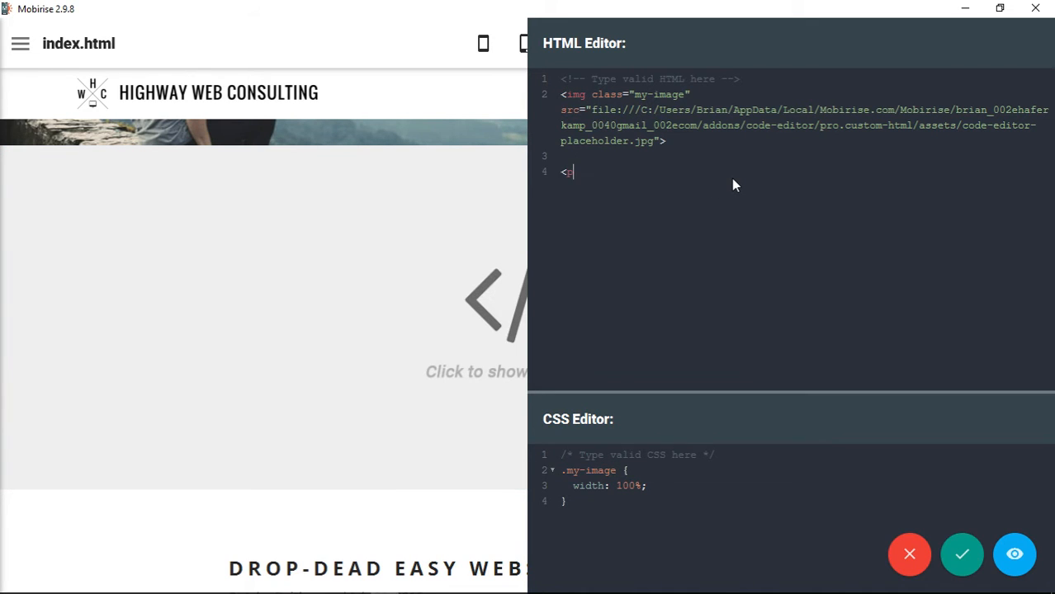
Write a paragraph reading 'My first HTML text block!' below the image markup
type("><")
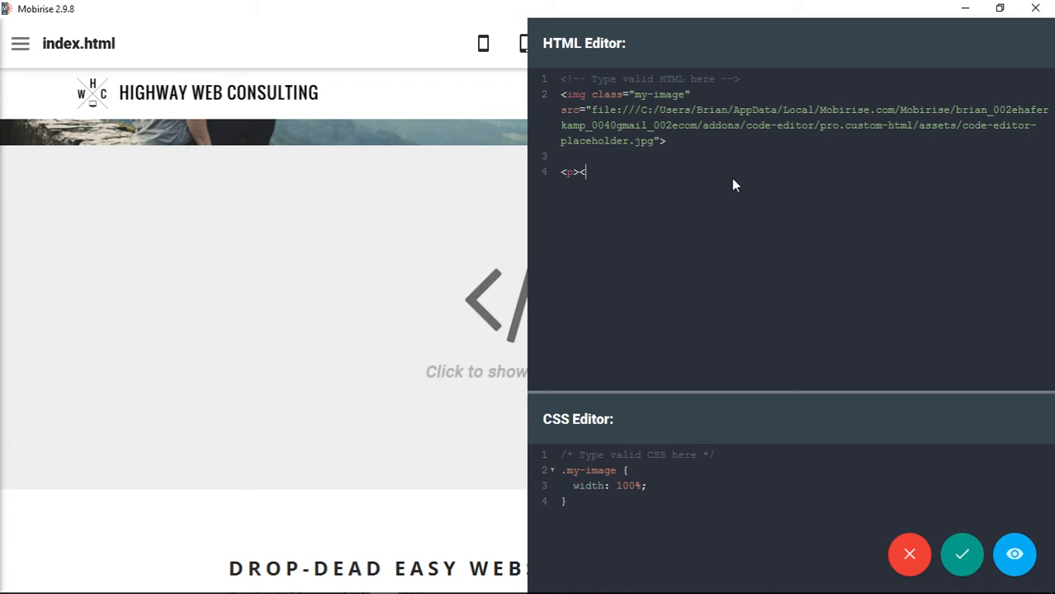
type("</p>")
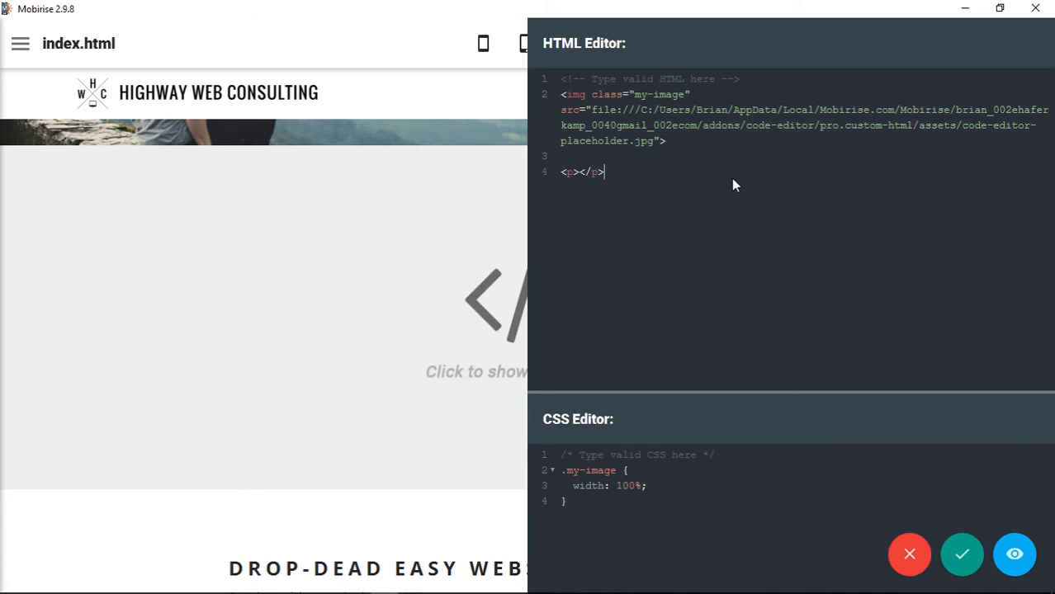
type("W")
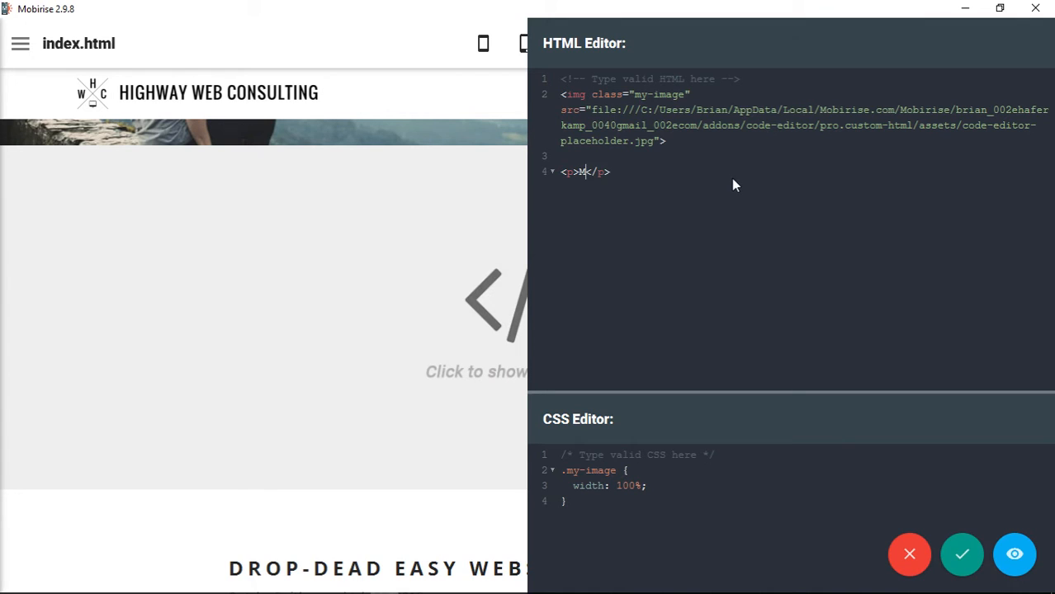
type("My first HTML tex")
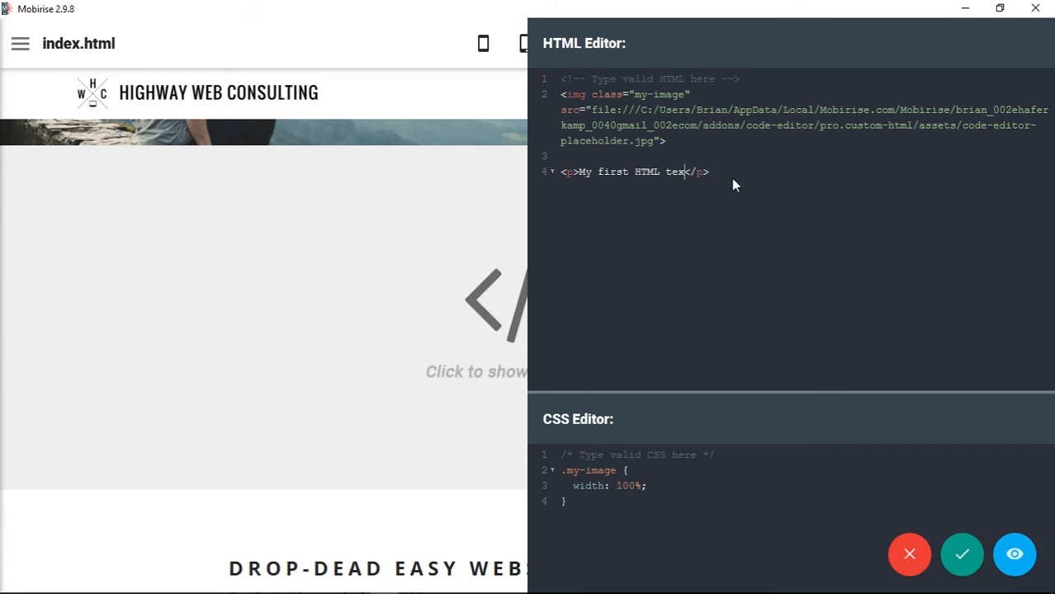
type("block")
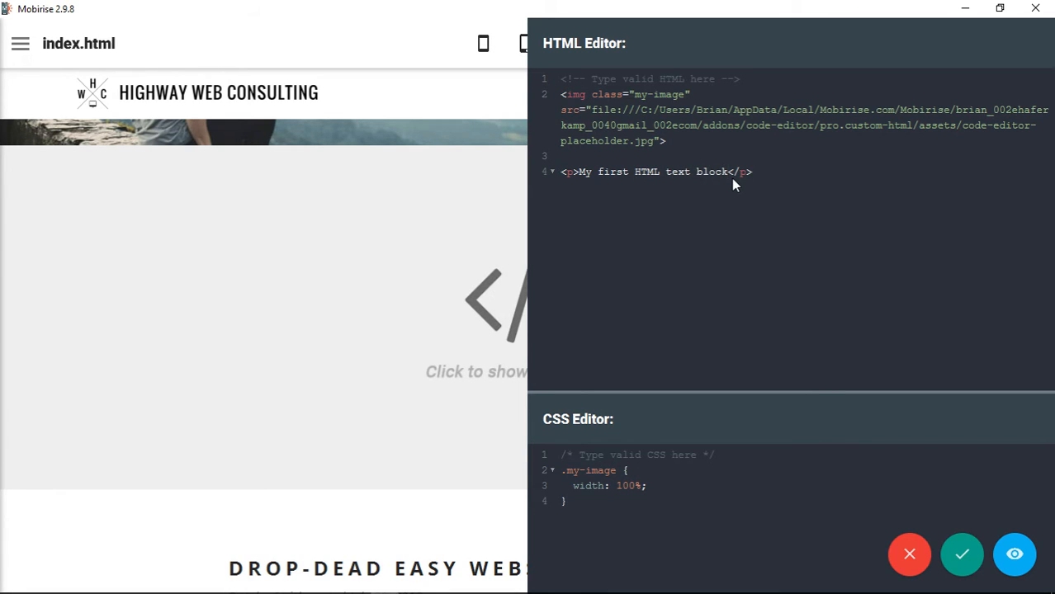
type("!")
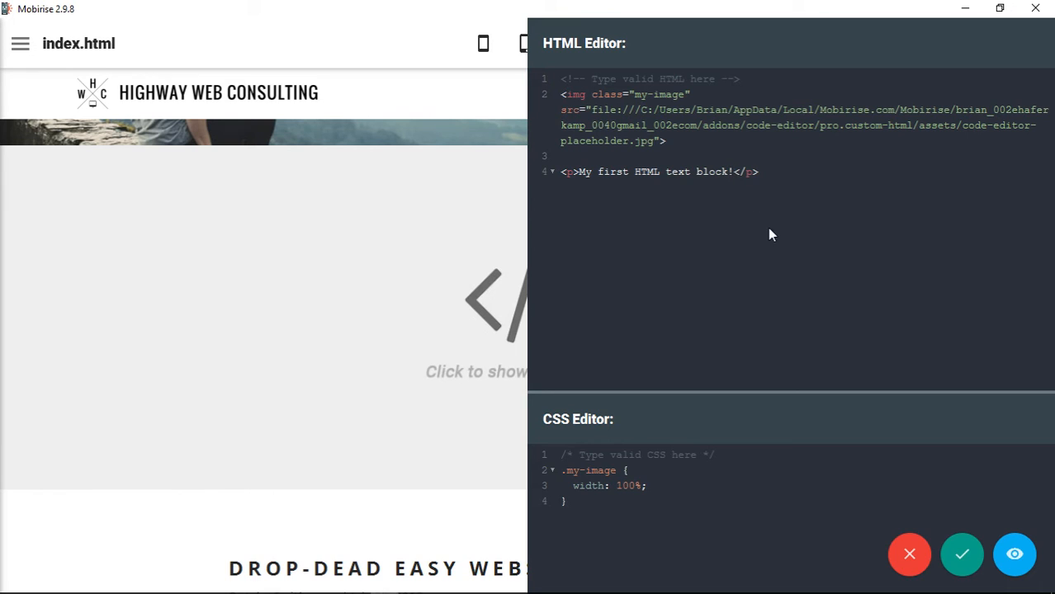
mouse_move(753, 294)
type("<")
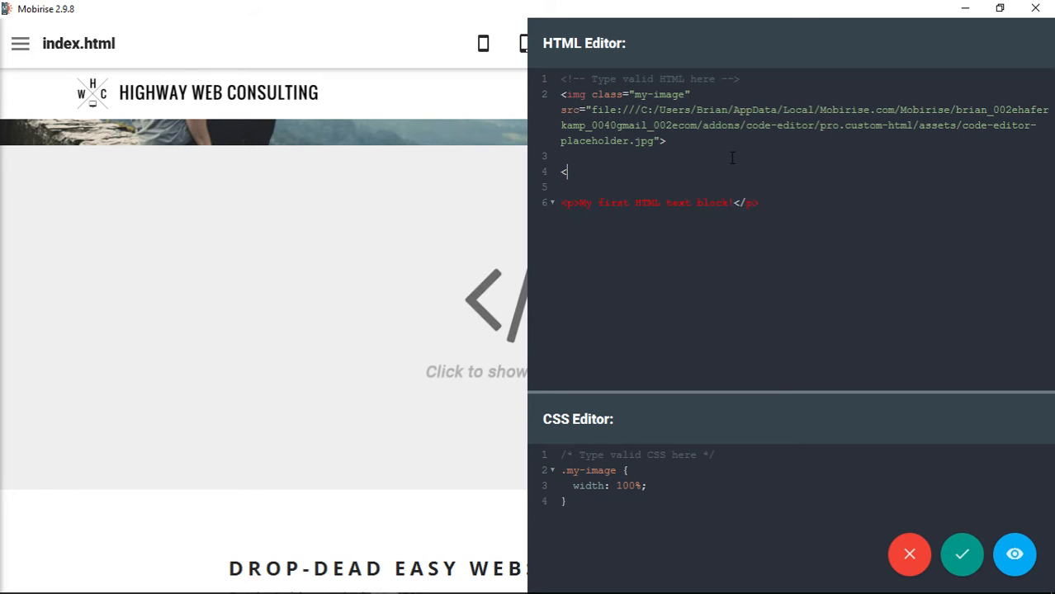
Add an <h1> heading 'My First Heading' above the paragraph
type("h1><")
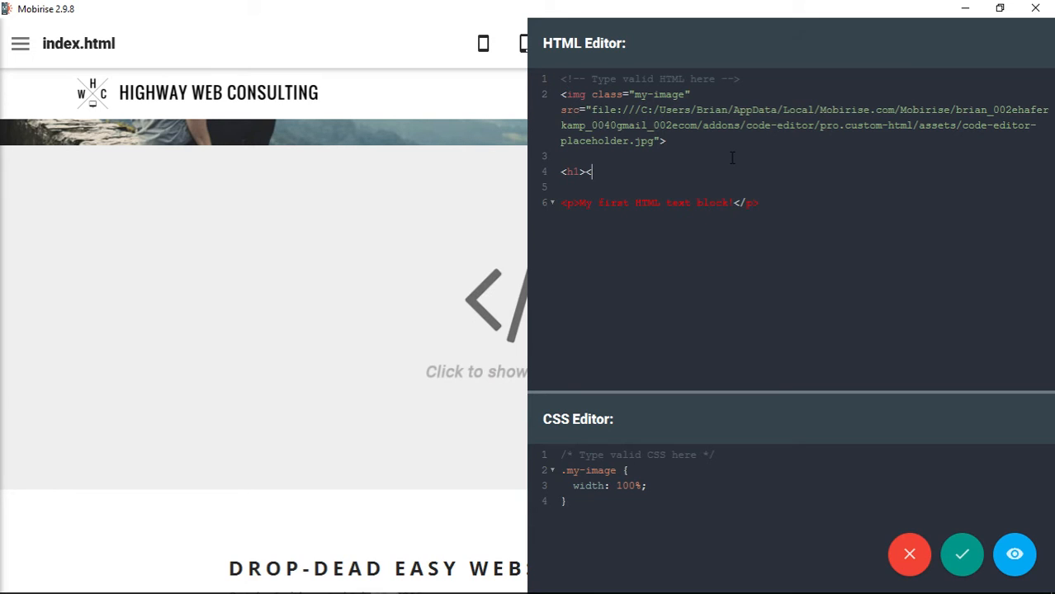
type("/h1>")
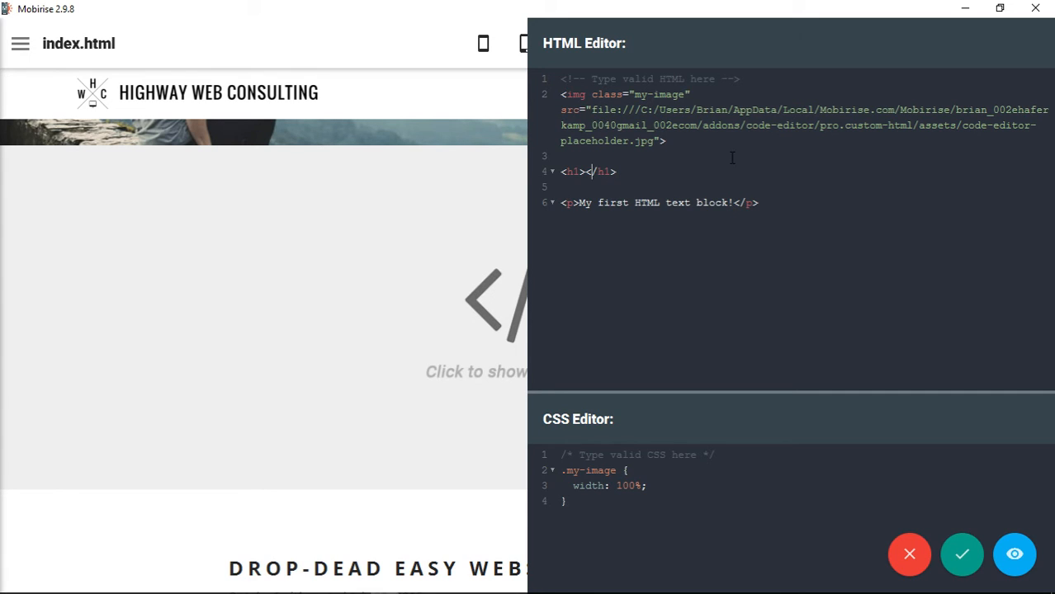
type("My First Heading")
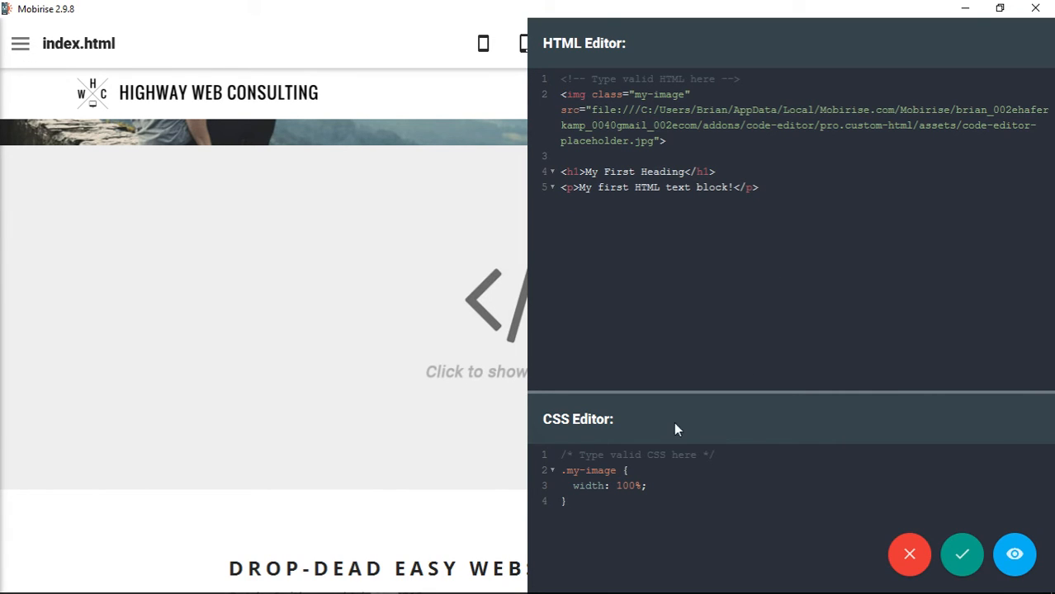
mouse_move(692, 221)
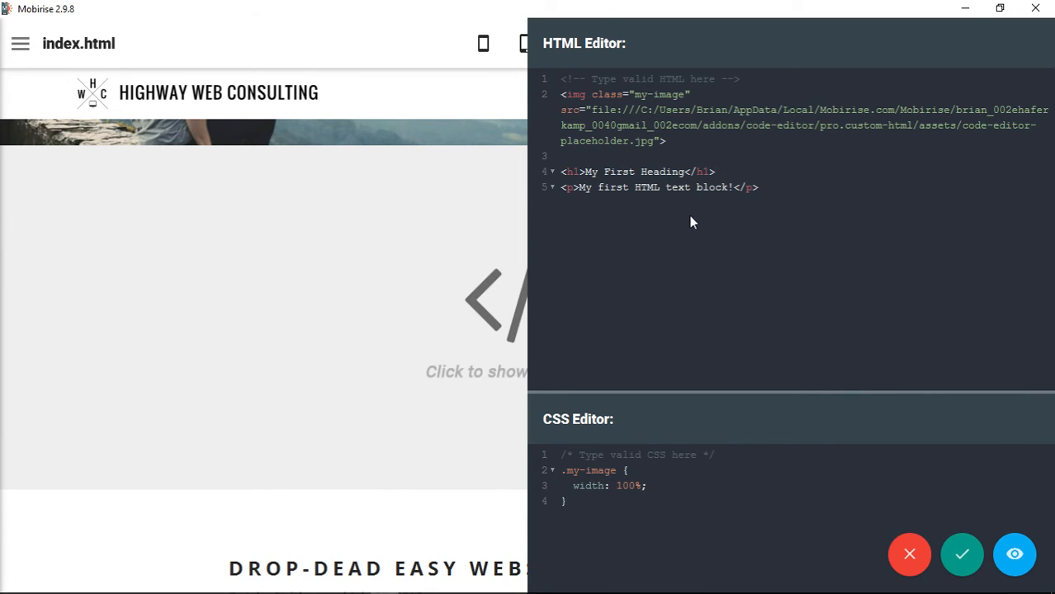
mouse_move(752, 320)
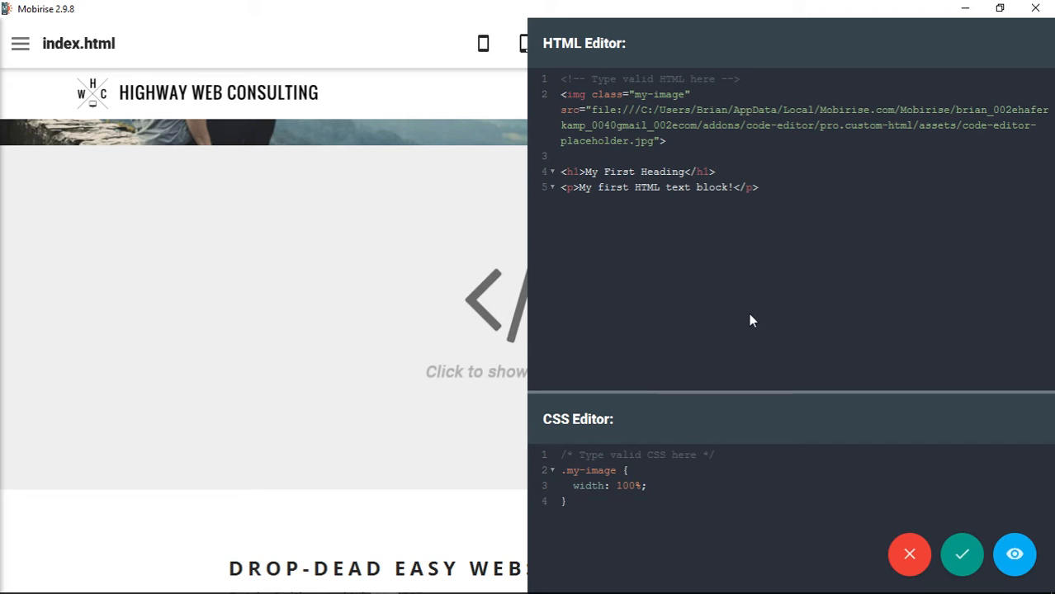
mouse_move(485, 210)
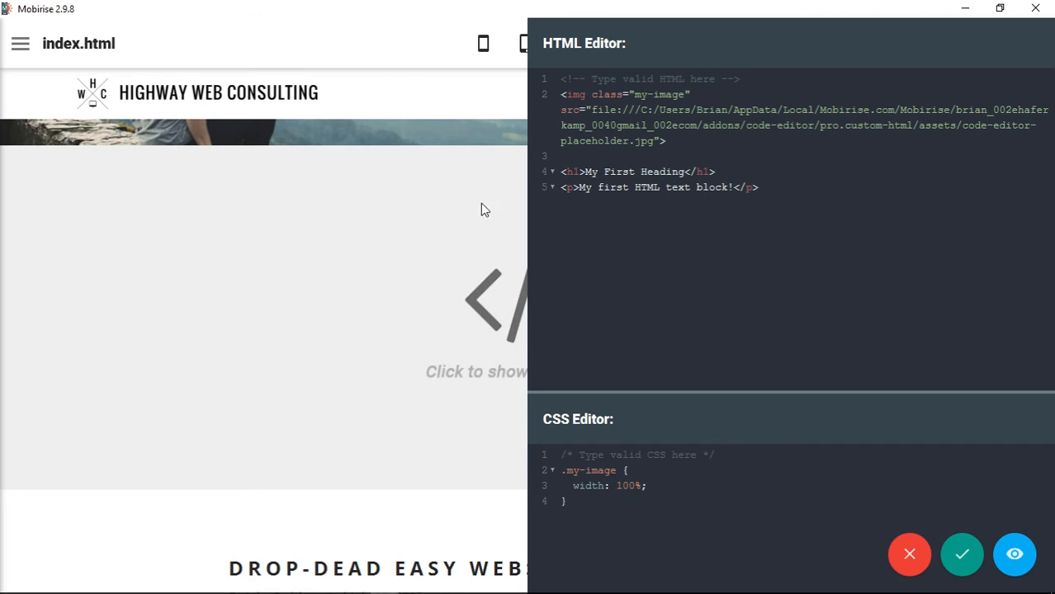
mouse_move(961, 555)
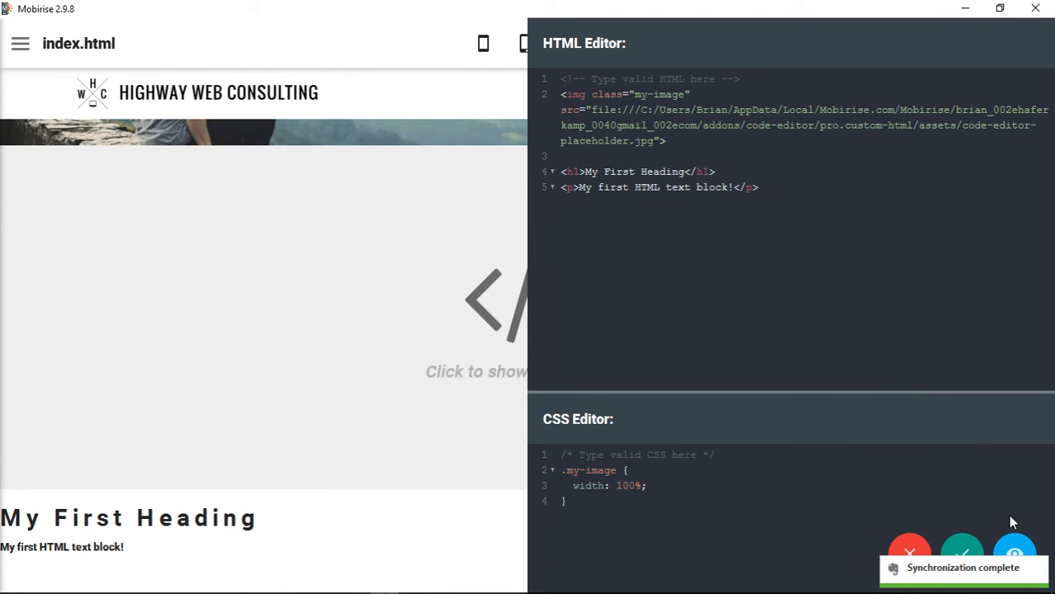
left_click(1016, 548)
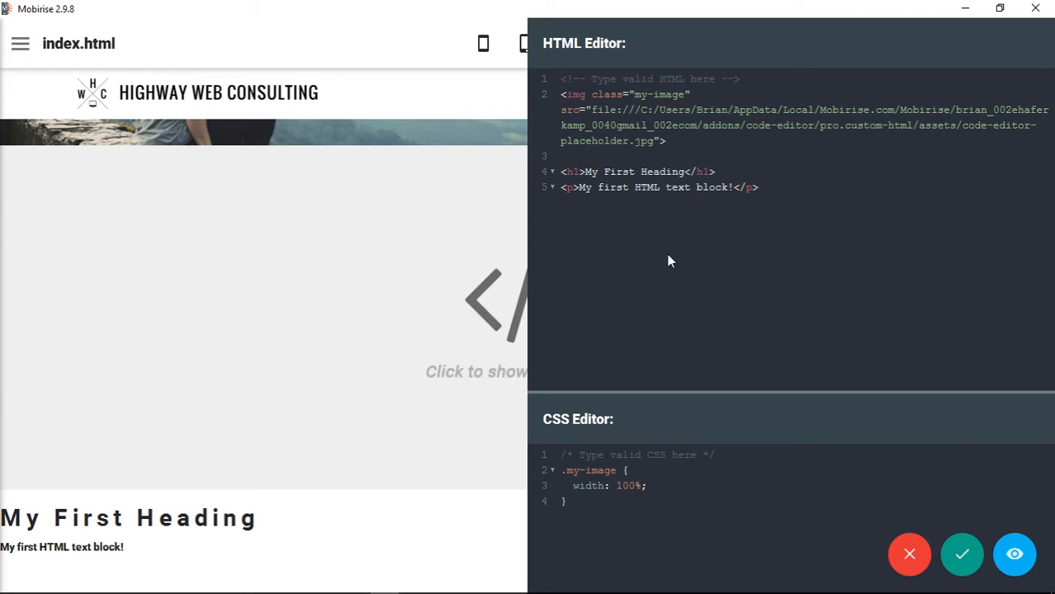
mouse_move(592, 271)
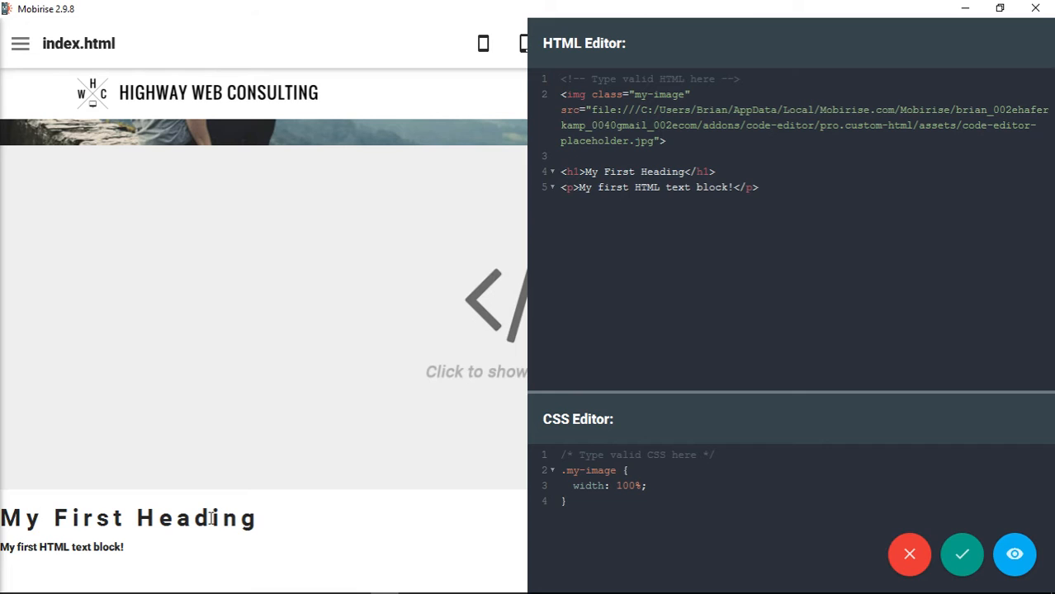
mouse_move(792, 218)
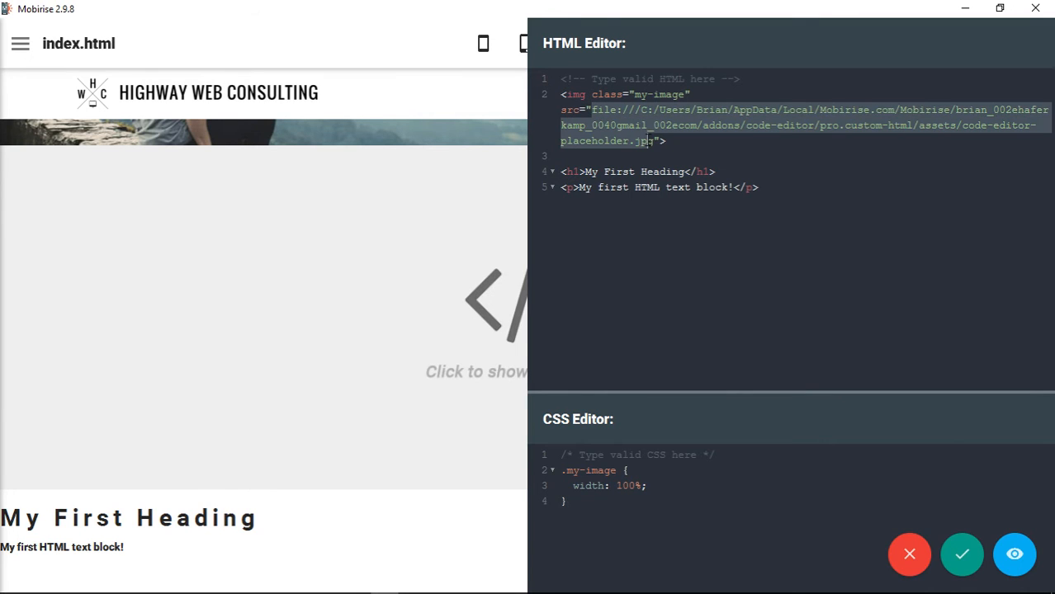
left_click(759, 188)
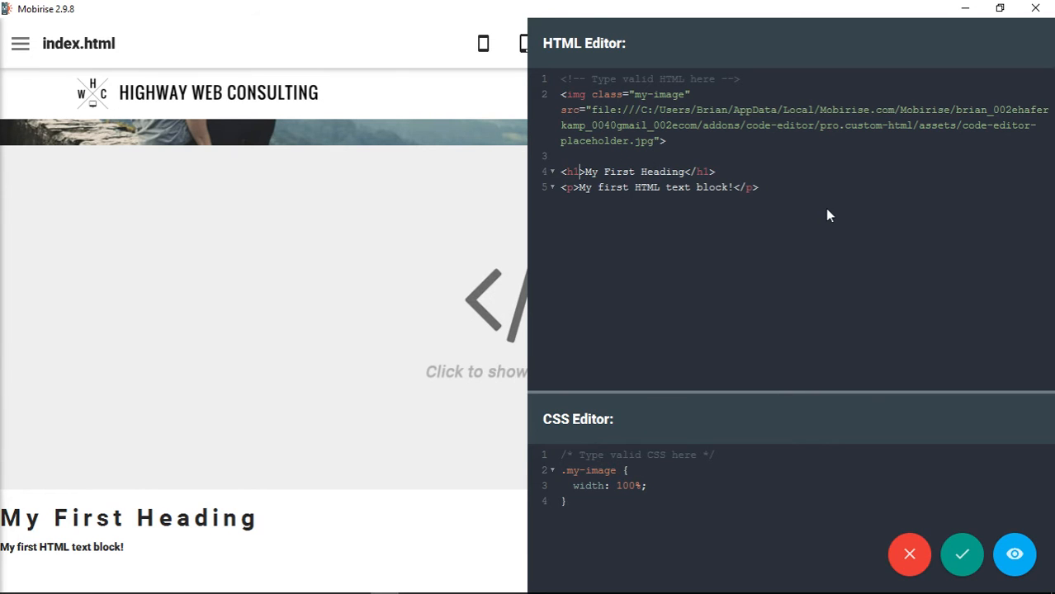
Give the <h1> tag the class 'myFirstHeading'
type("class=\"")
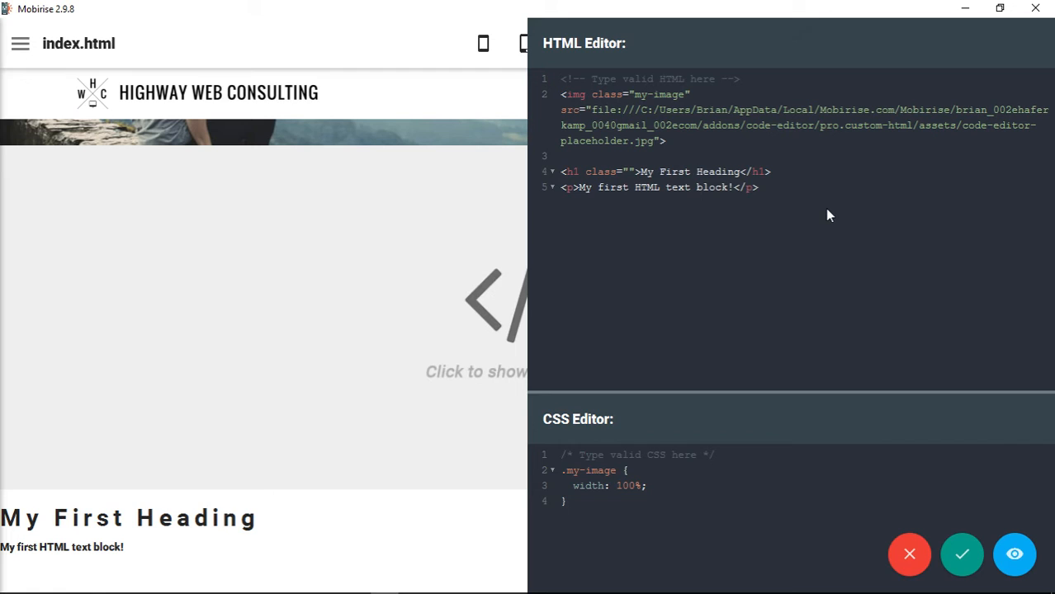
type("my")
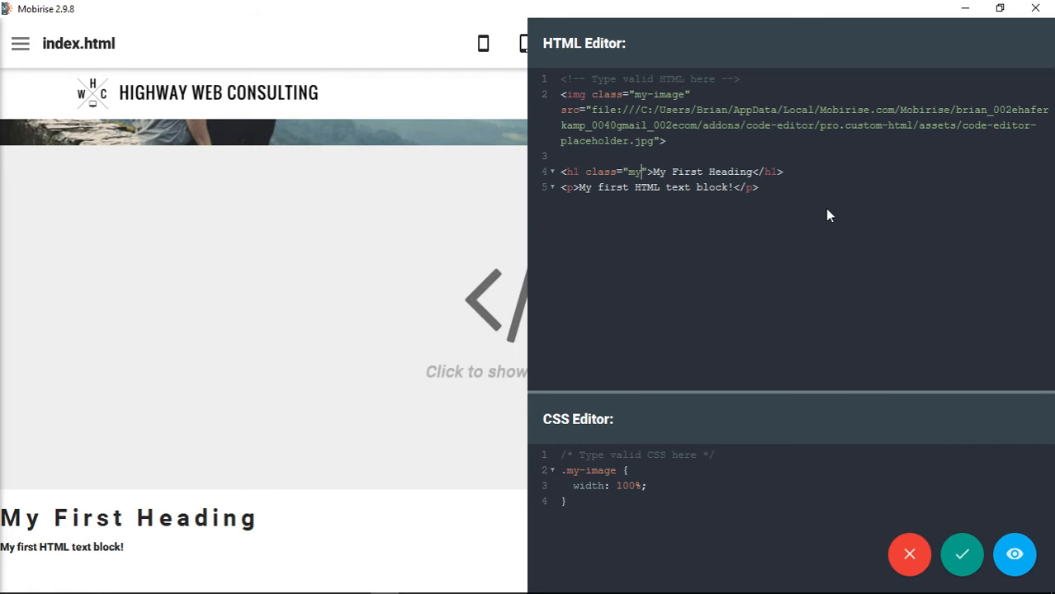
type("First")
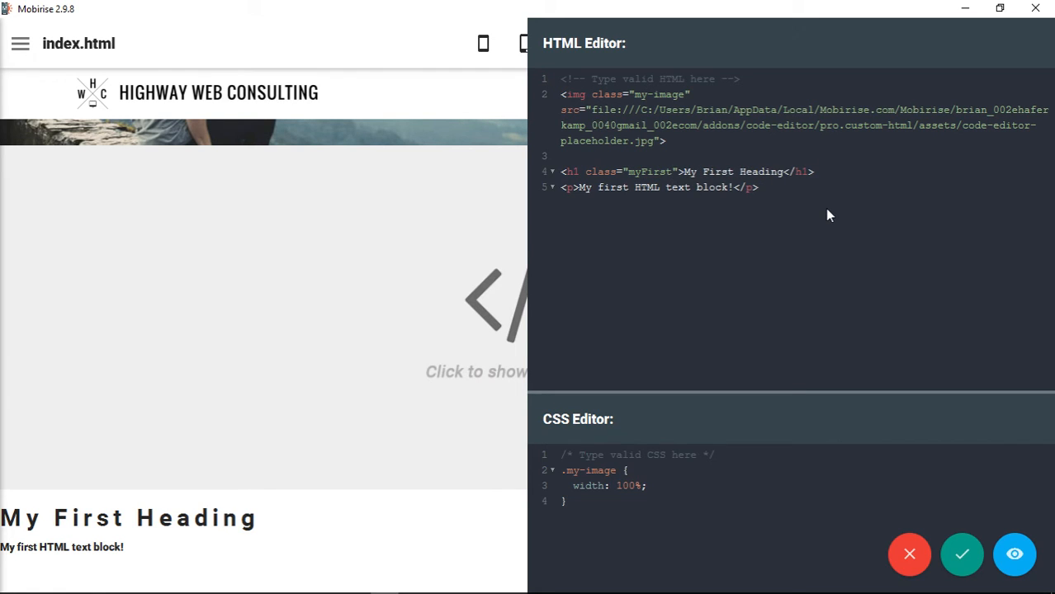
type("Heading")
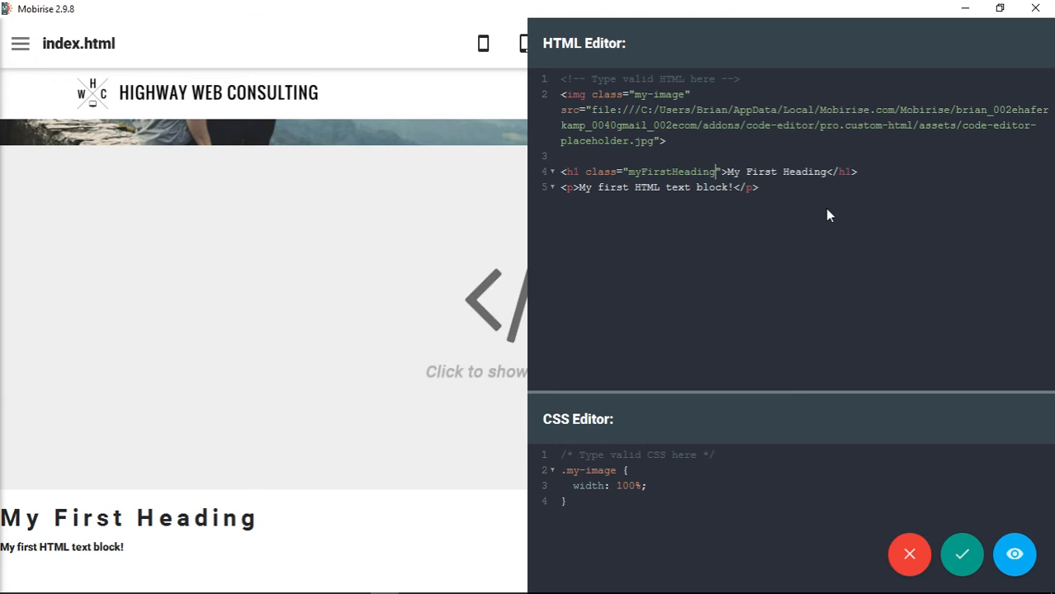
Give the <p> tag the class 'myFirstParagraph'
left_click(571, 188)
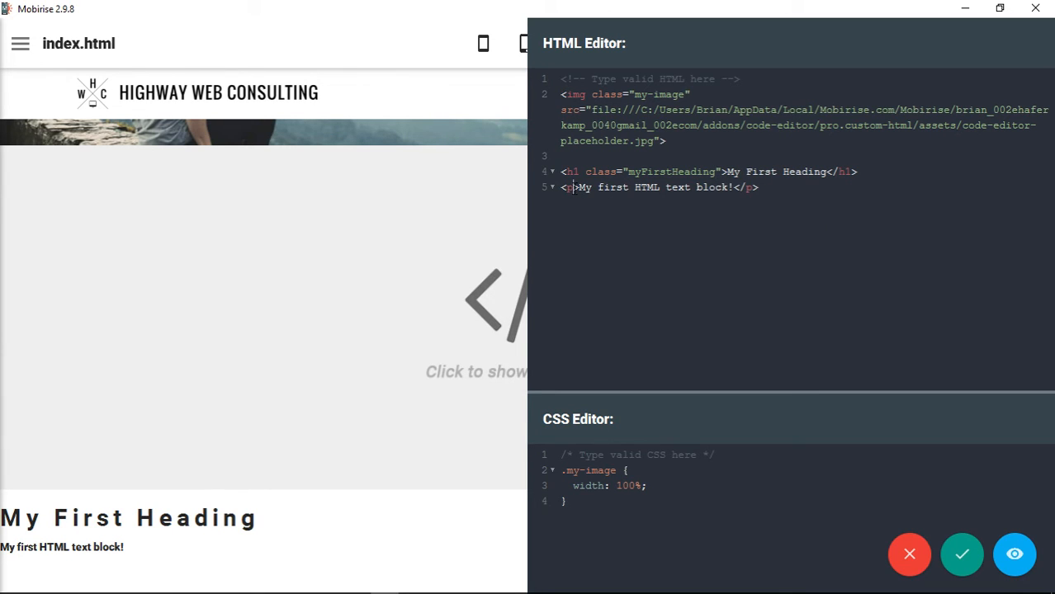
type("class=")
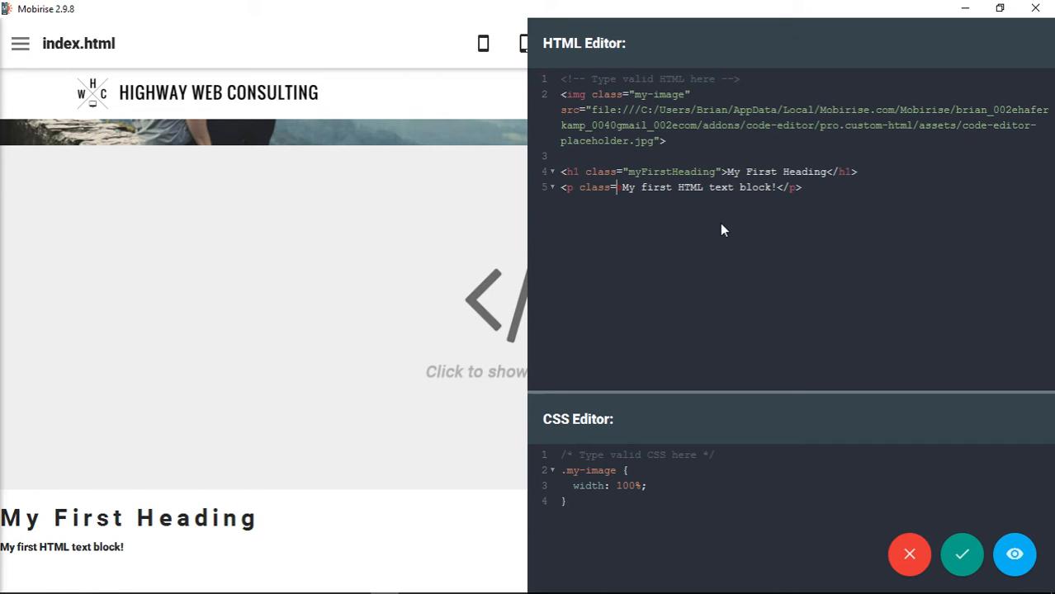
type("par\">")
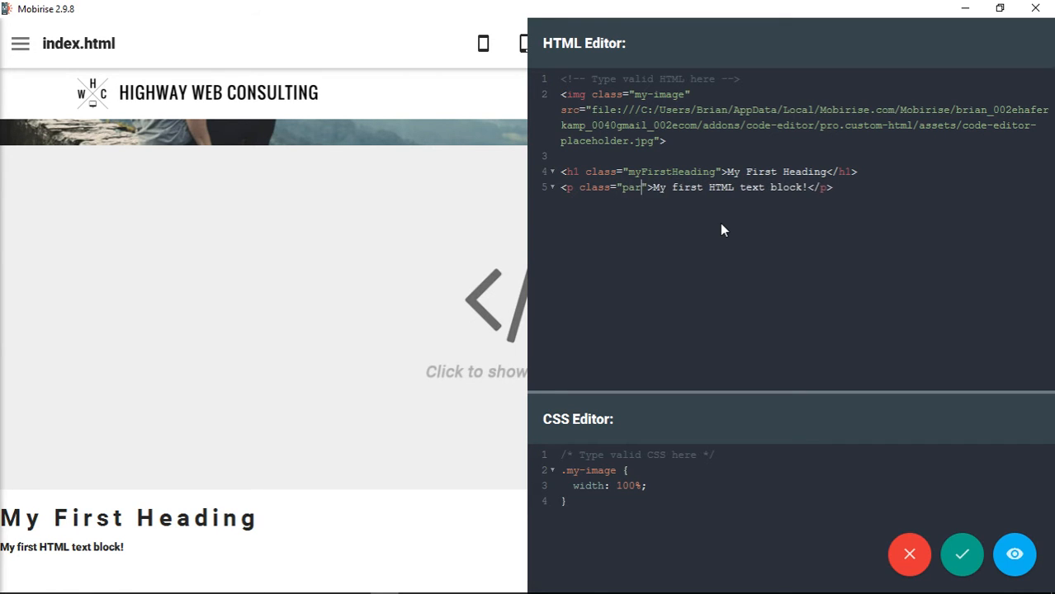
type("agraph")
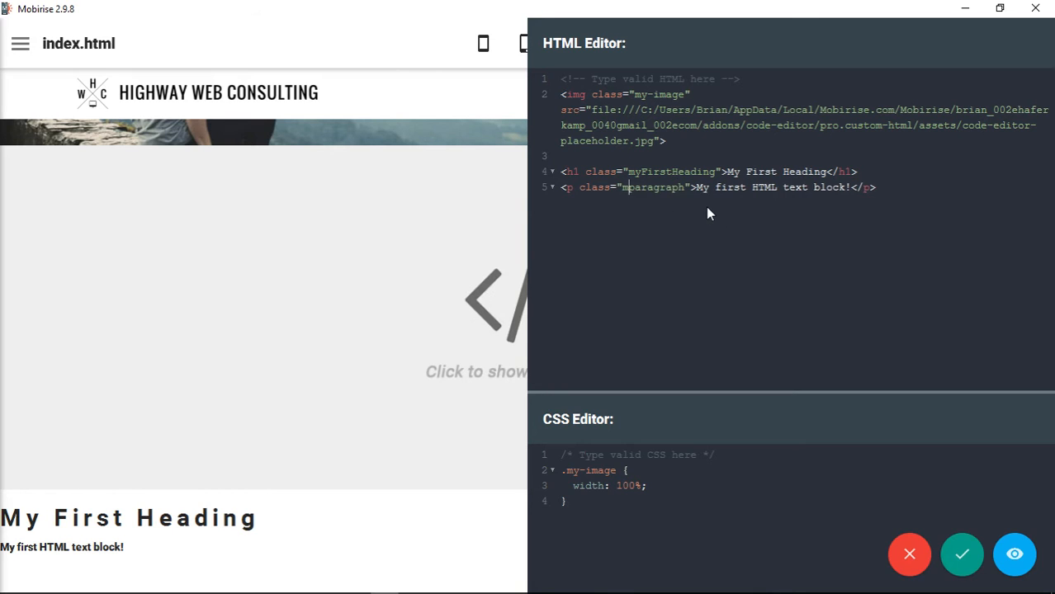
type("yFirst")
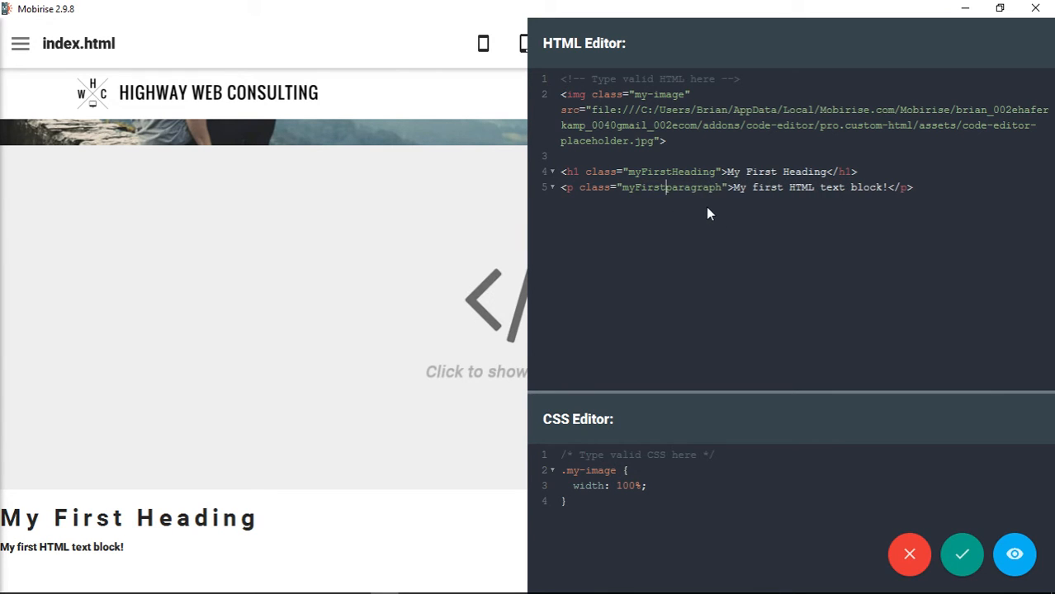
type("P")
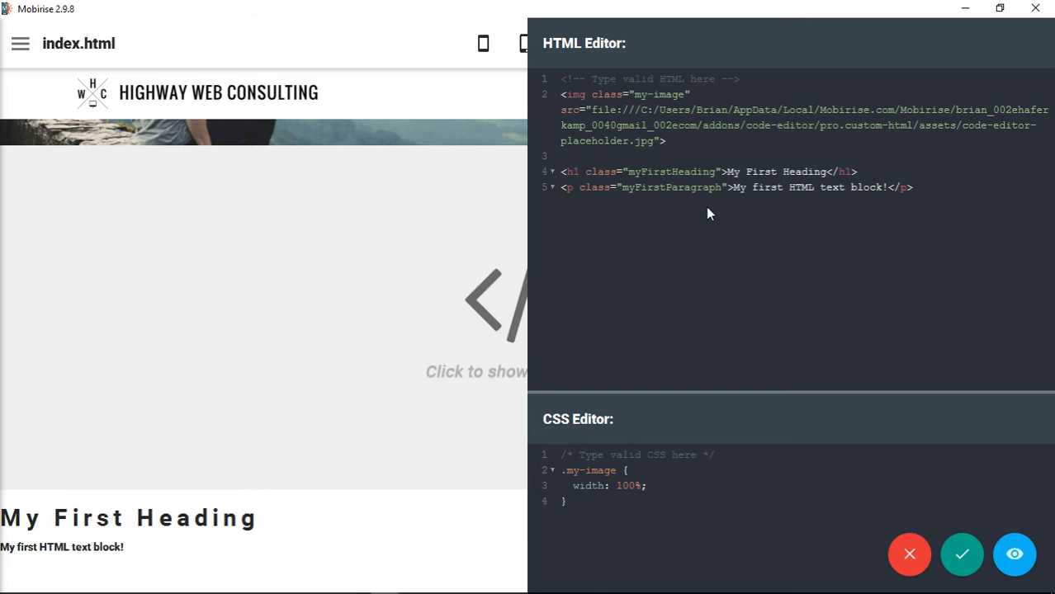
mouse_move(716, 384)
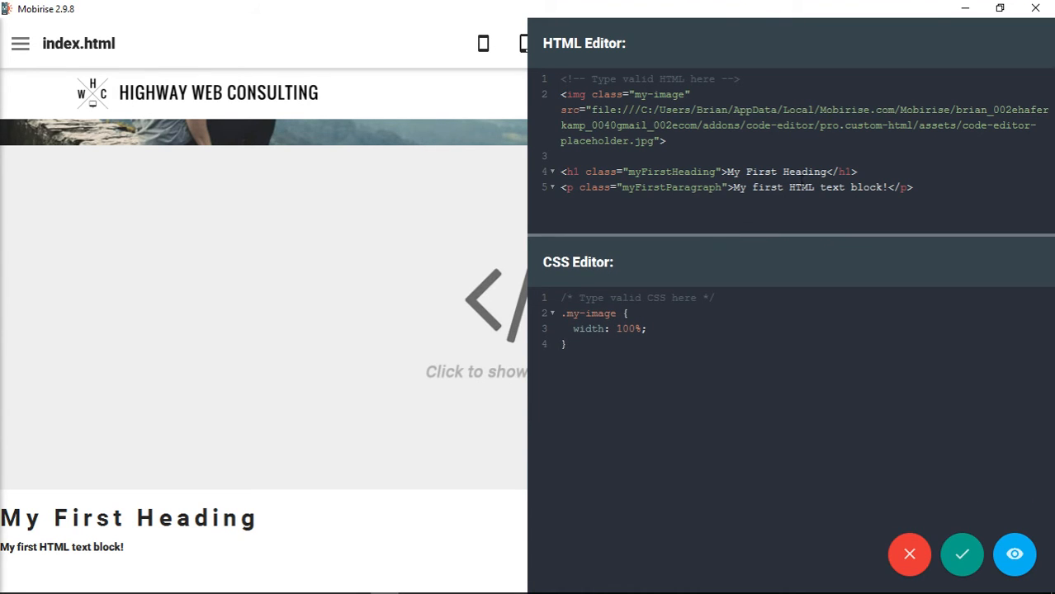
mouse_move(671, 386)
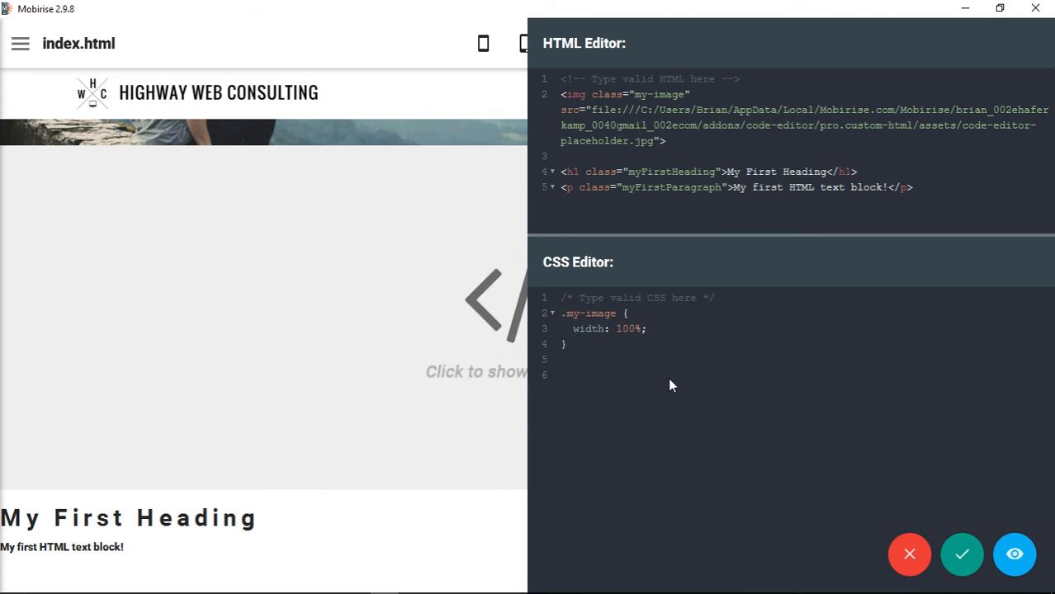
Start a .myFirstHeading CSS rule with font-size 72
type(".my")
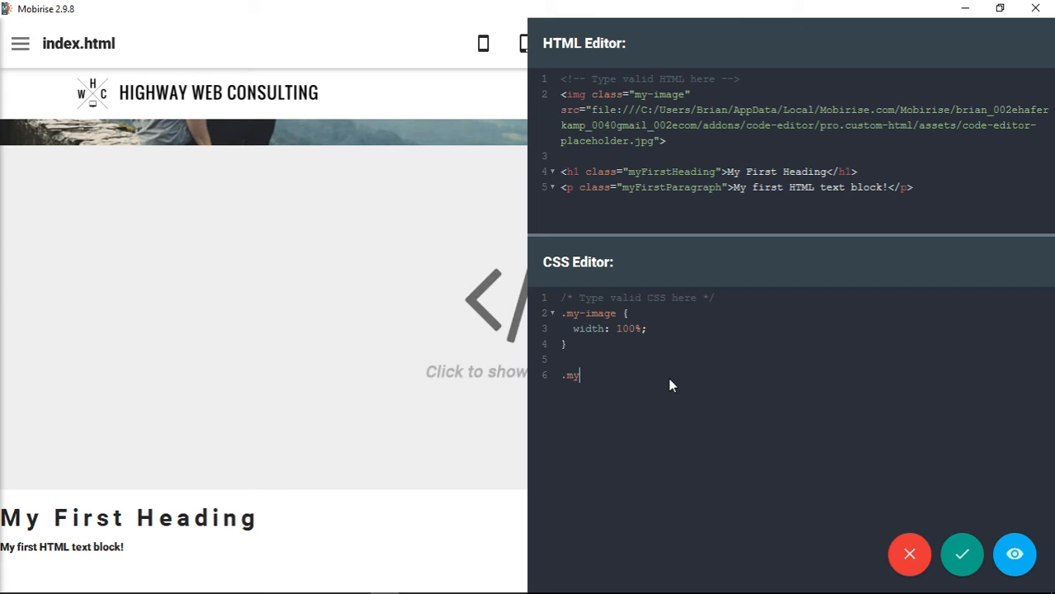
type("FirstHeadin")
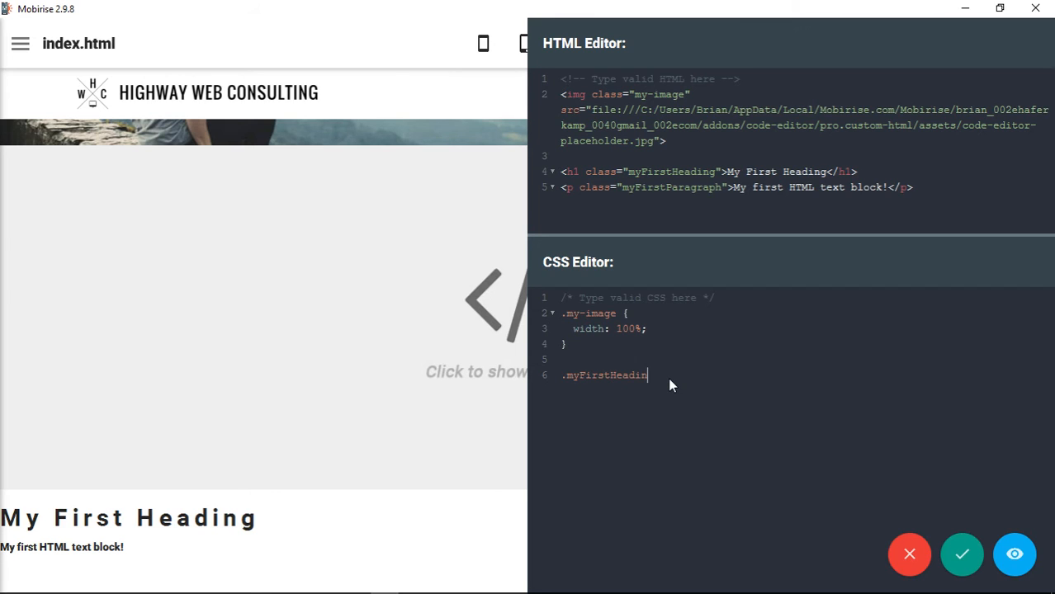
type("{")
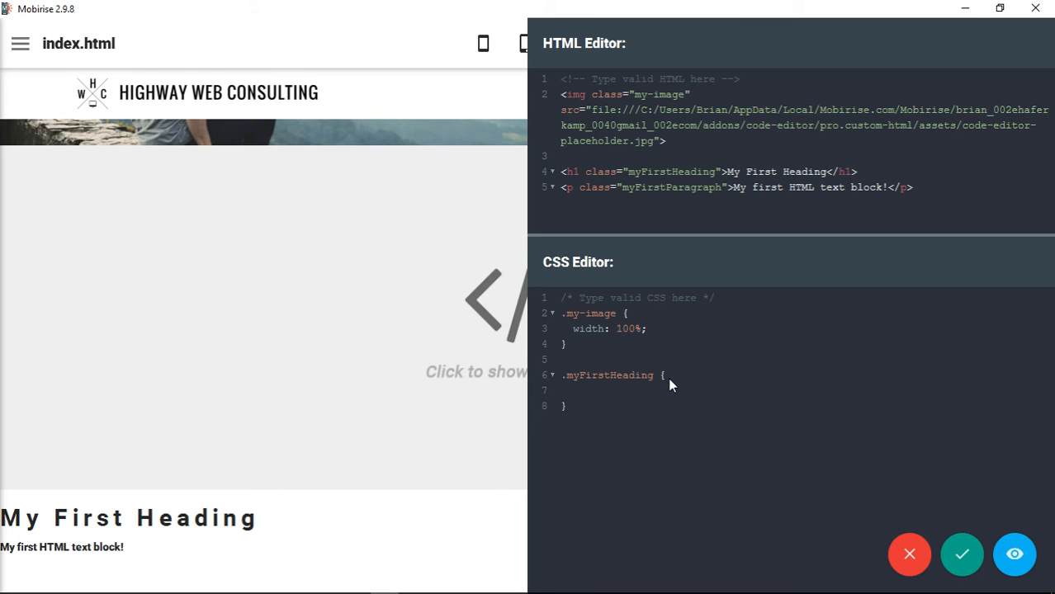
type("font-size")
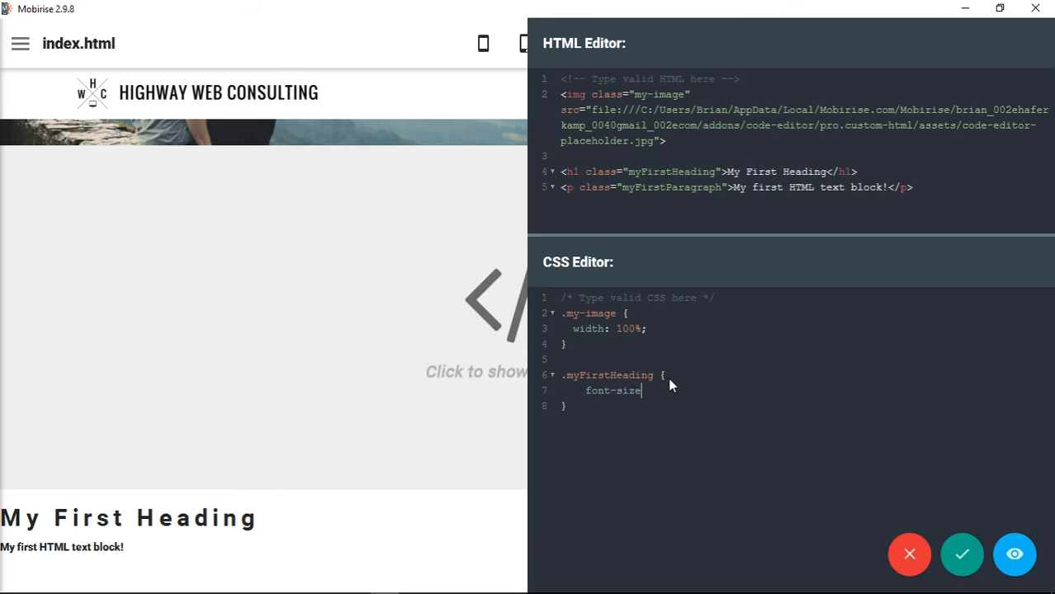
type(": 64")
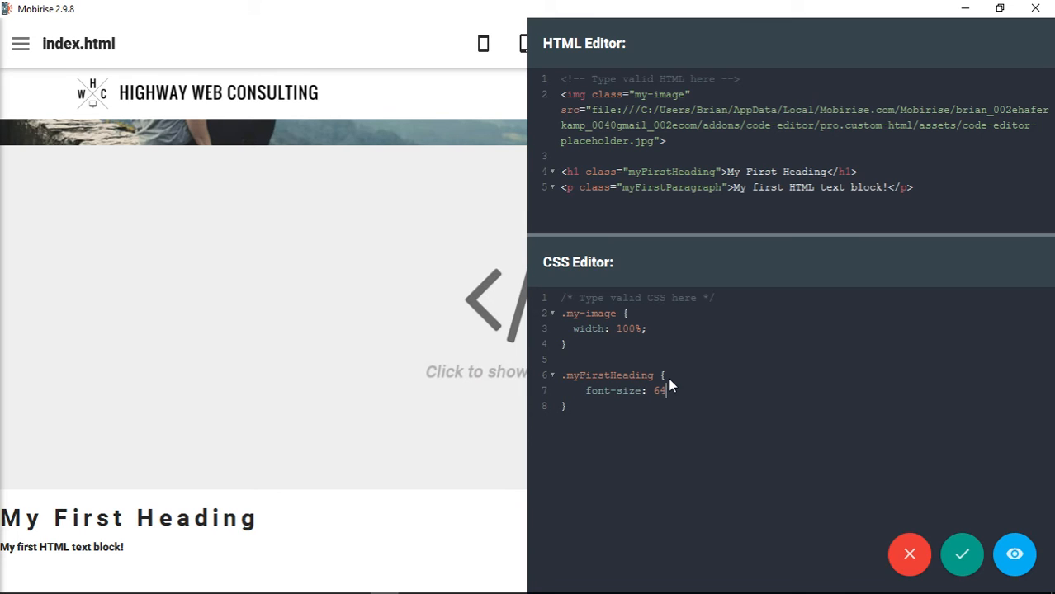
type("72;")
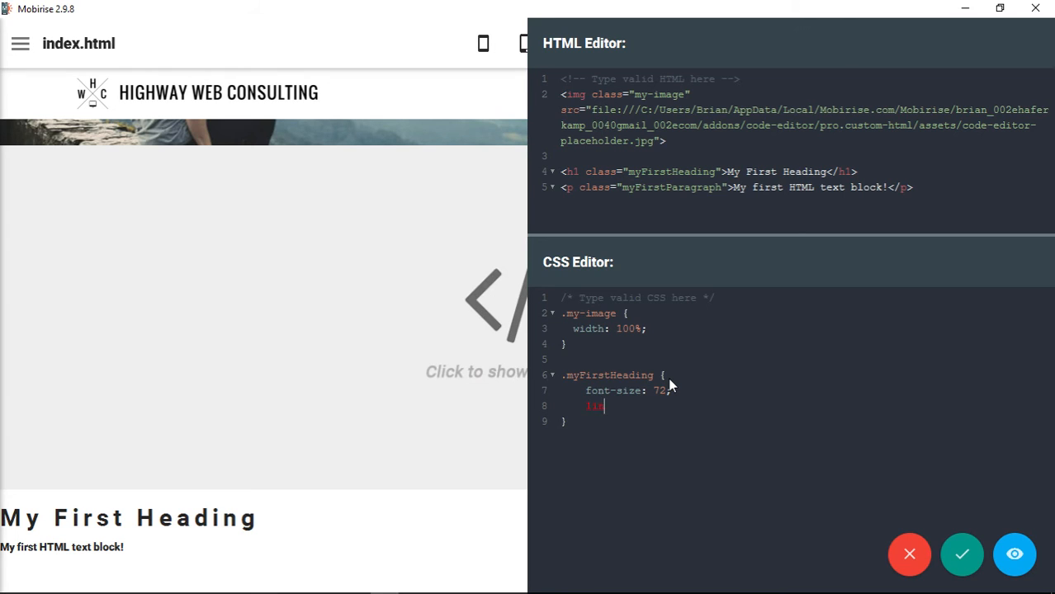
Add line-height 2 and color red to the rule and refresh the preview
type("line-height")
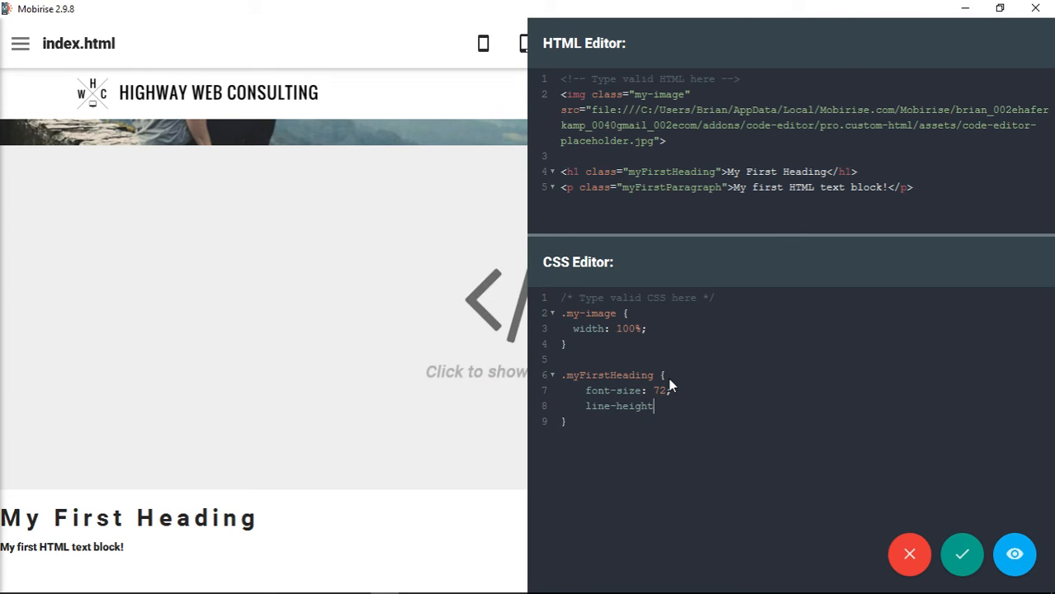
type(": 1.5")
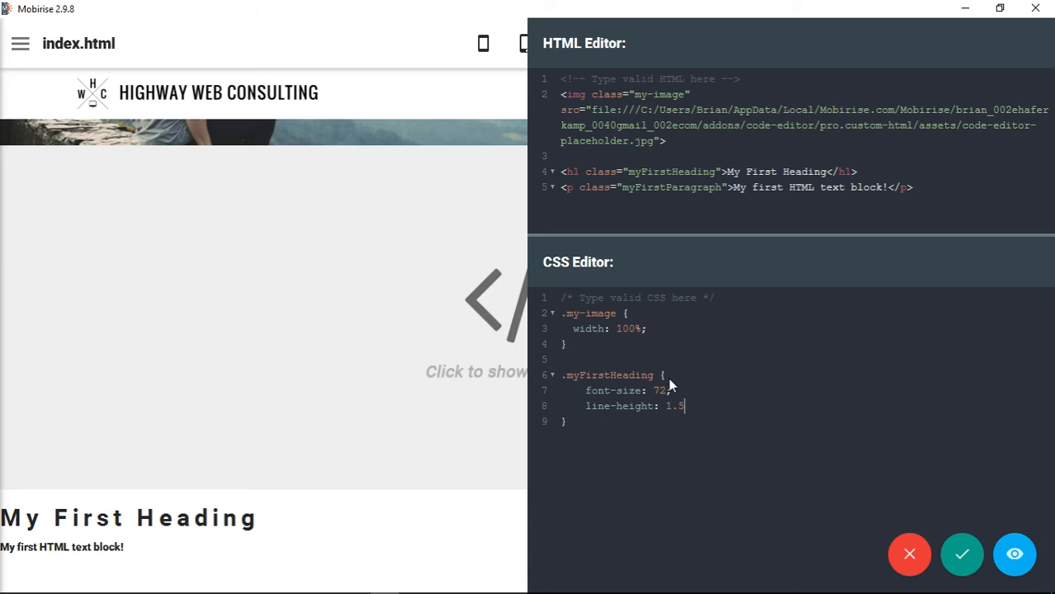
type("2.")
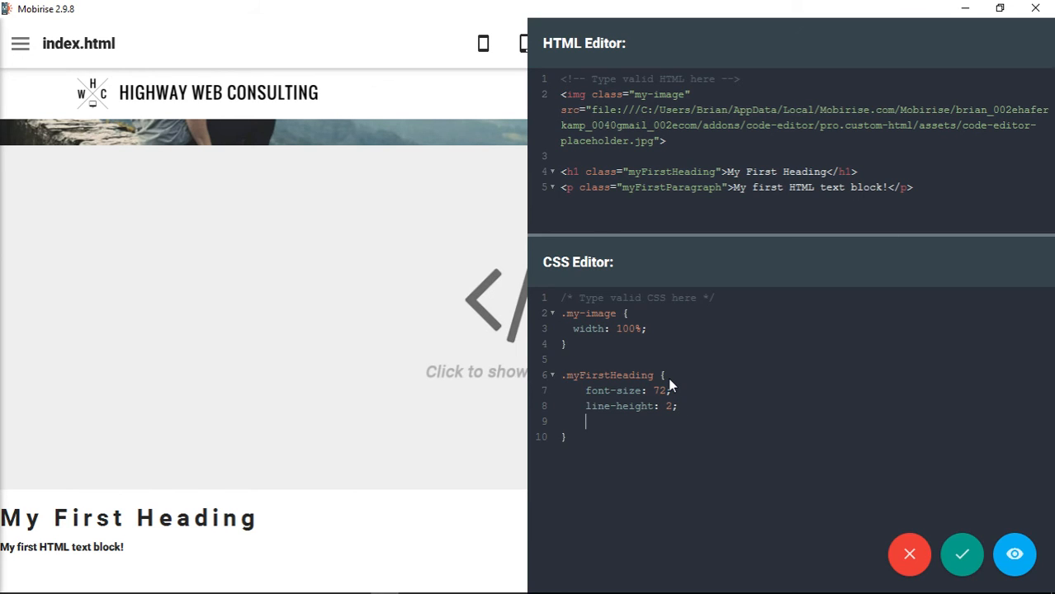
type("col")
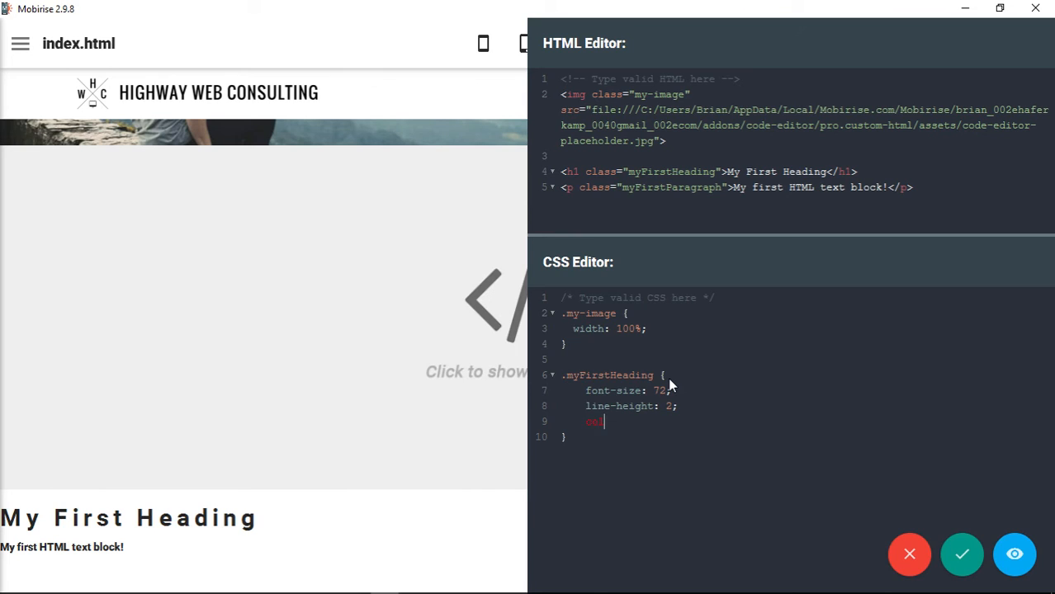
type("color:")
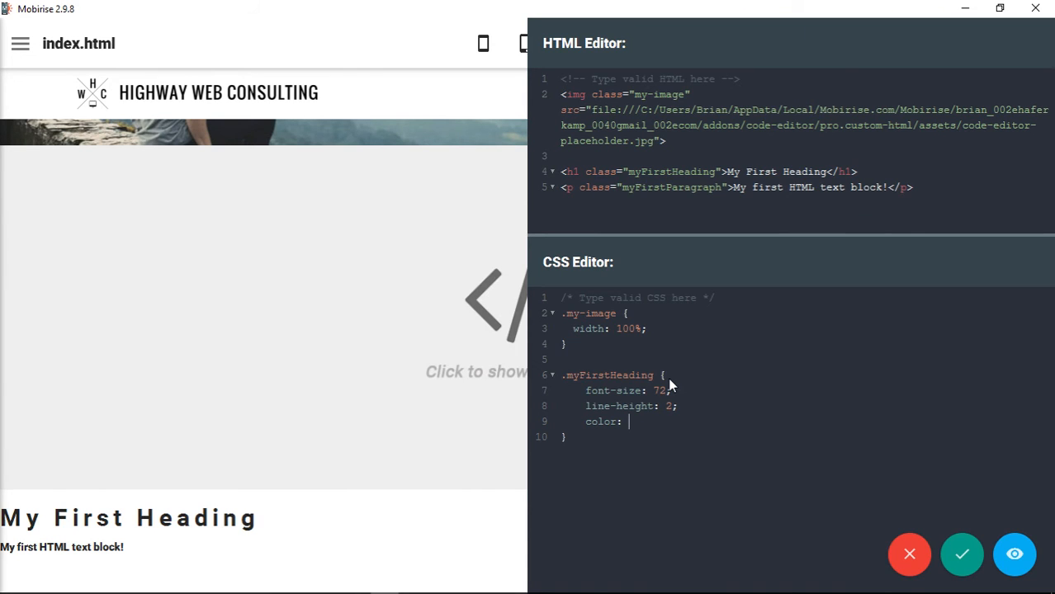
type("#")
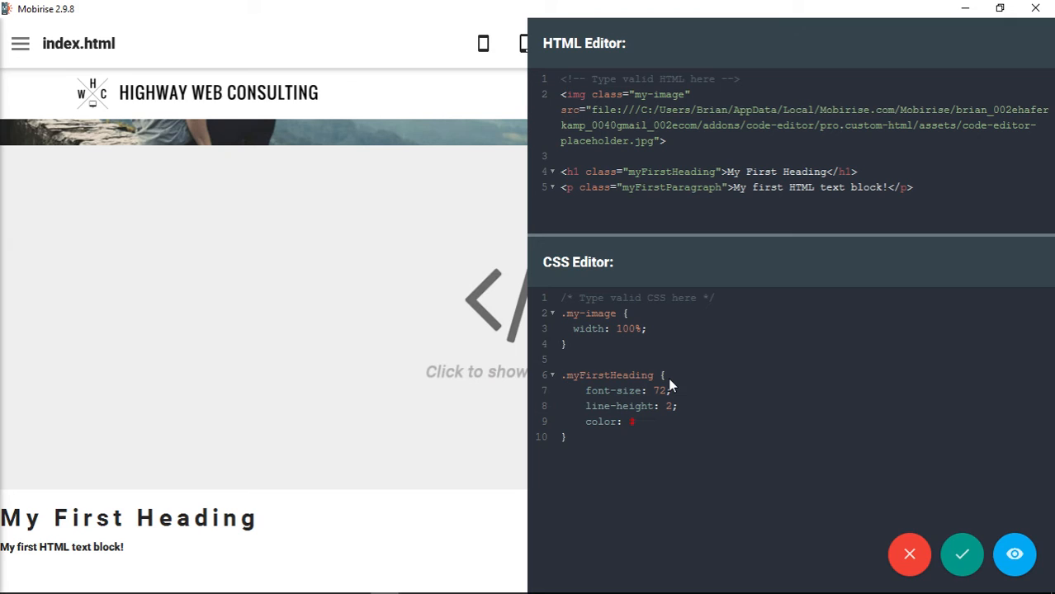
type("r")
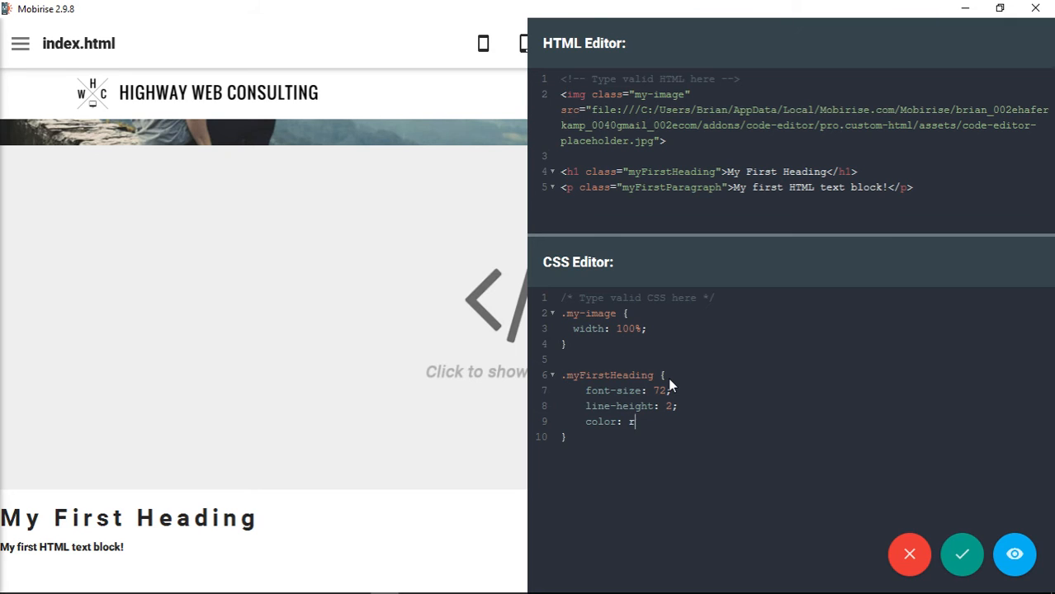
type("ed;")
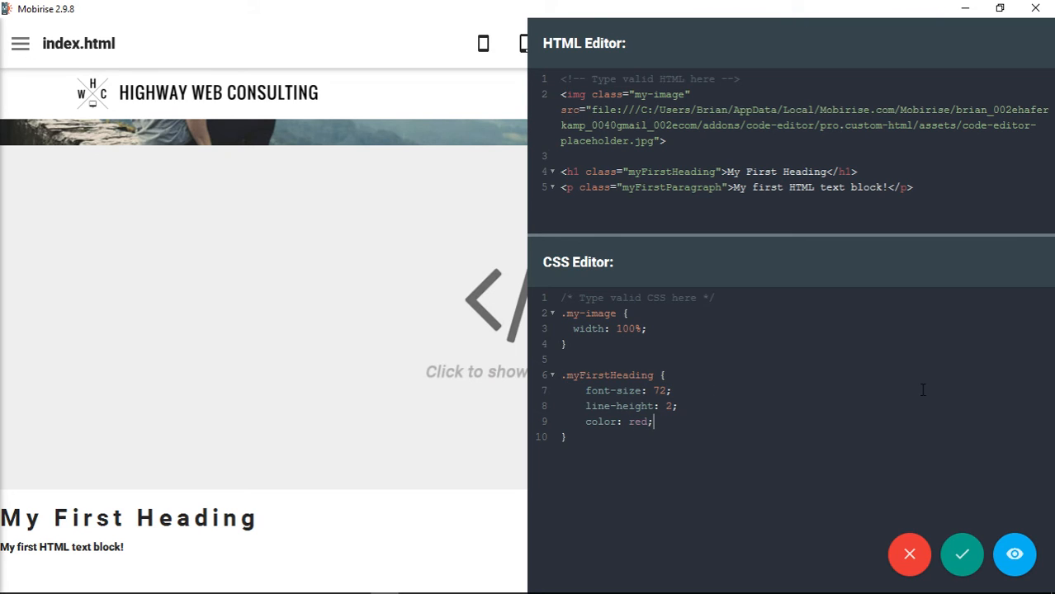
left_click(961, 555)
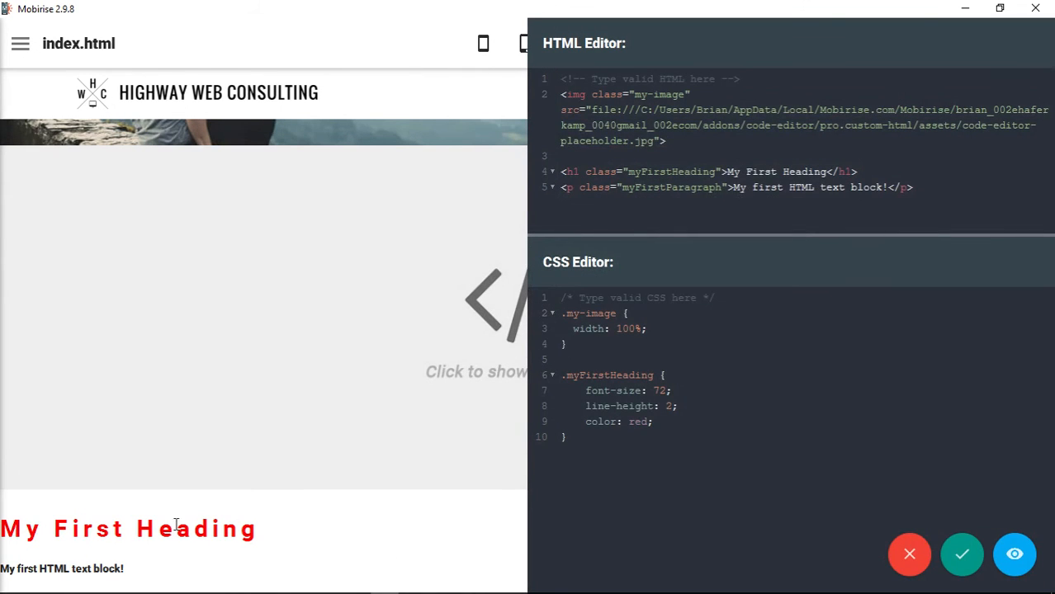
mouse_move(657, 432)
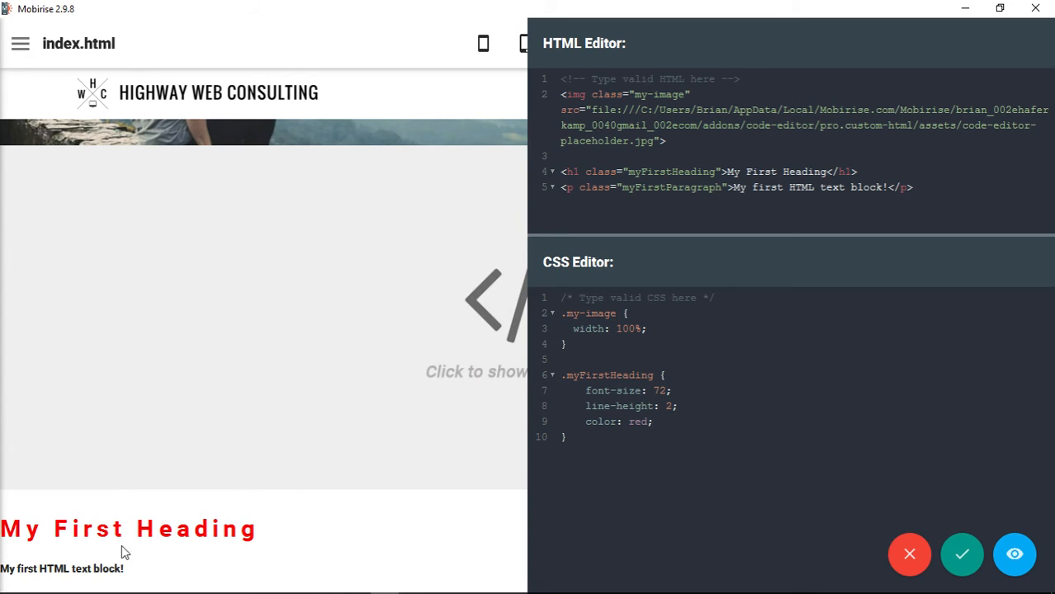
mouse_move(147, 557)
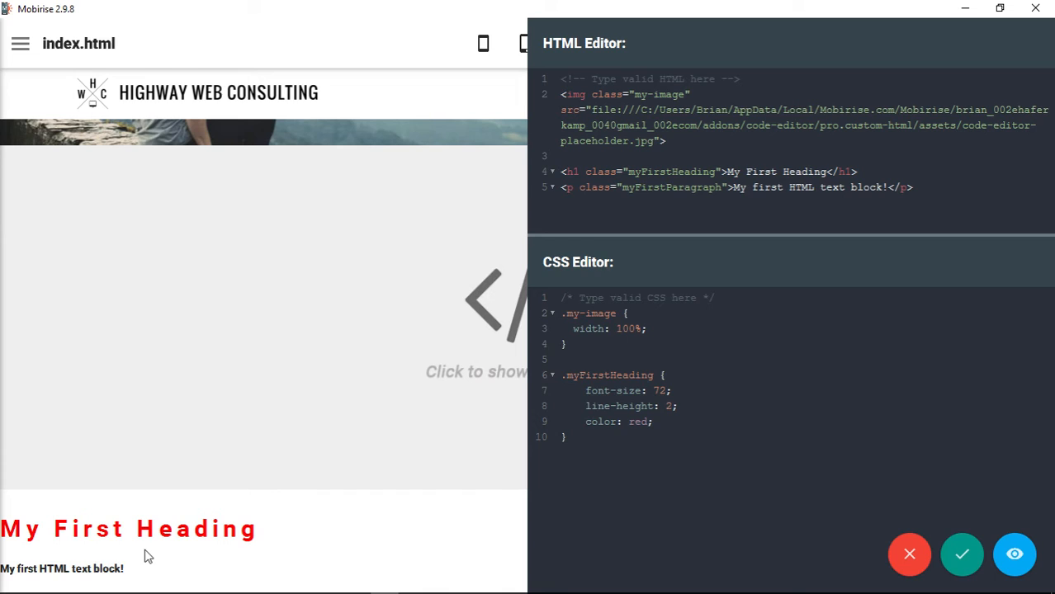
mouse_move(239, 560)
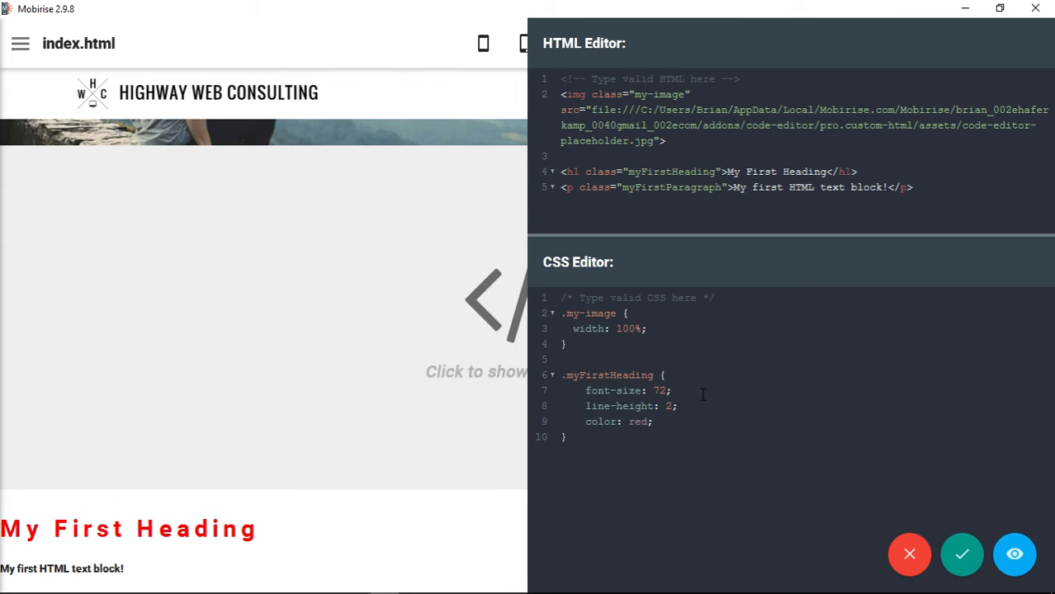
Replace the heading's font-size 72, trying 145, then settling on 4em
double_click(659, 390)
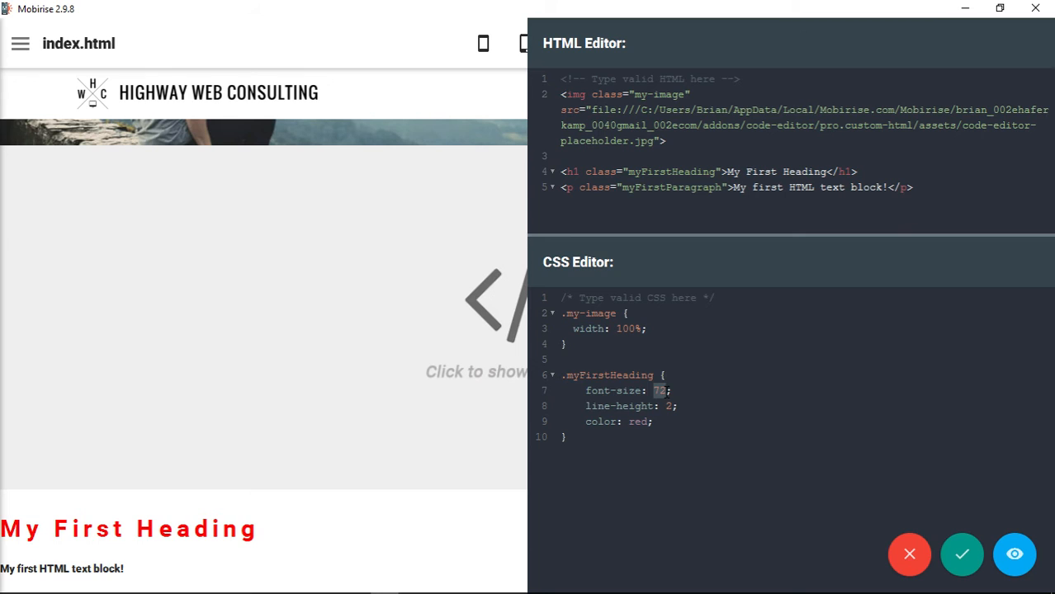
type("145")
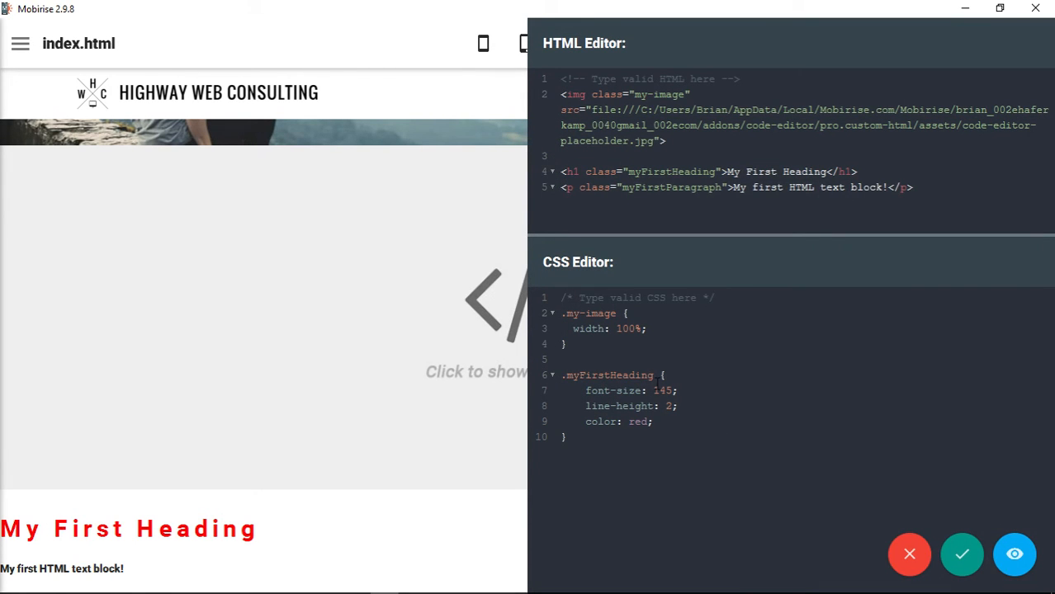
double_click(662, 389)
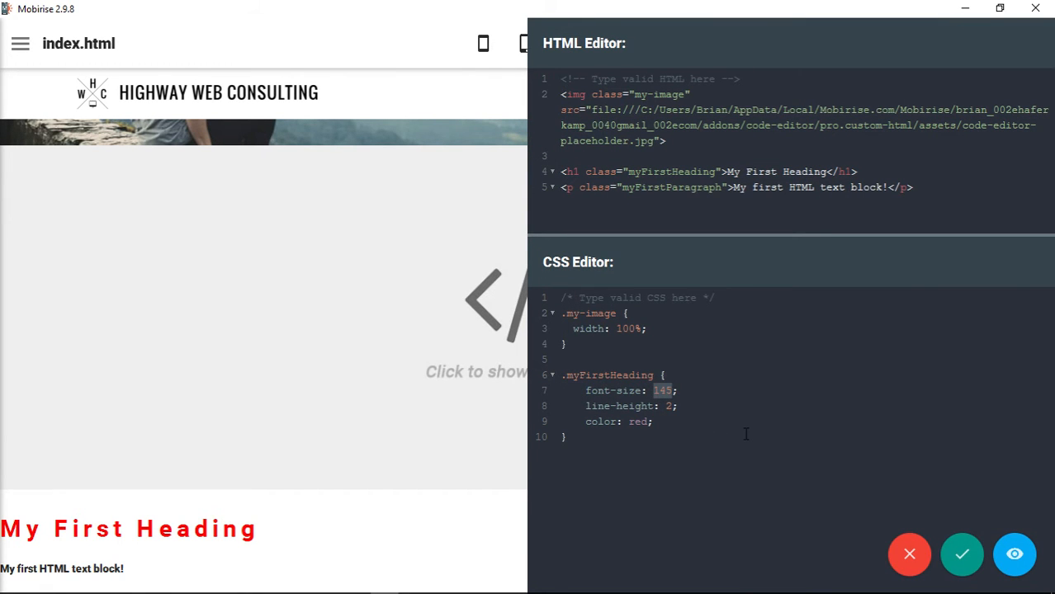
left_click(667, 390)
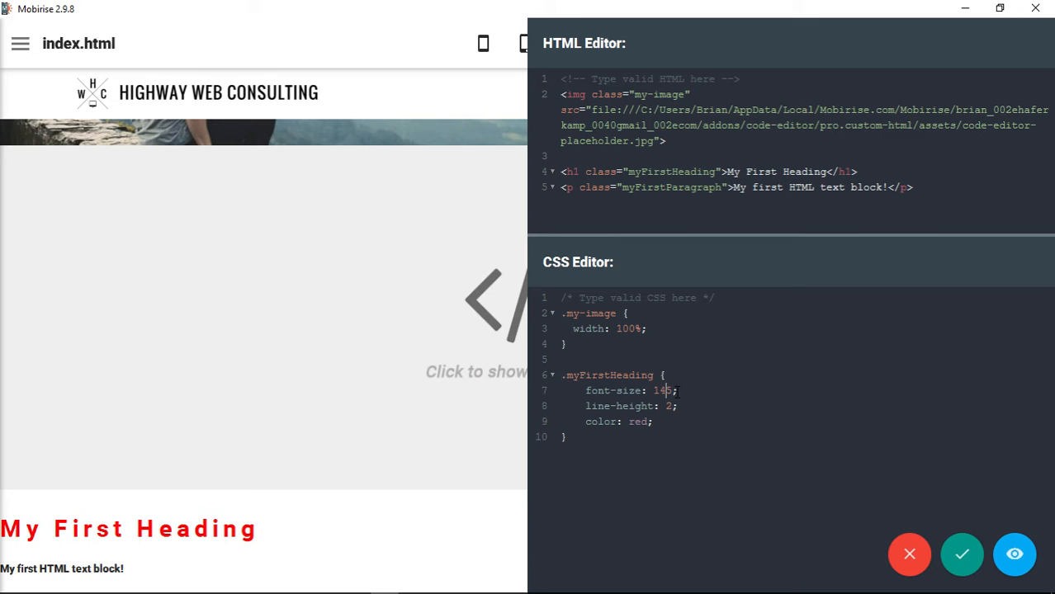
key("Backspace")
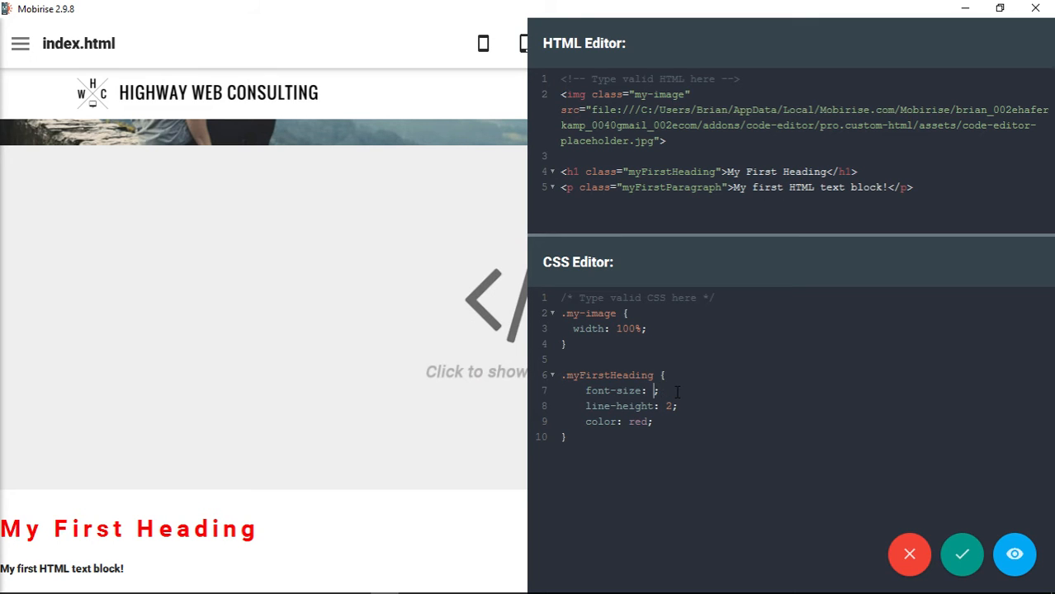
type("4em")
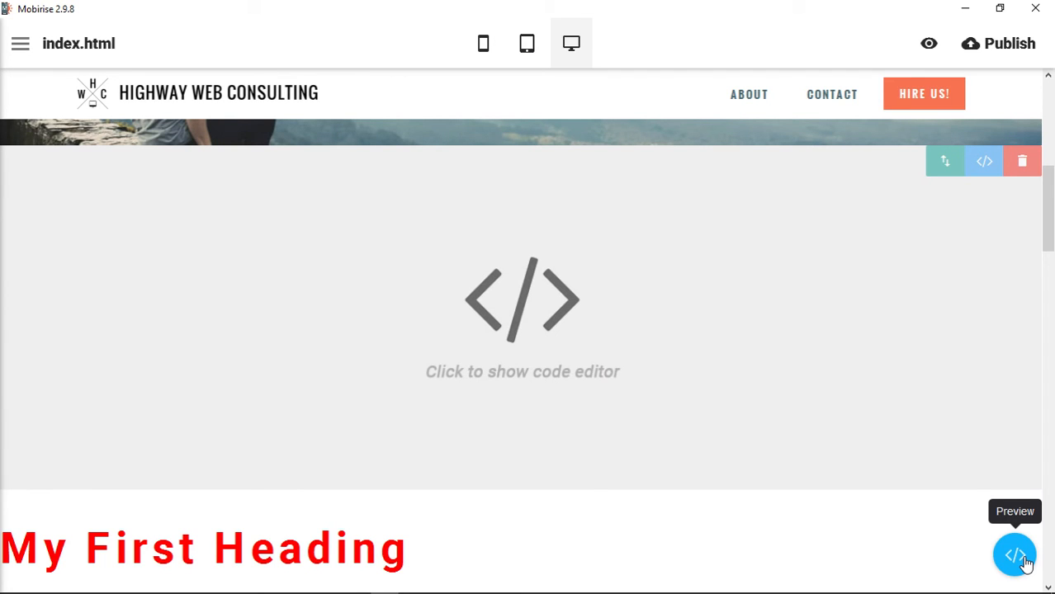
Reopen the code editor and scroll down to start a new CSS rule below the heading rule
left_click(1014, 555)
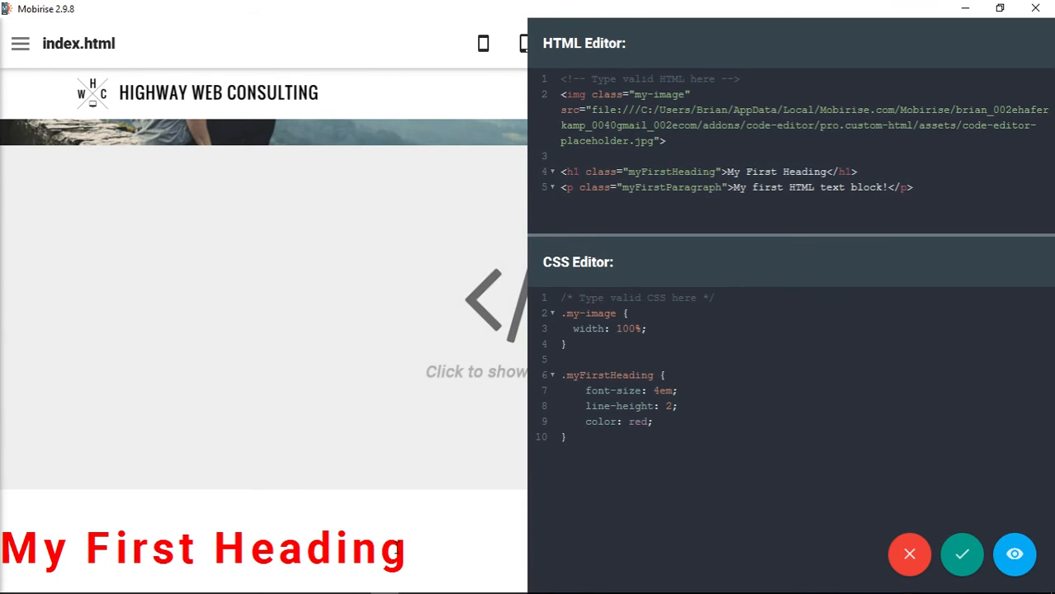
mouse_move(404, 553)
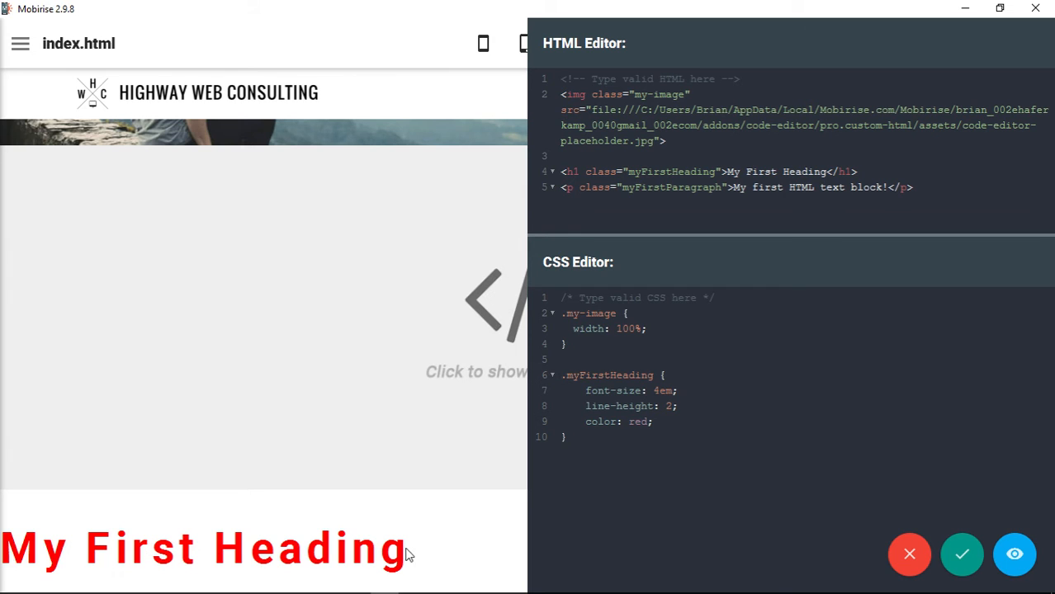
scroll("down", 3)
type(".")
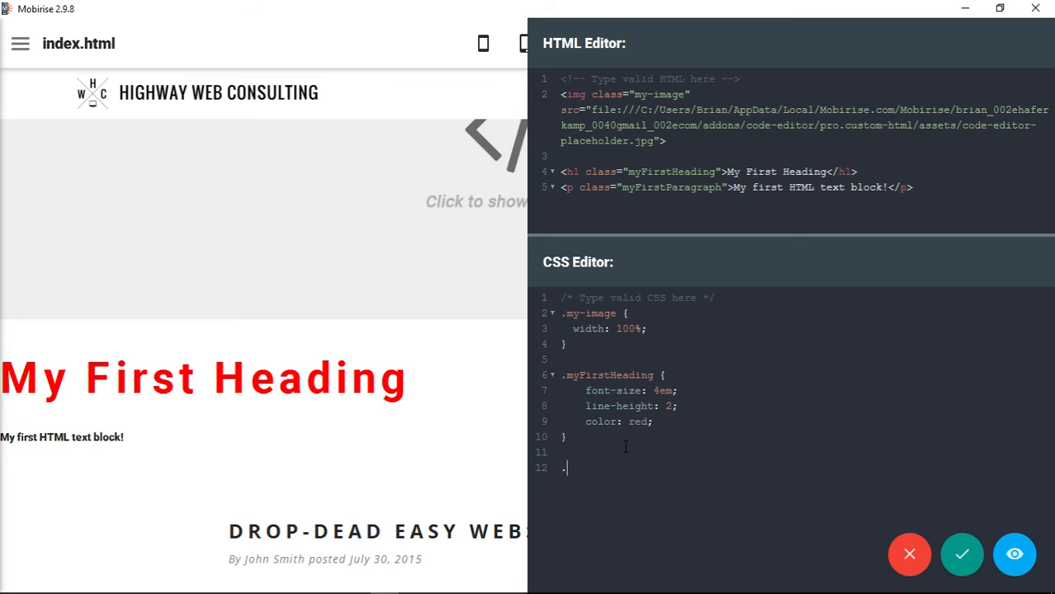
Add a .myFirstParagraph rule with font-weight: bold; and text-transform: uppercase; and preview it
type("myF")
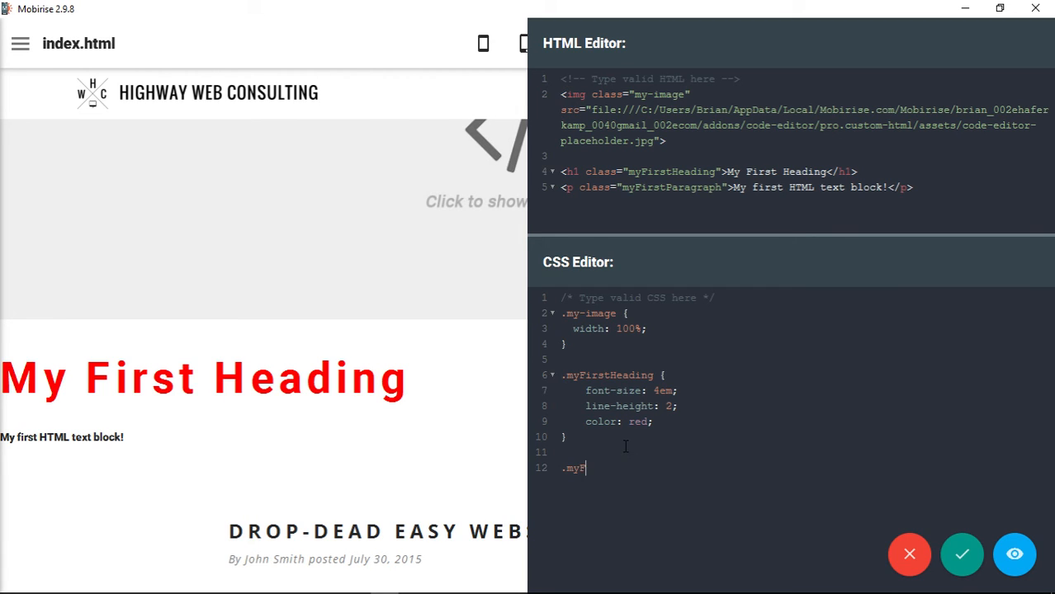
type("irstP")
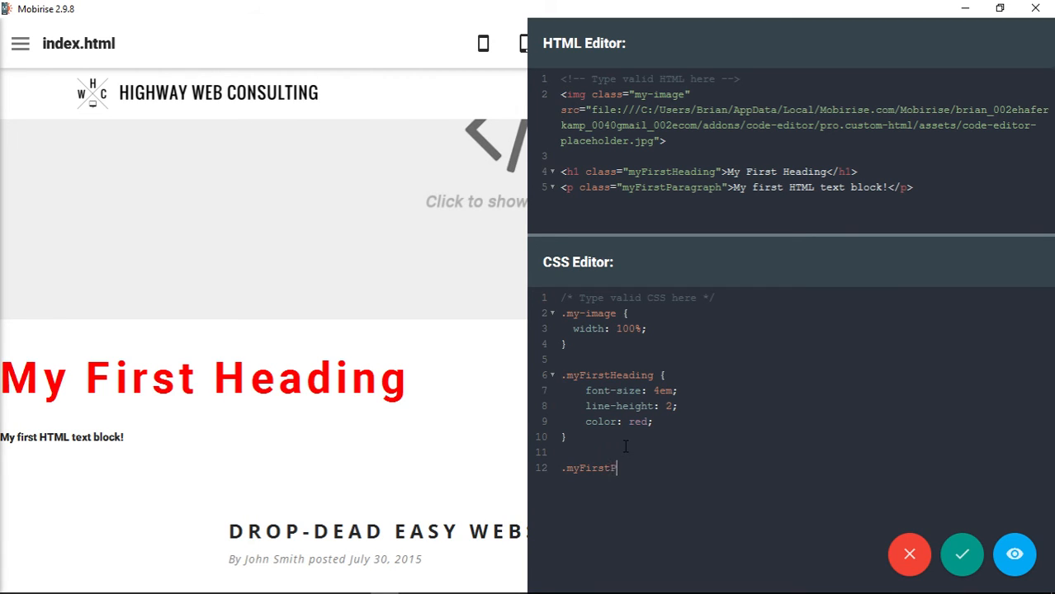
type("aragraph")
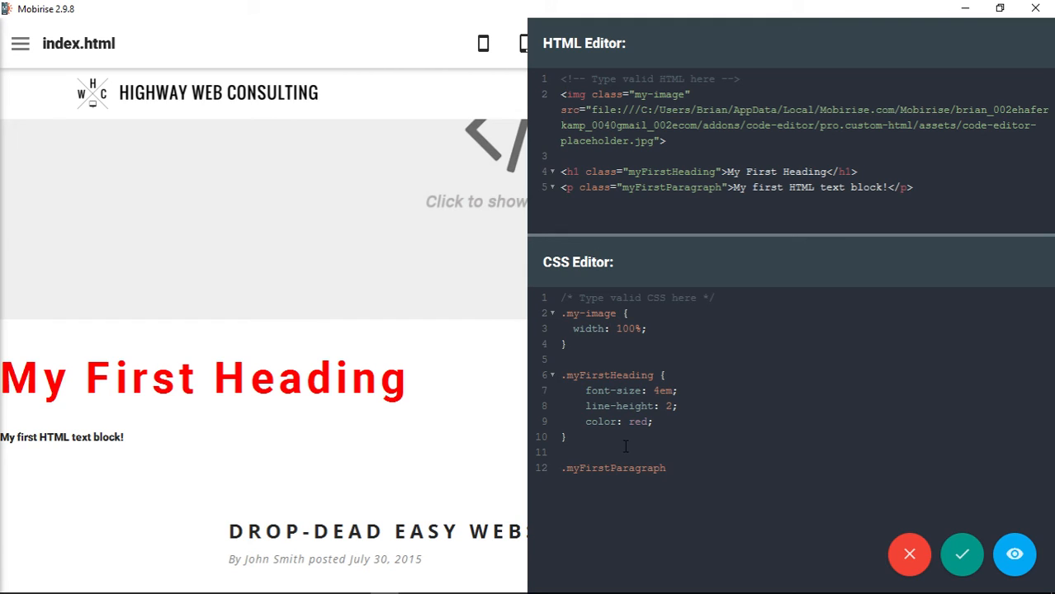
type("{")
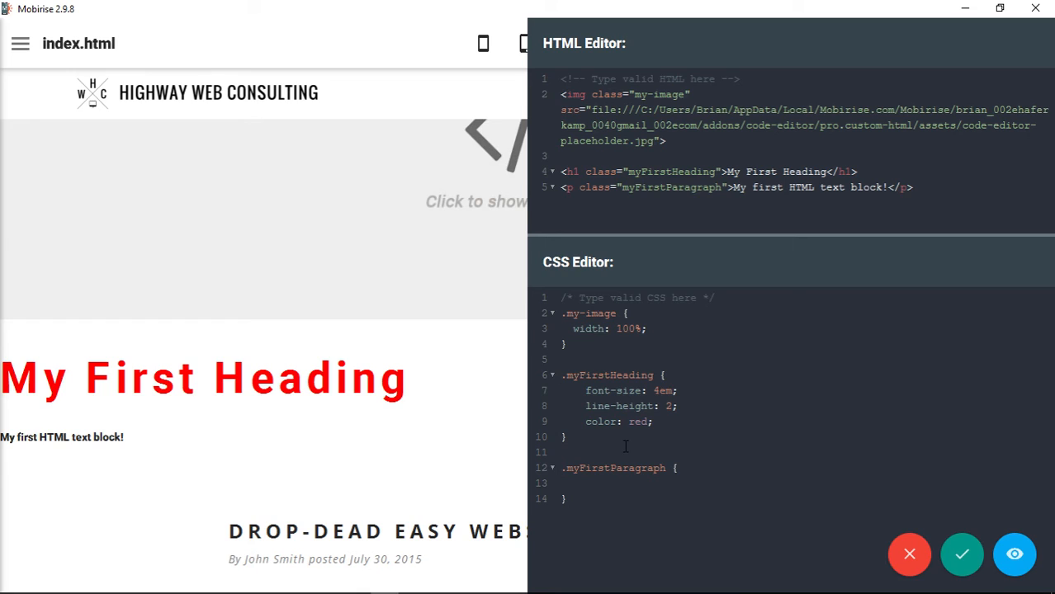
left_click(586, 482)
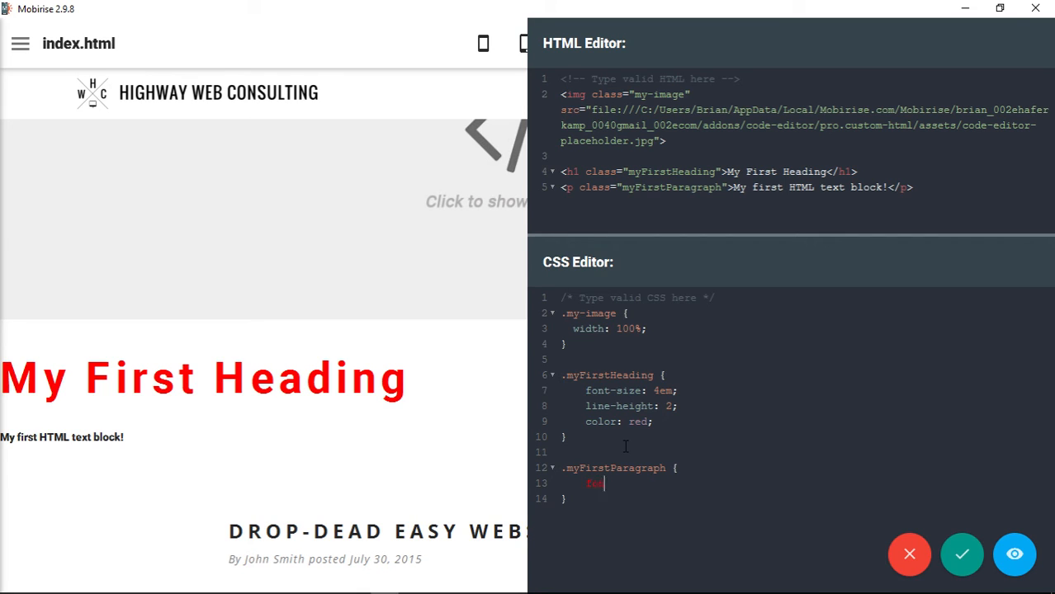
type("font-weight")
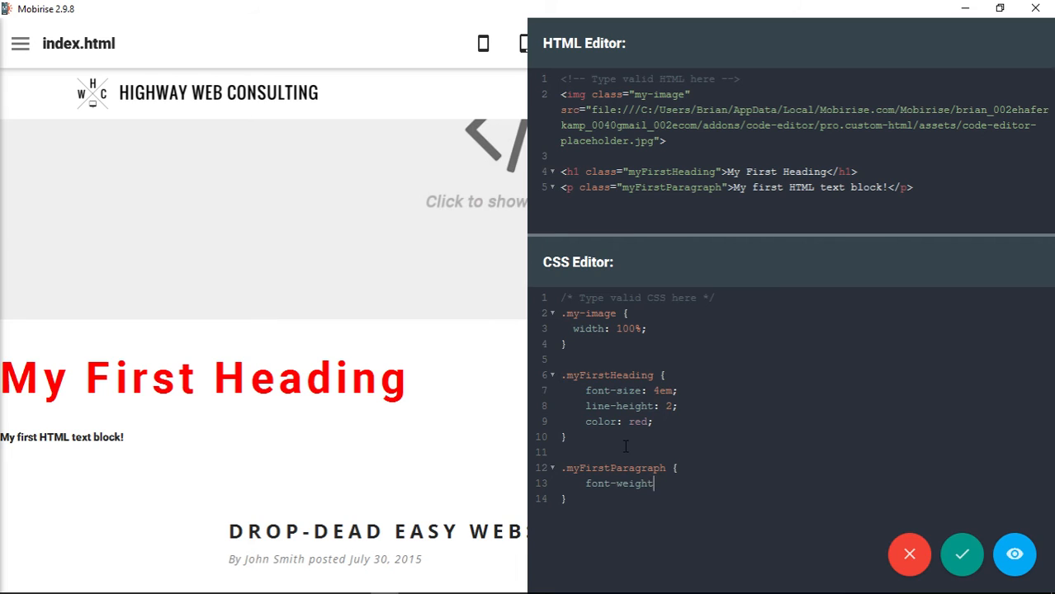
type(": bold;")
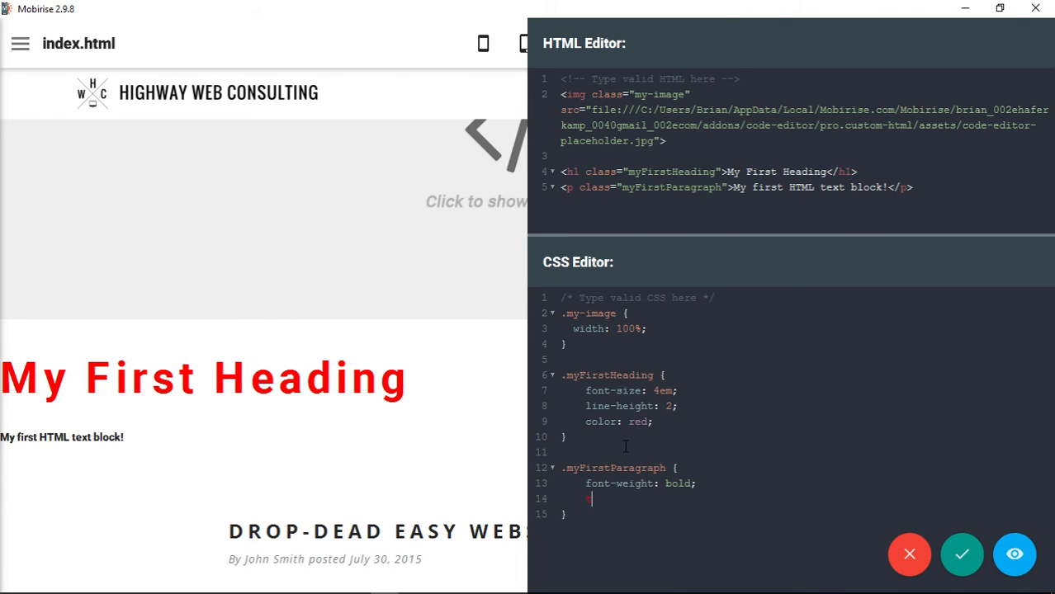
type("text-transform: u")
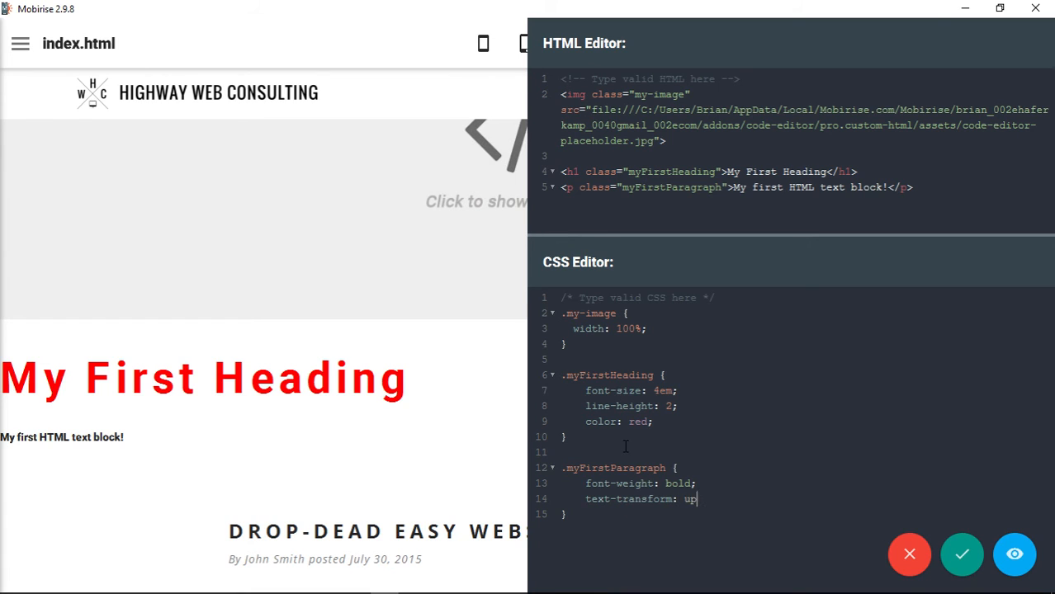
type("percase;")
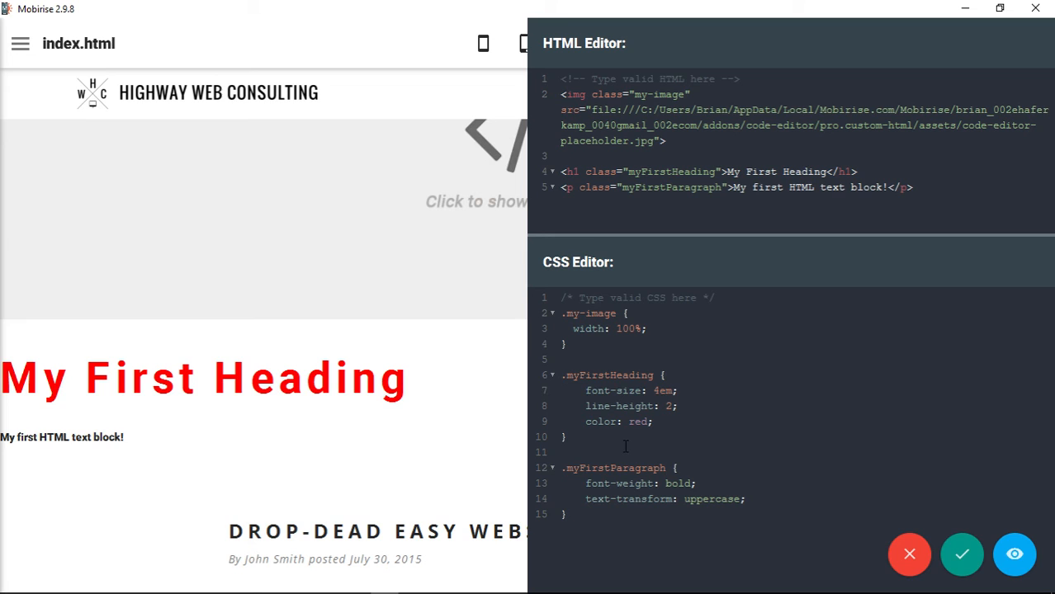
left_click(961, 555)
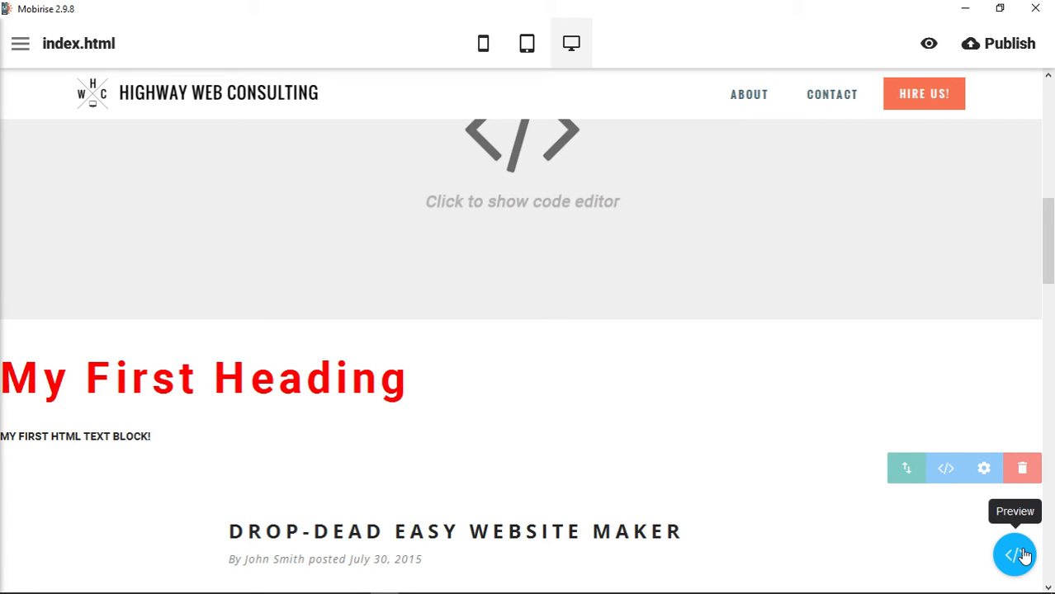
Replace the paragraph's font-weight line with color: blue; and preview the blue uppercase text
left_click(1014, 554)
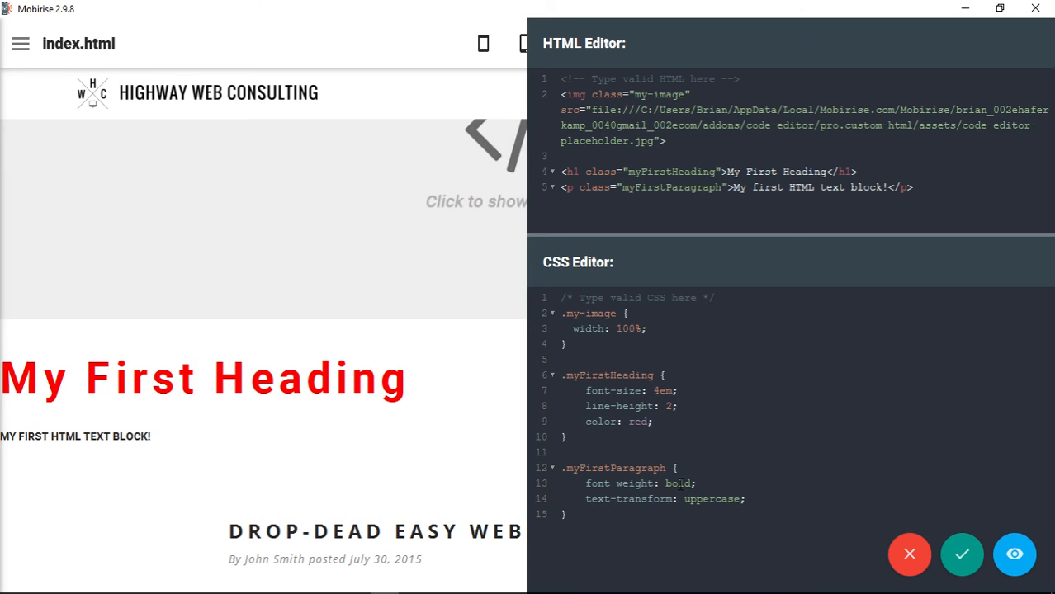
double_click(640, 483)
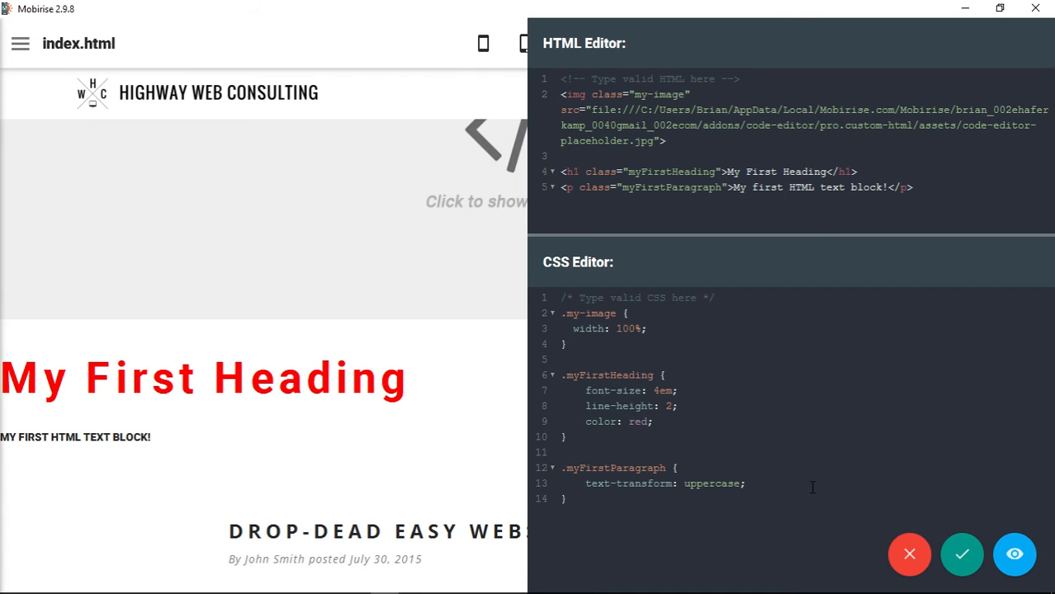
type("color:")
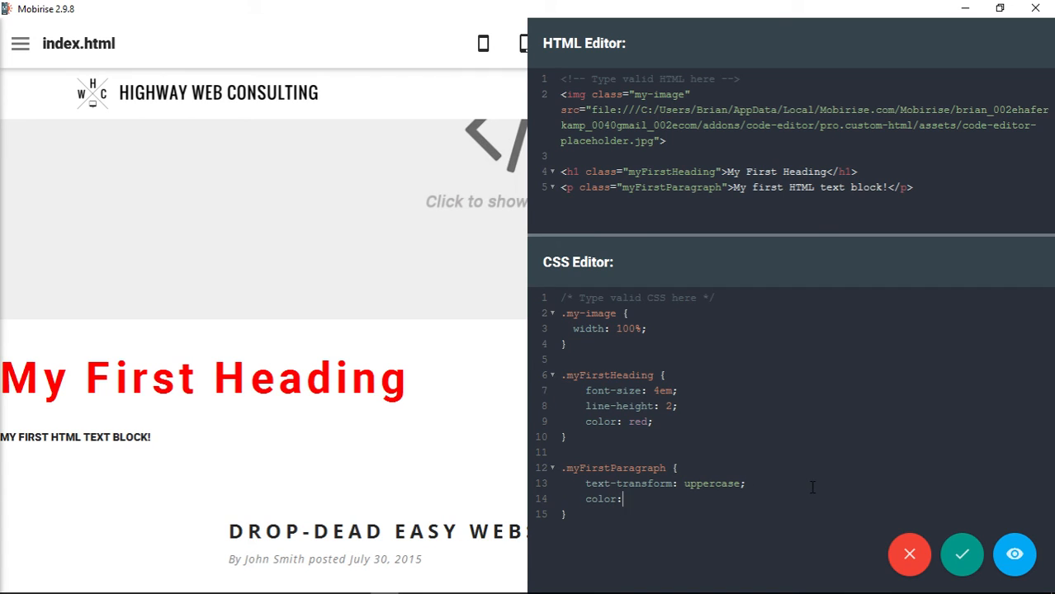
type("blue;")
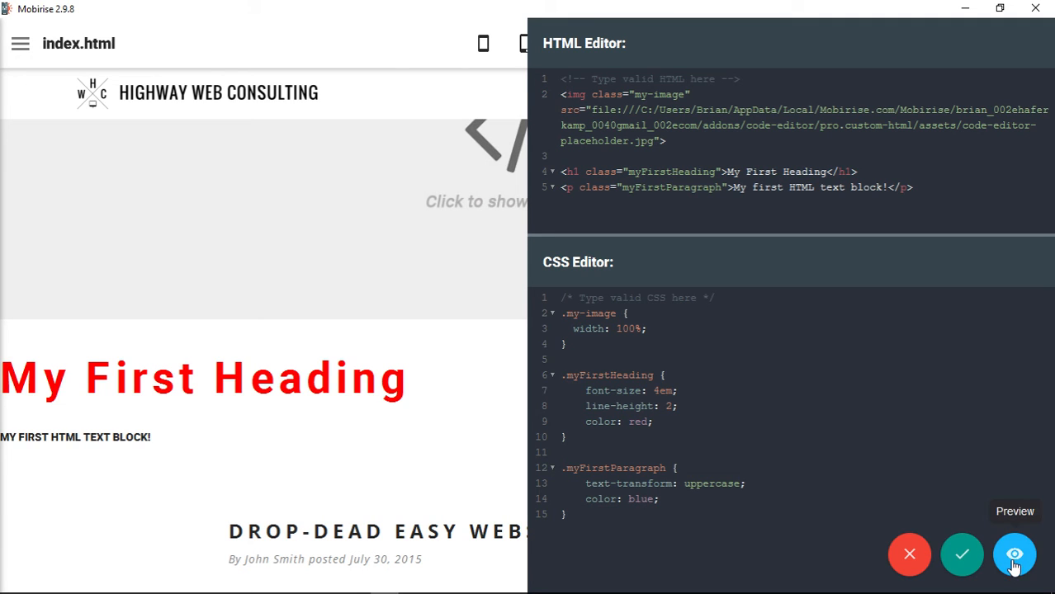
left_click(1014, 554)
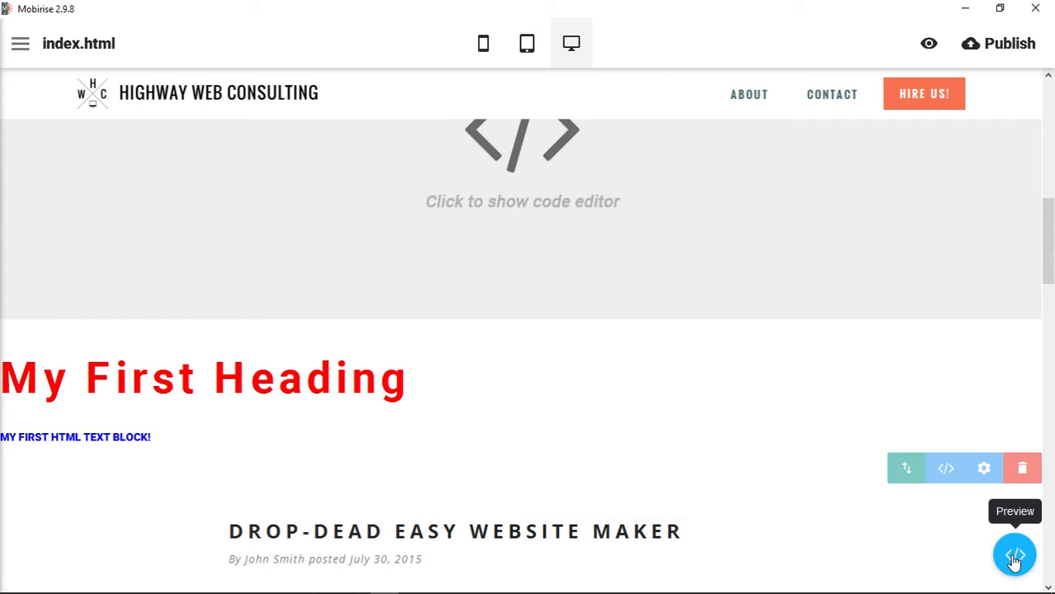
Return from the preview to the block's HTML and CSS editors to review the code
left_click(1014, 555)
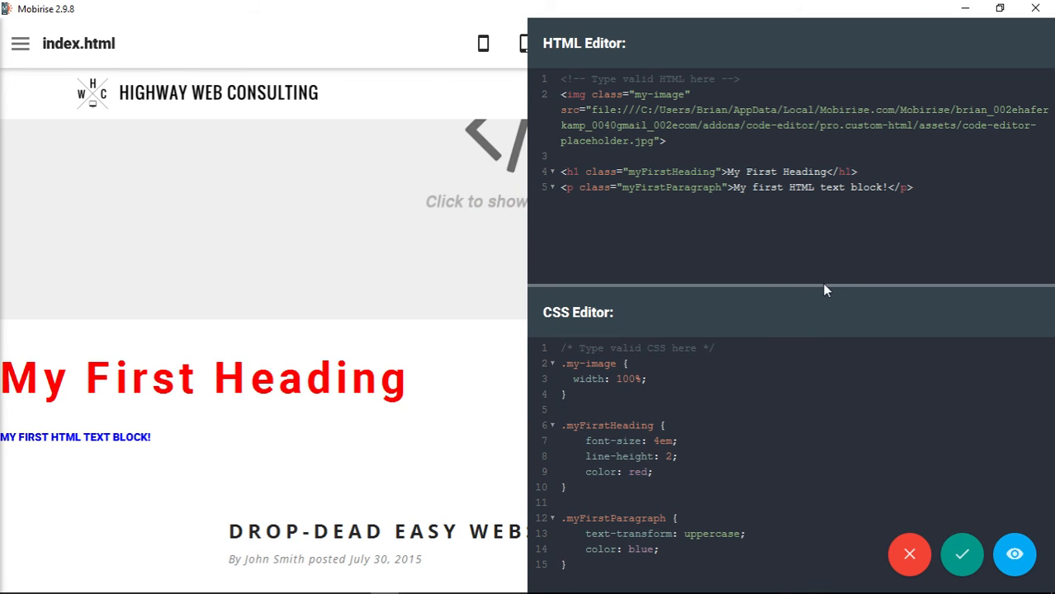
mouse_move(739, 317)
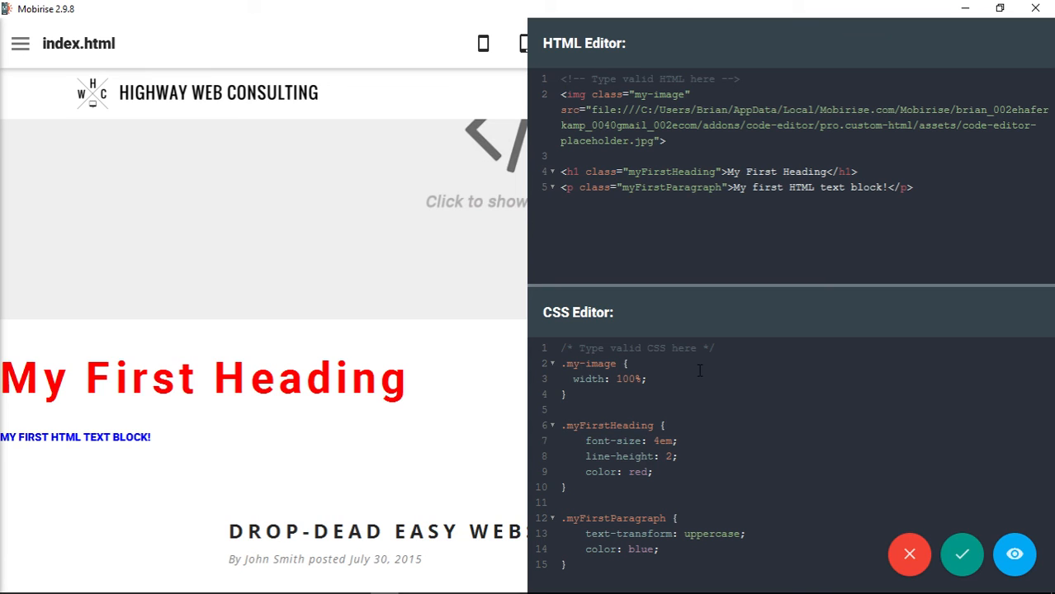
mouse_move(735, 317)
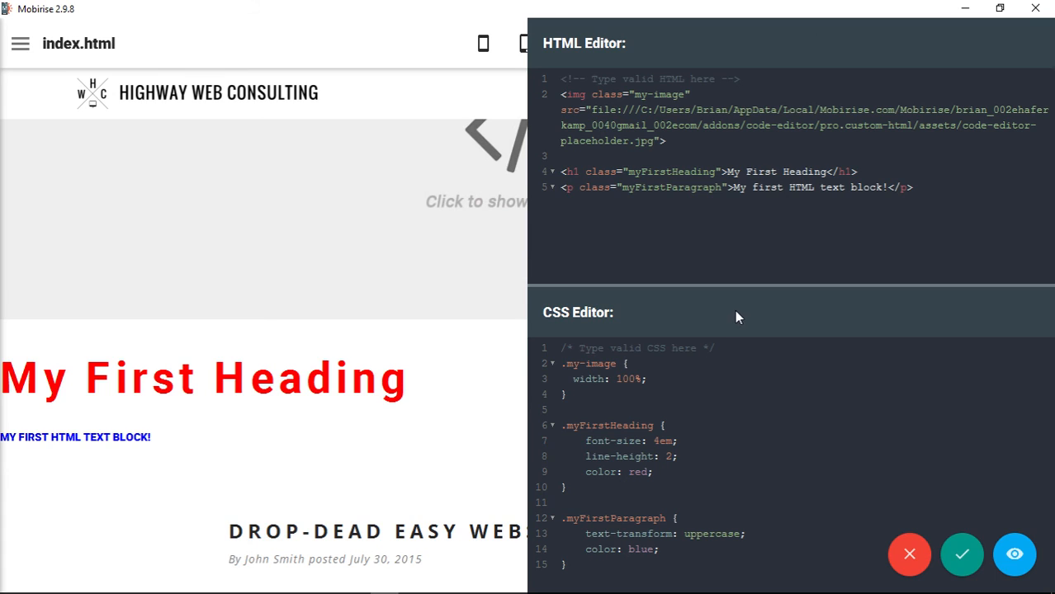
mouse_move(743, 320)
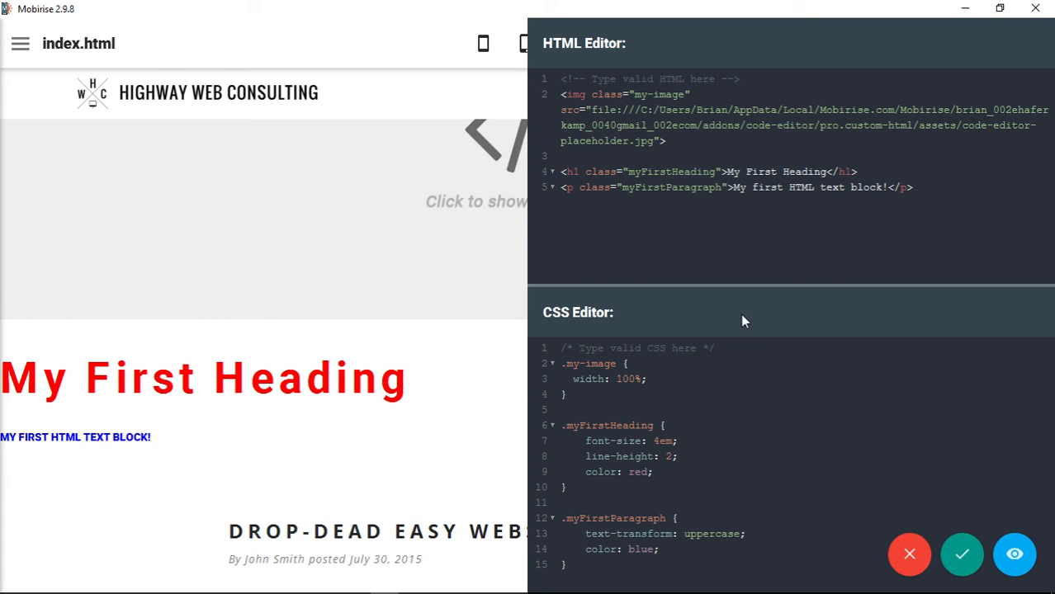
mouse_move(961, 555)
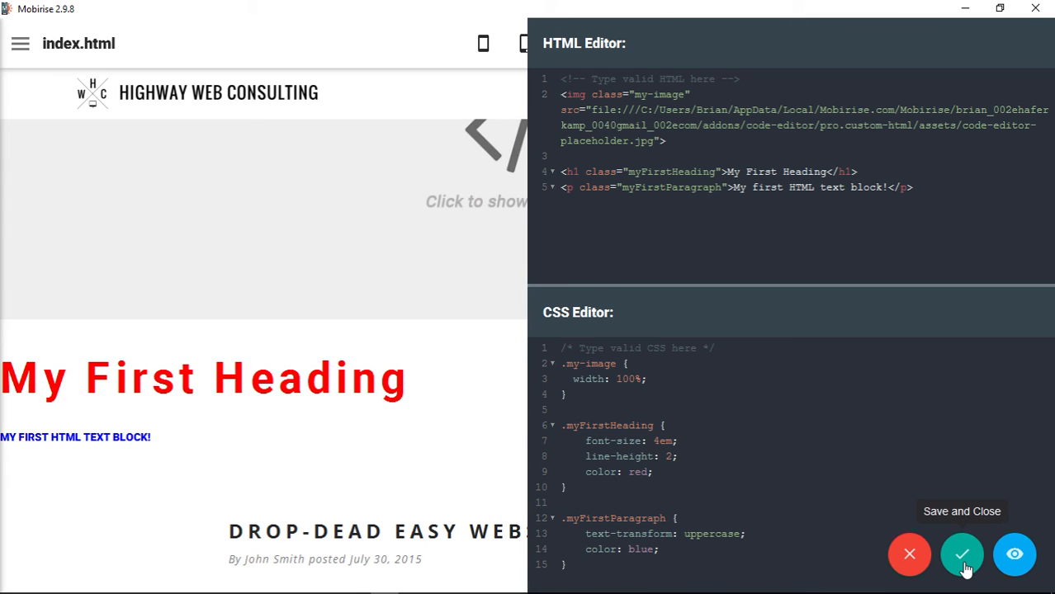
Save and close the code editor, look over the page, and start the Preview in Browser export
left_click(961, 555)
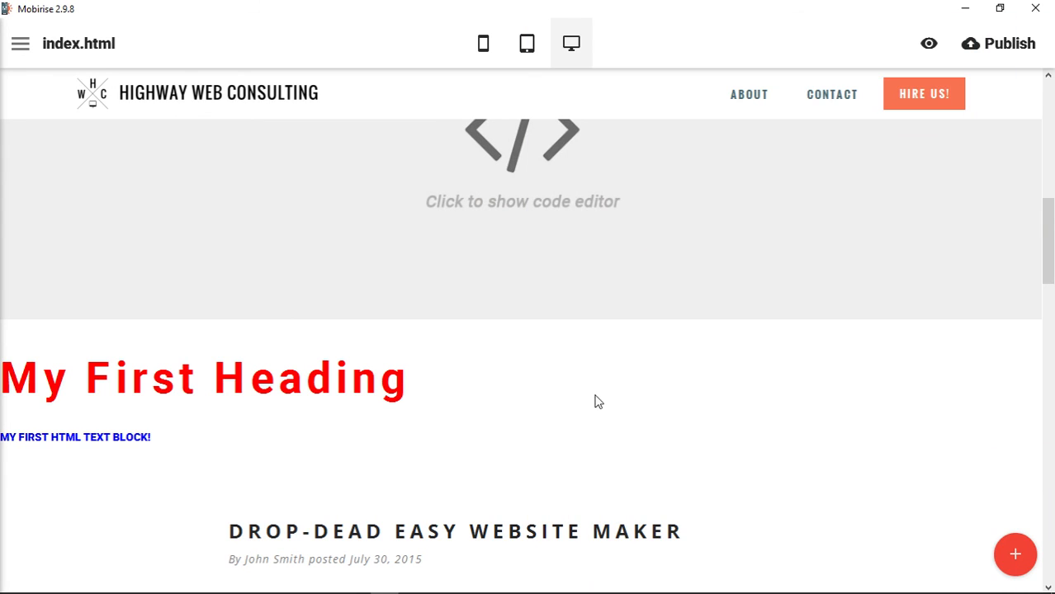
mouse_move(881, 322)
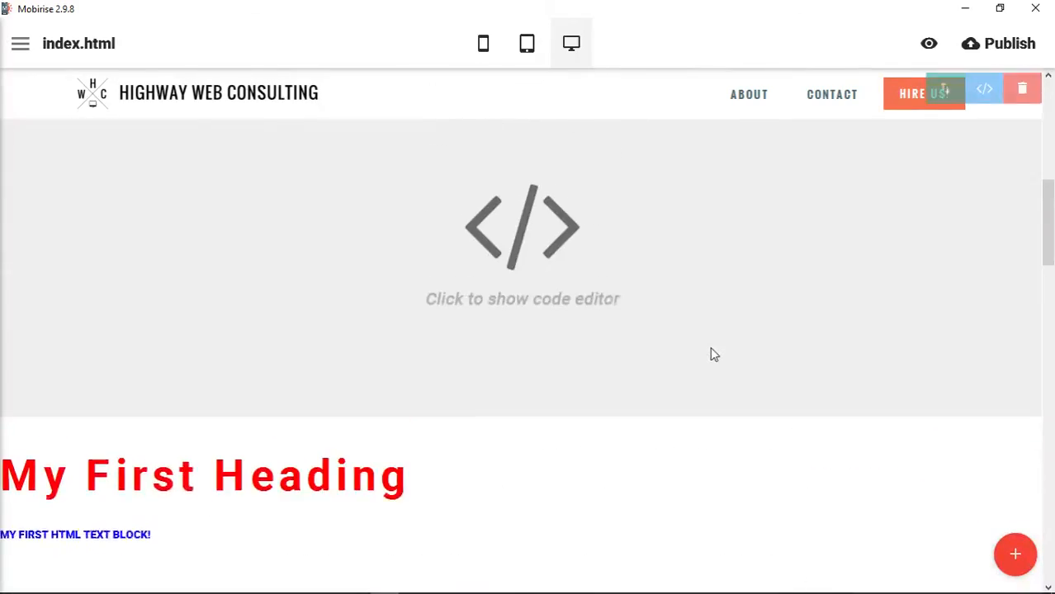
scroll("down", 3)
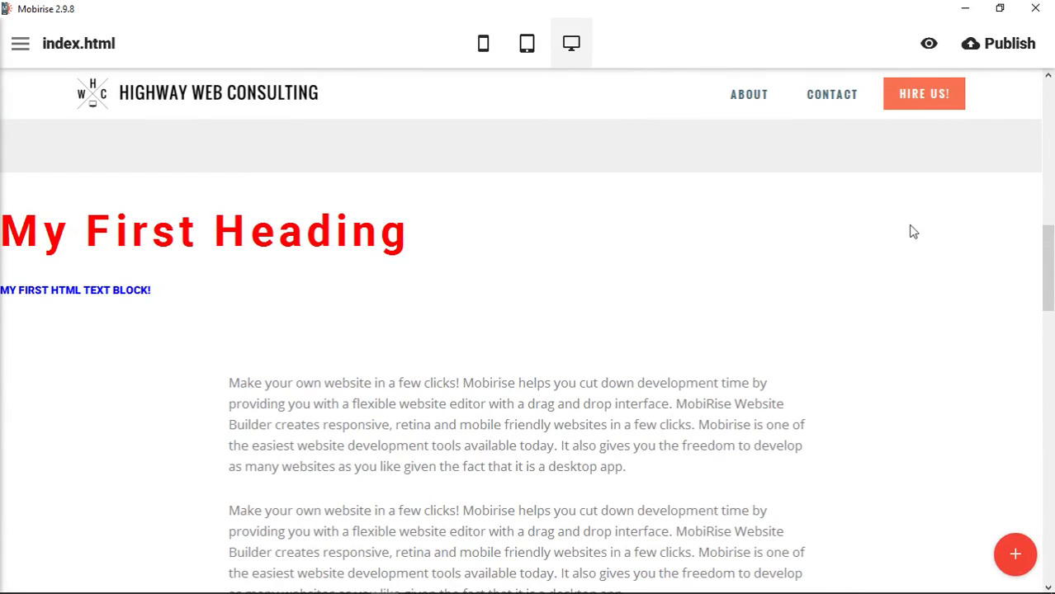
mouse_move(945, 320)
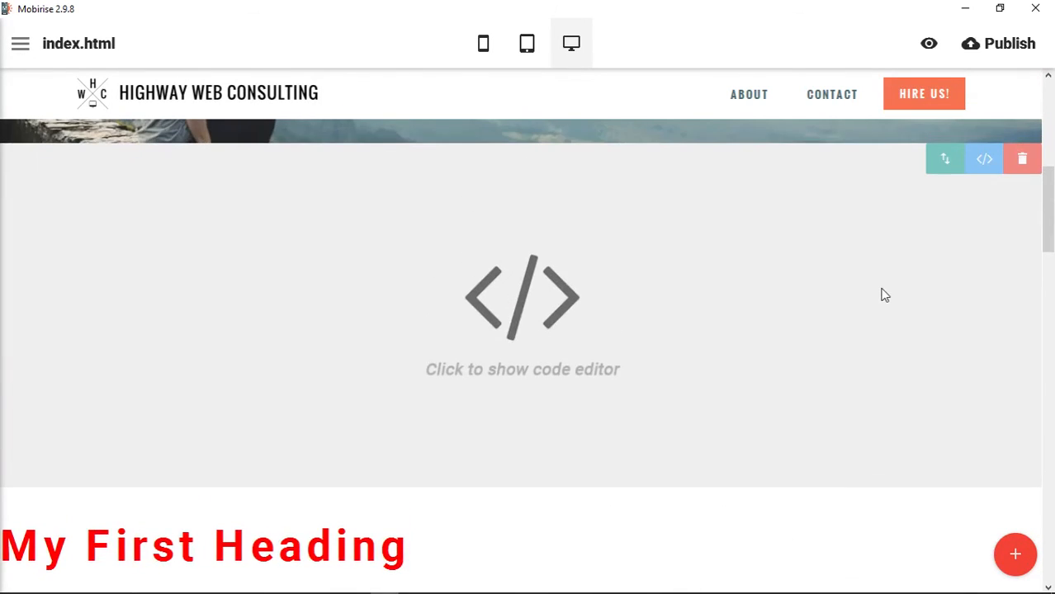
scroll("up", 3)
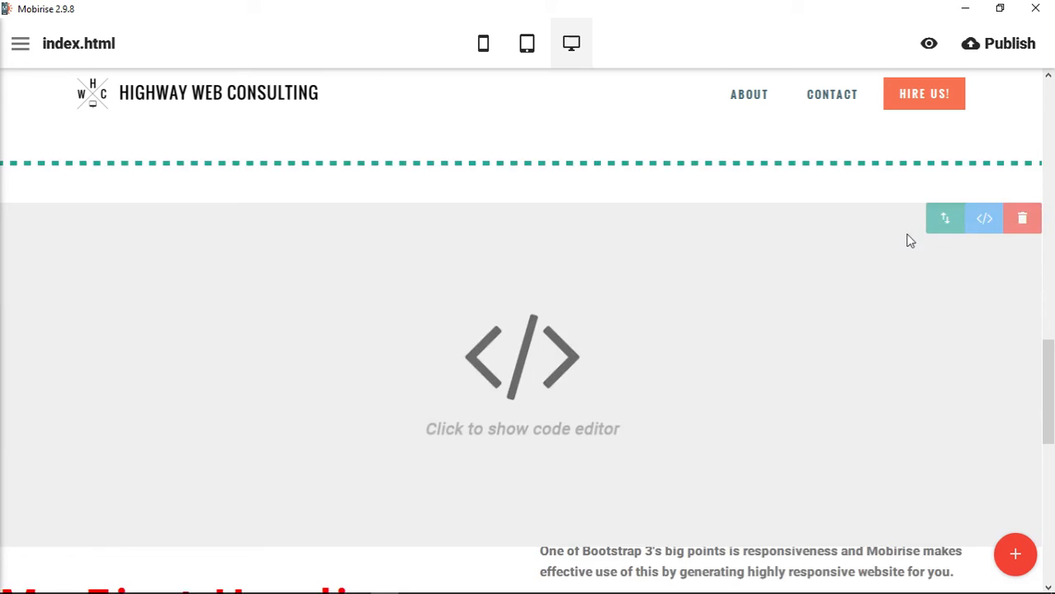
scroll("down", 3)
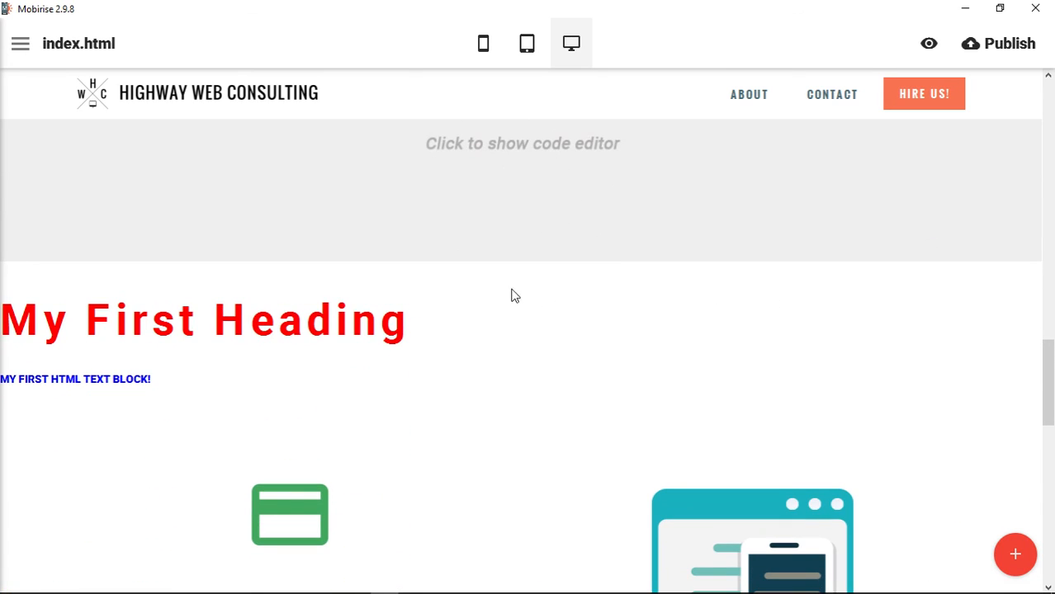
mouse_move(381, 223)
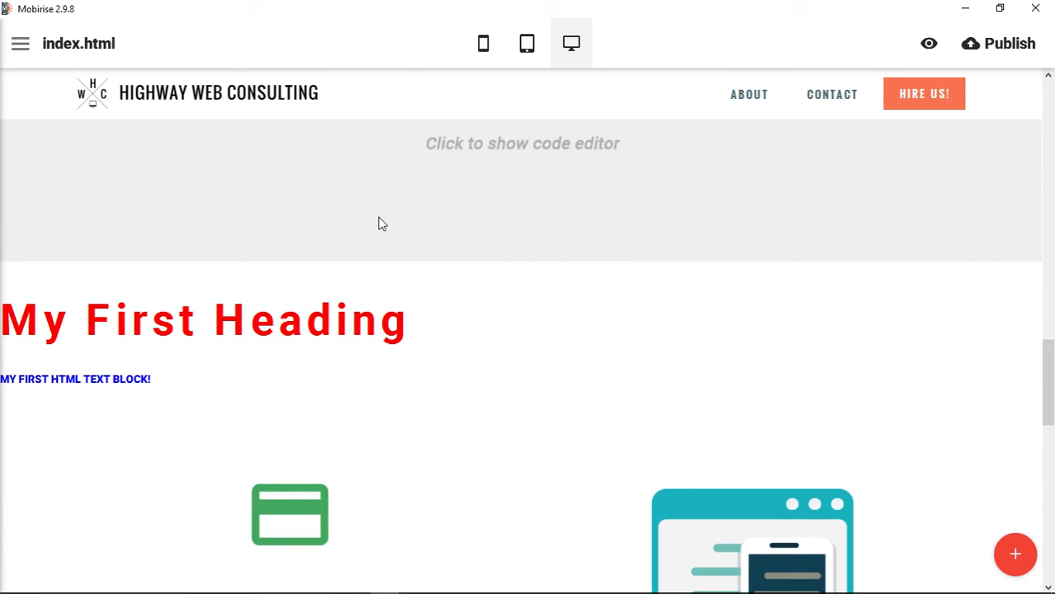
left_click(928, 43)
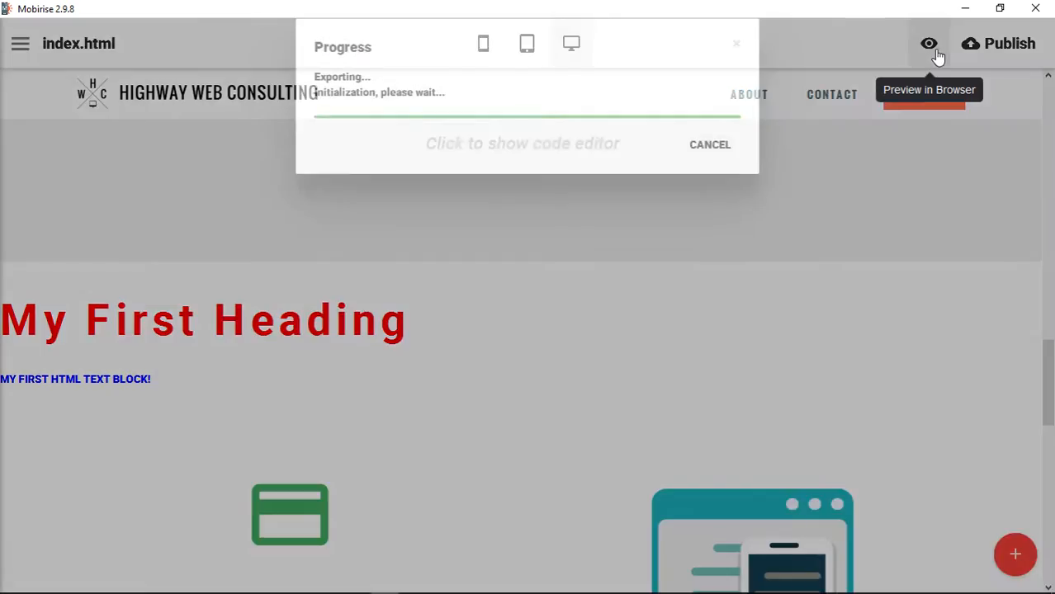
Check the exported page in Chrome with its red heading and blue paragraph, then close the tab
left_click(928, 43)
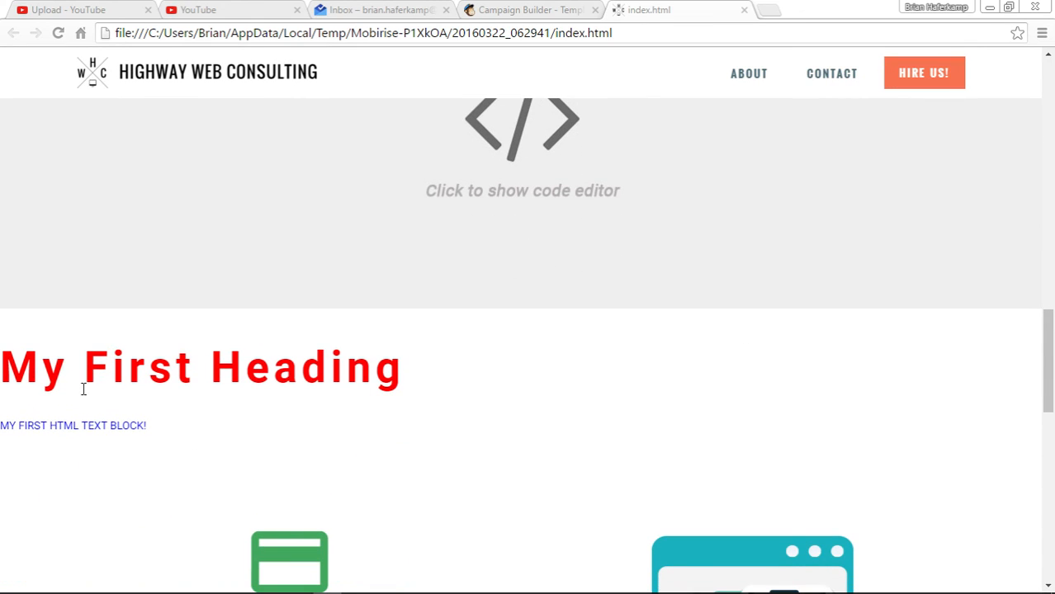
mouse_move(92, 433)
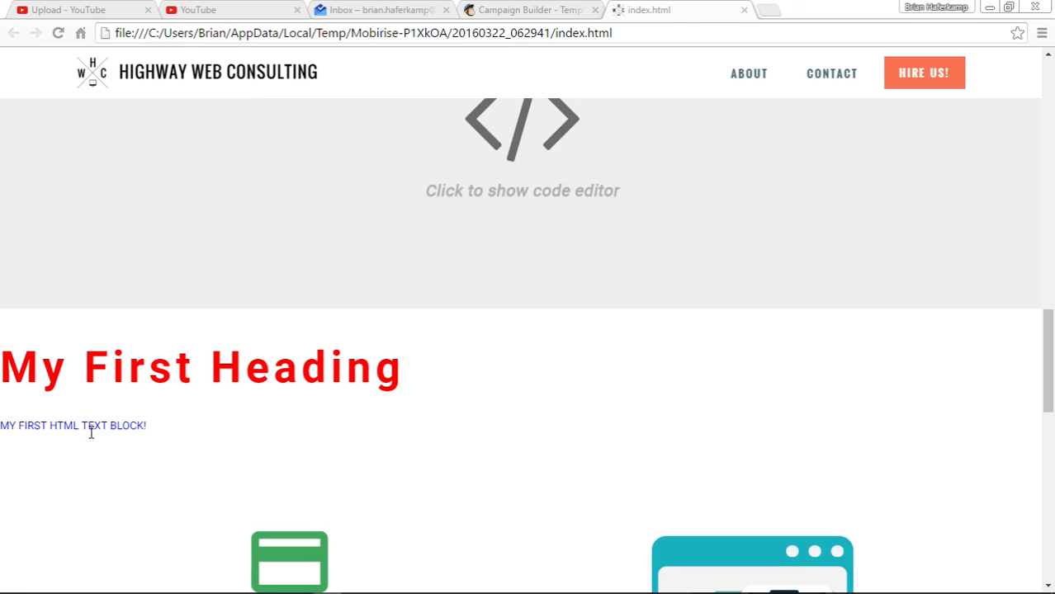
scroll("down", 3)
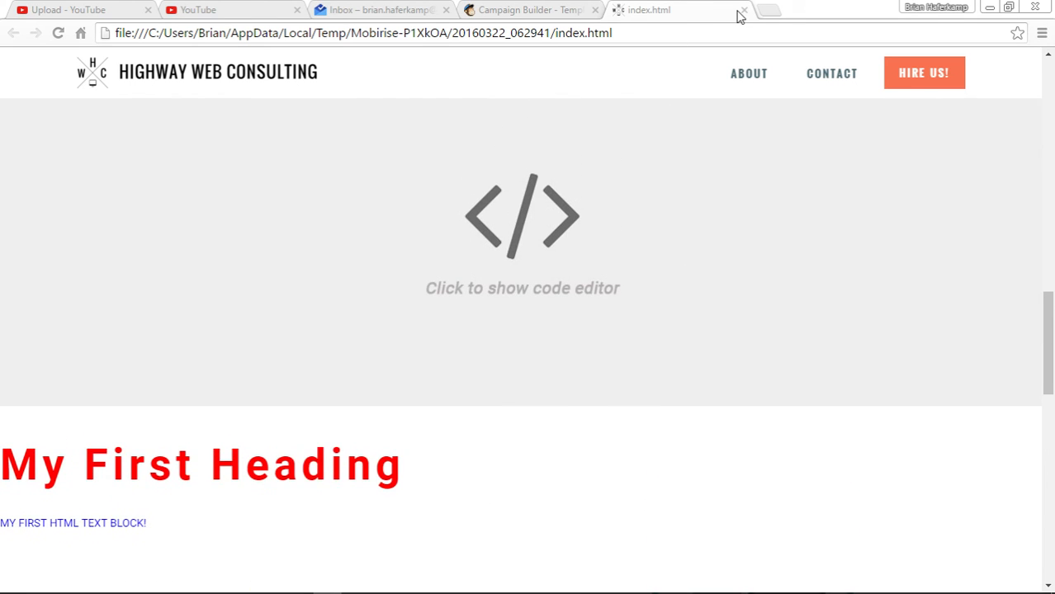
left_click(743, 10)
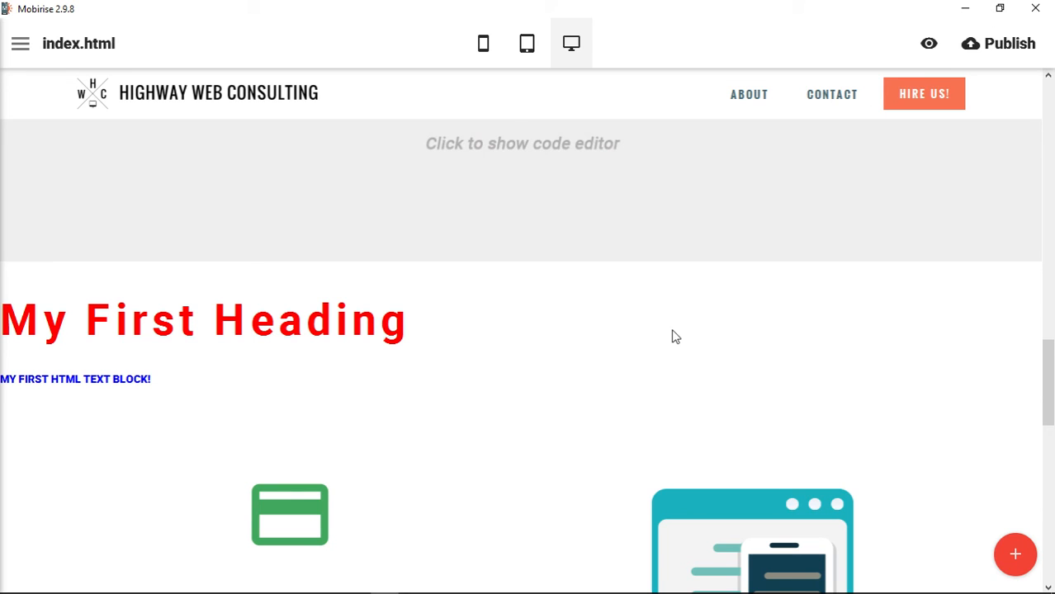
scroll("up", 3)
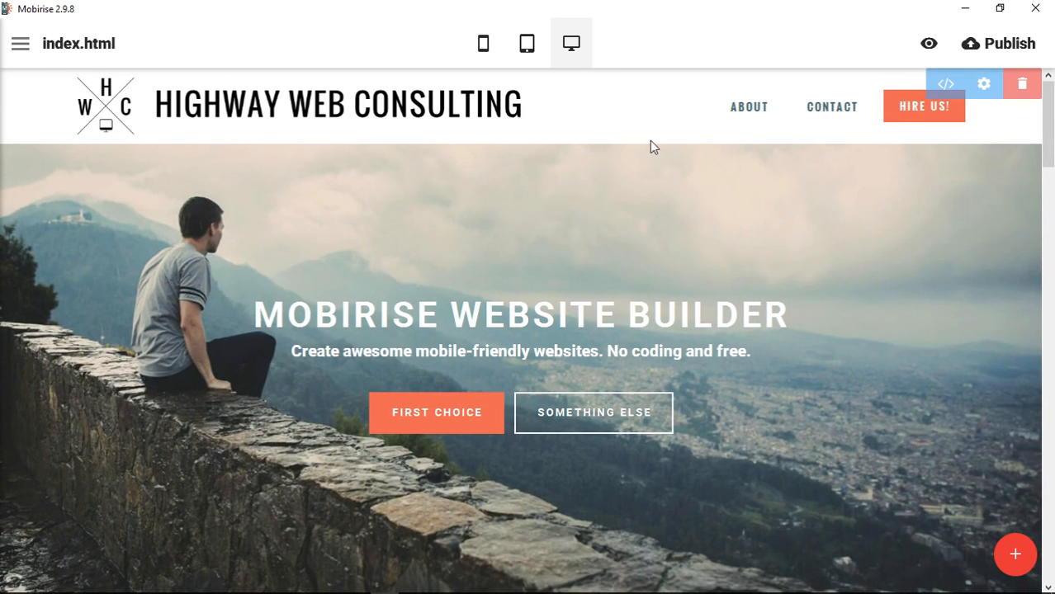
mouse_move(641, 139)
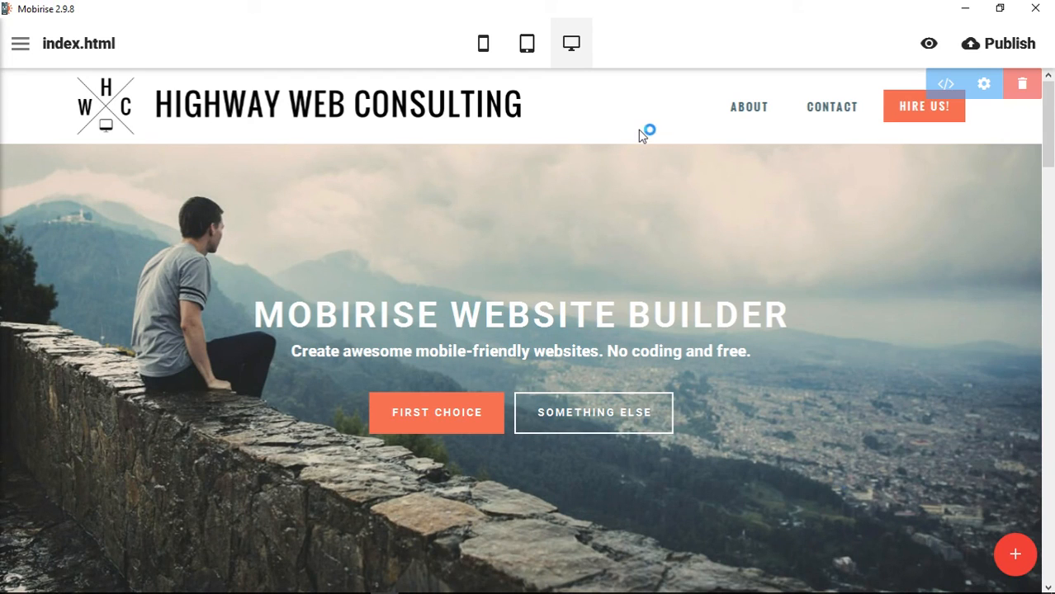
mouse_move(644, 135)
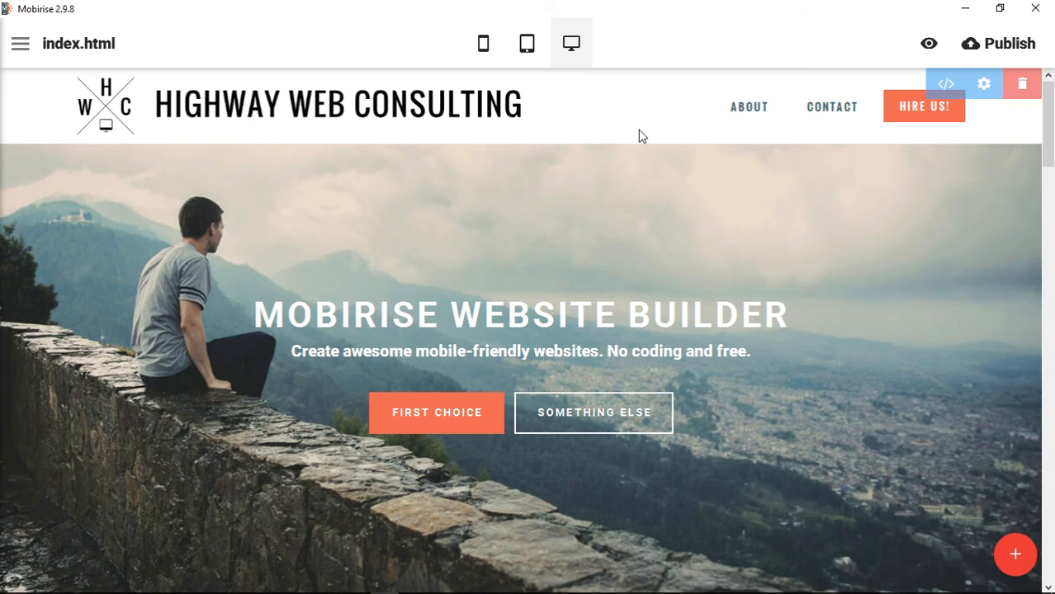